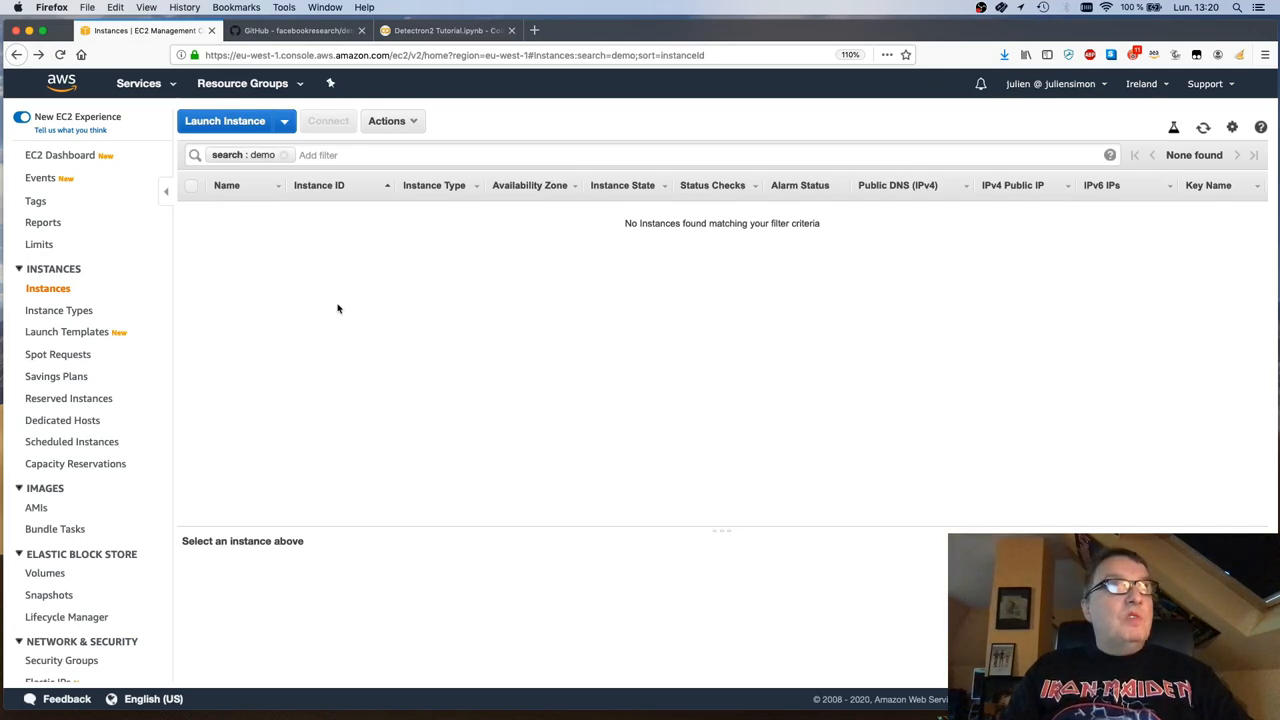
Step: Begin an instance launch and search the AWS Marketplace for 'deep learning ami'
click(225, 121)
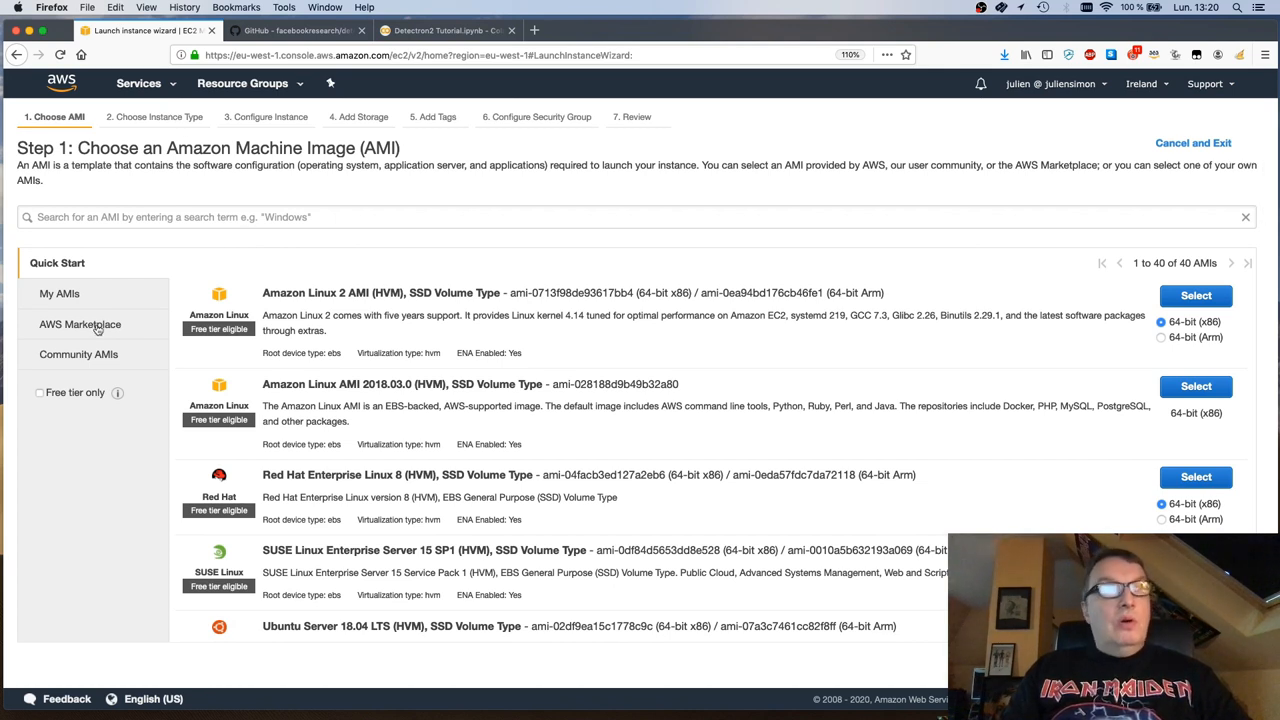
click(78, 324)
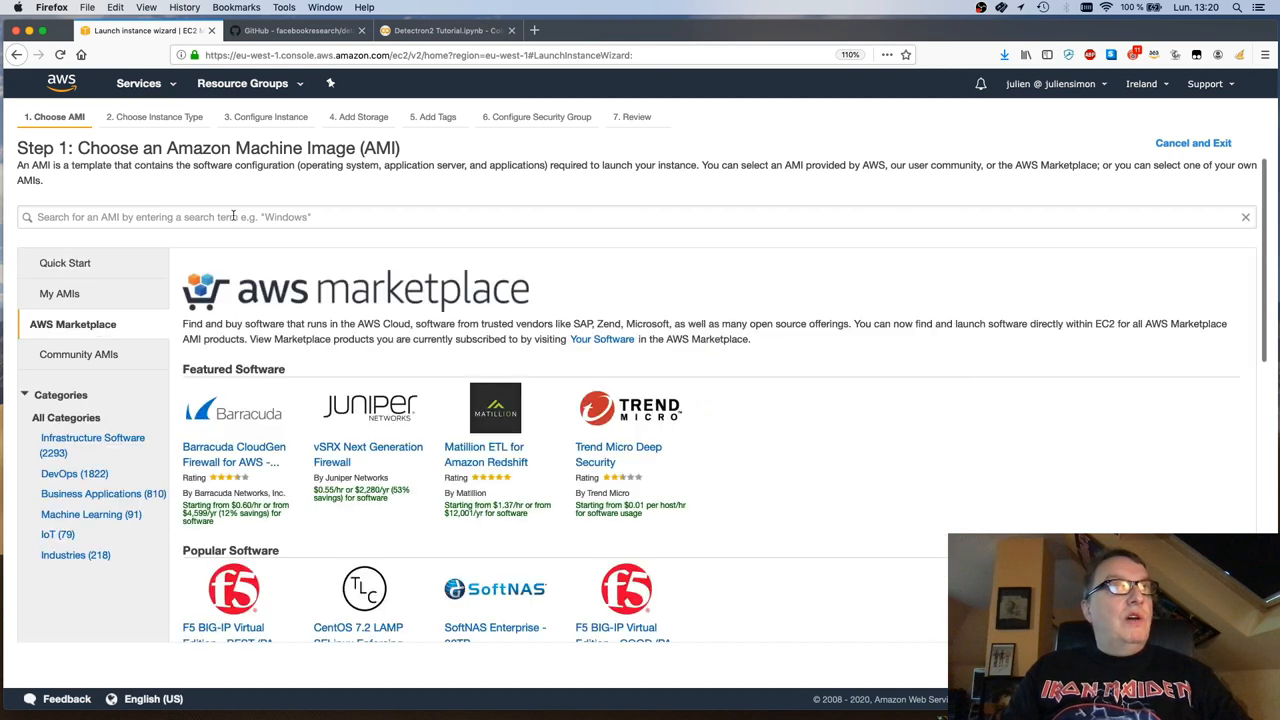
text(deep)
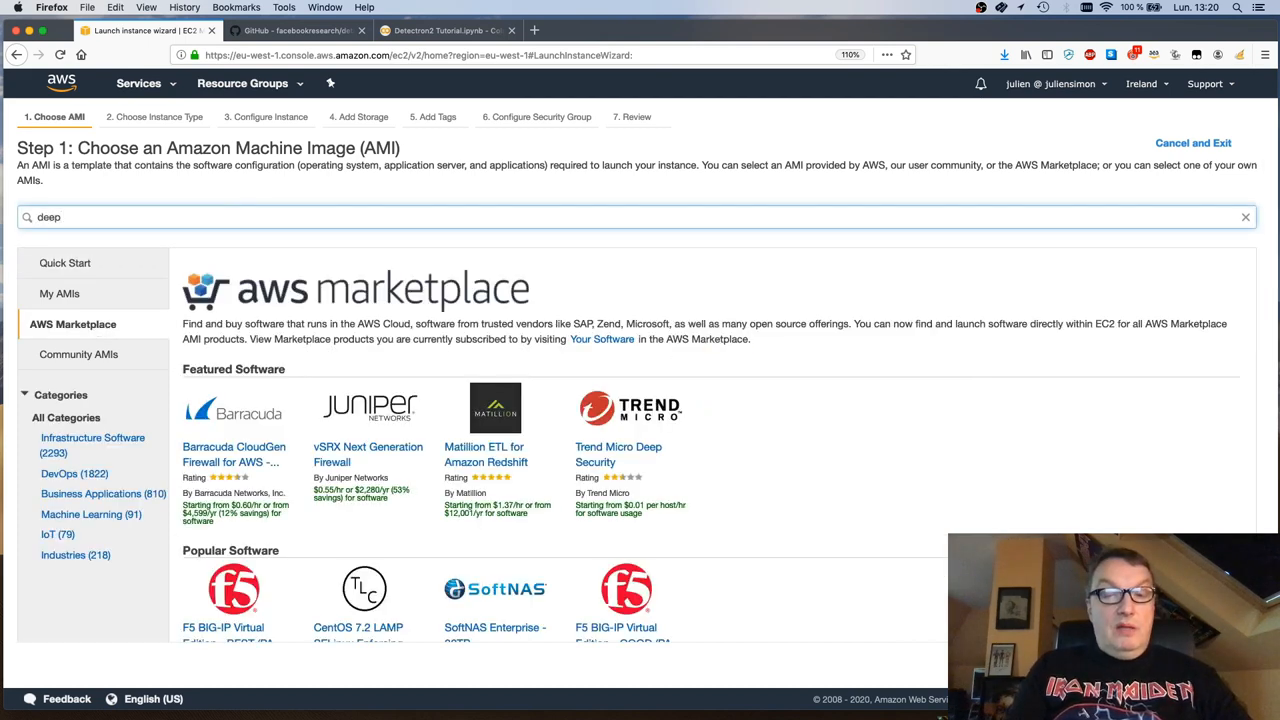
text(learning ami)
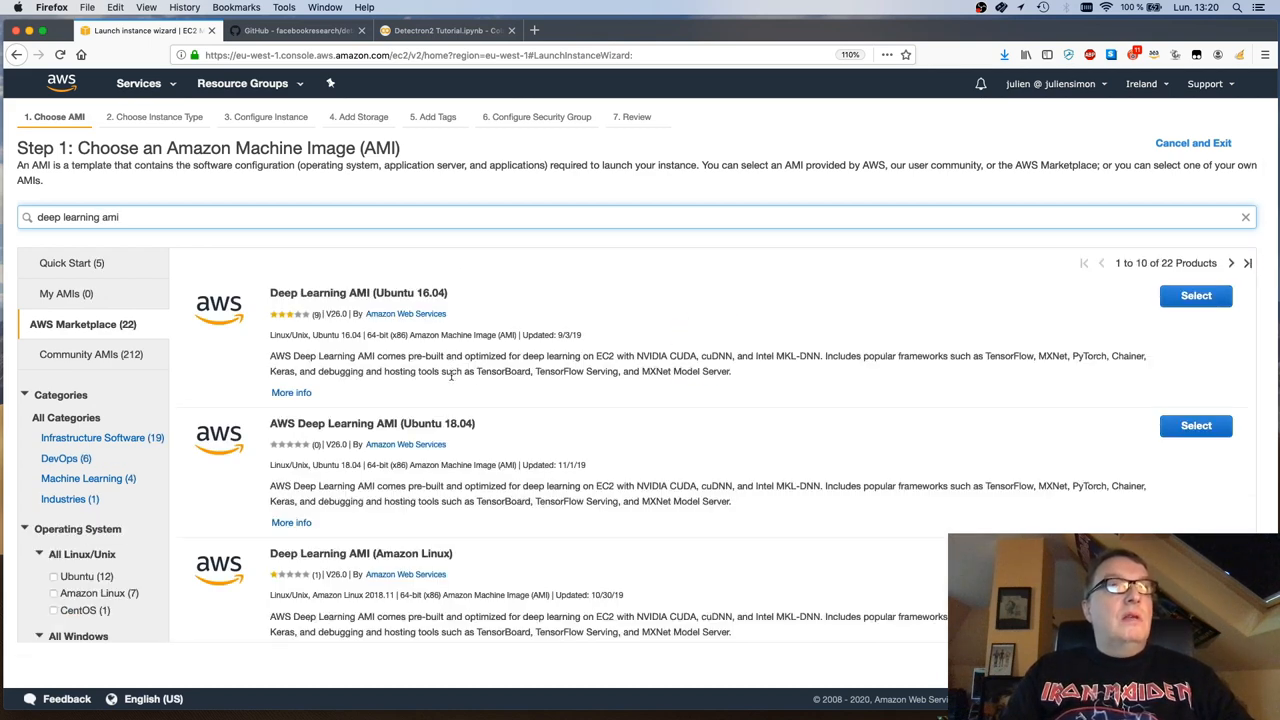
mouse_move(337, 456)
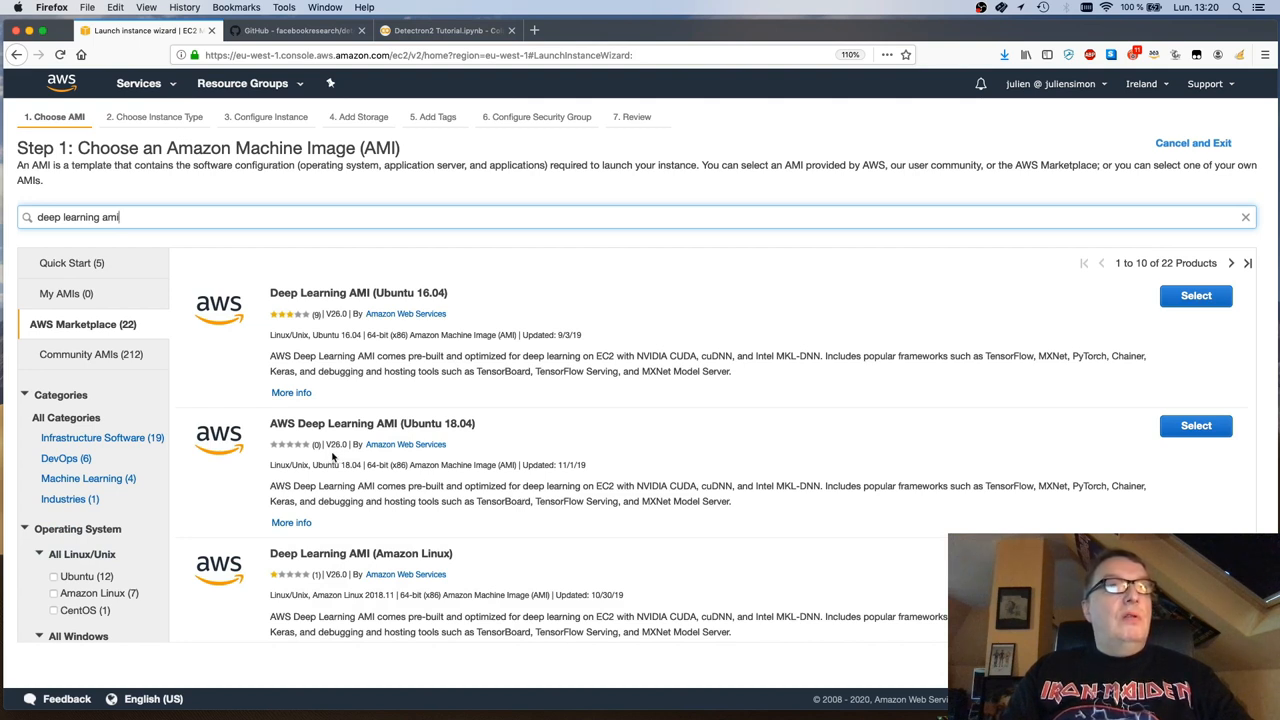
mouse_move(534, 430)
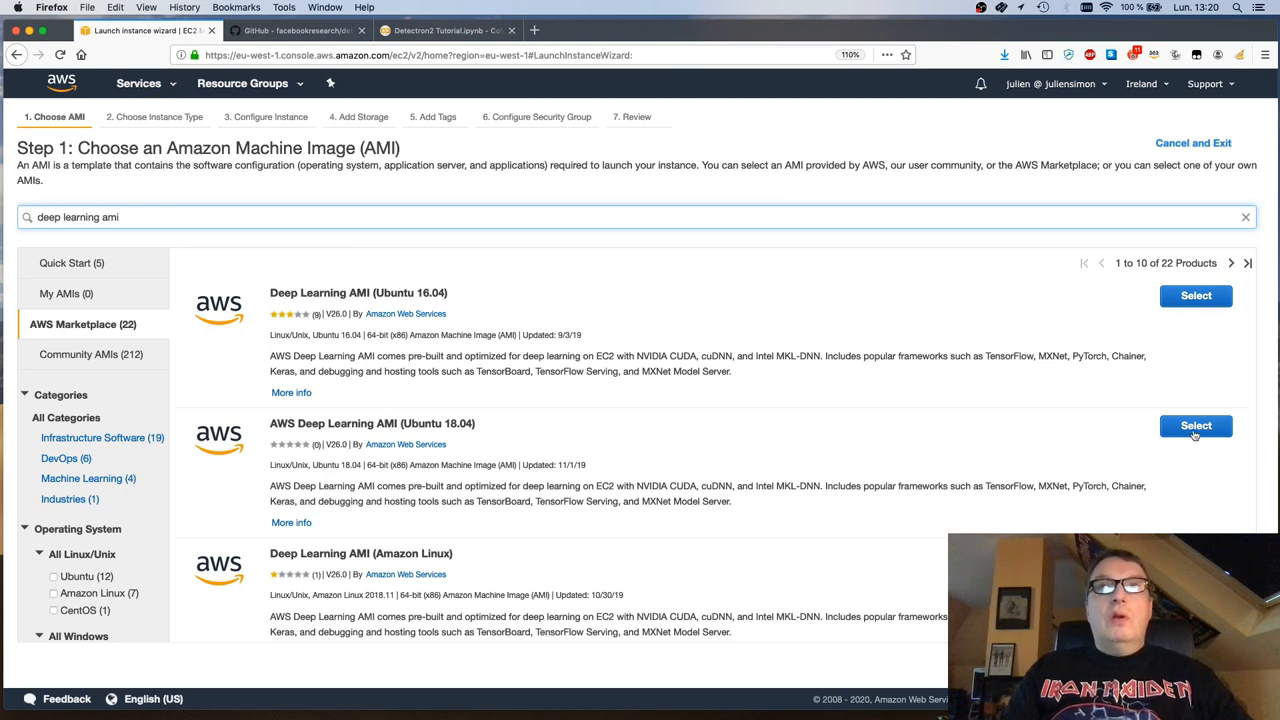
Step: Pick the AWS Deep Learning AMI (Ubuntu 18.04) and the p3.2xlarge instance type
click(1195, 425)
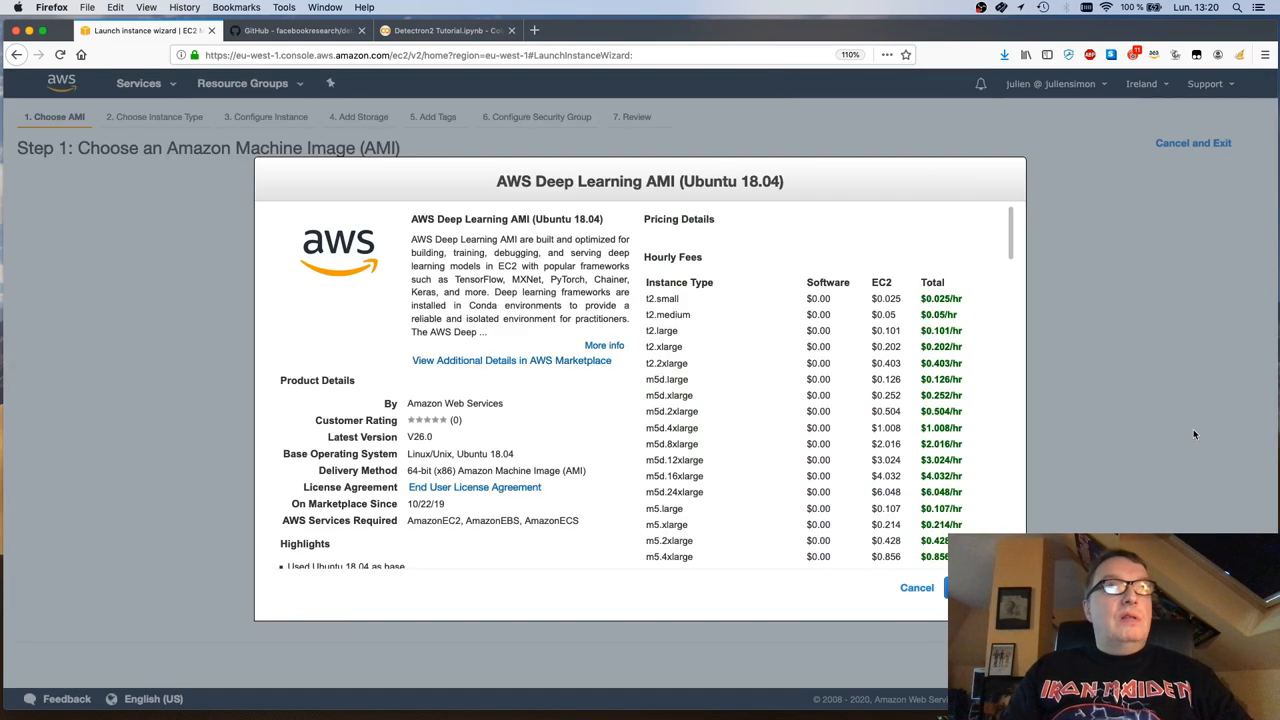
click(980, 588)
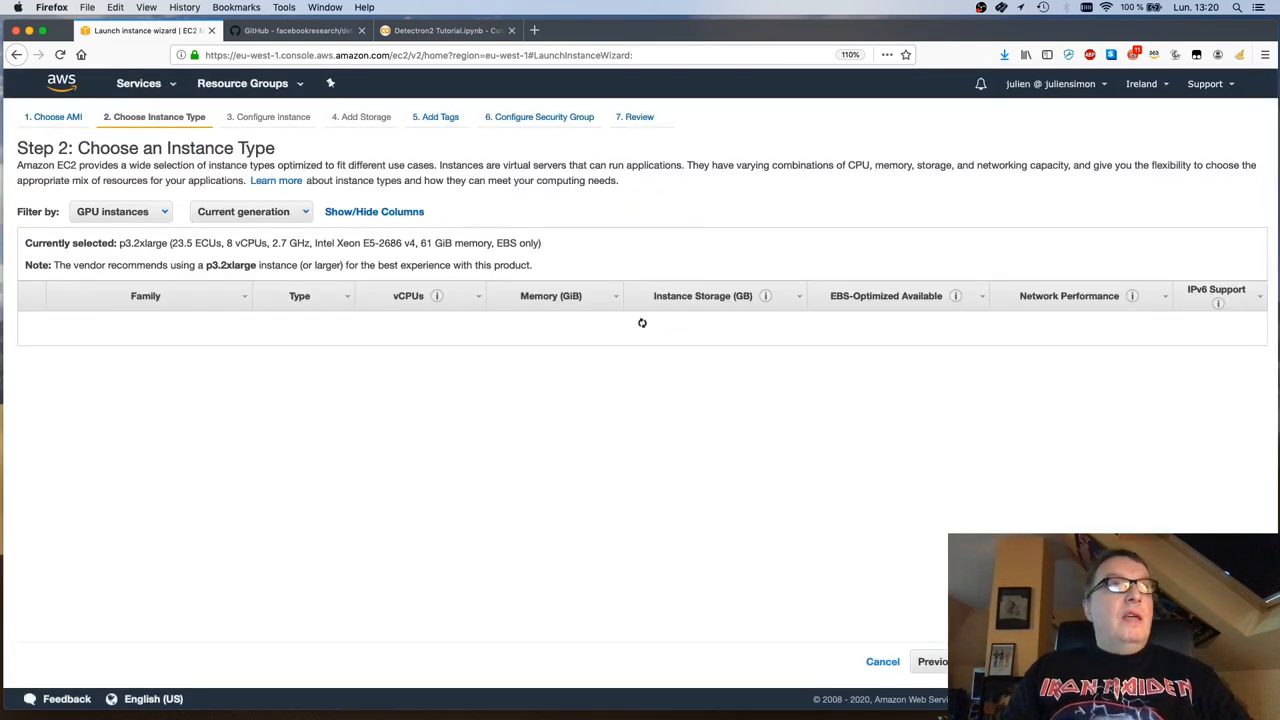
click(118, 211)
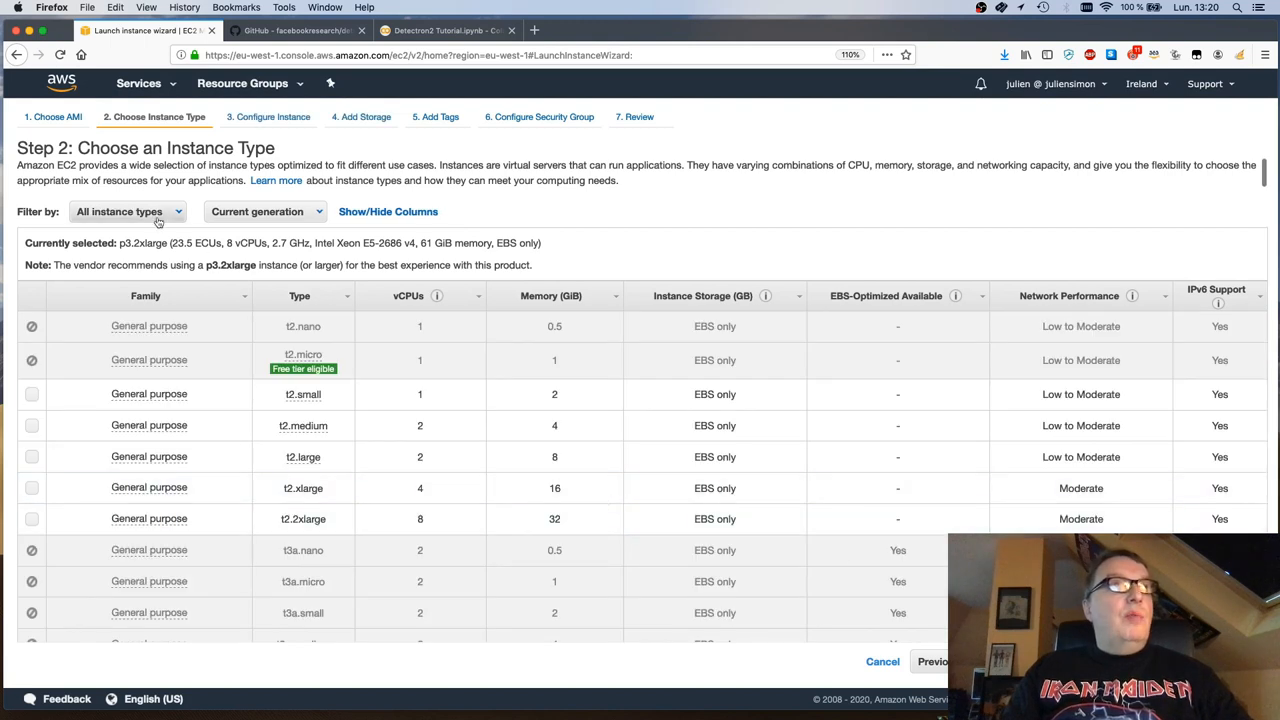
click(127, 211)
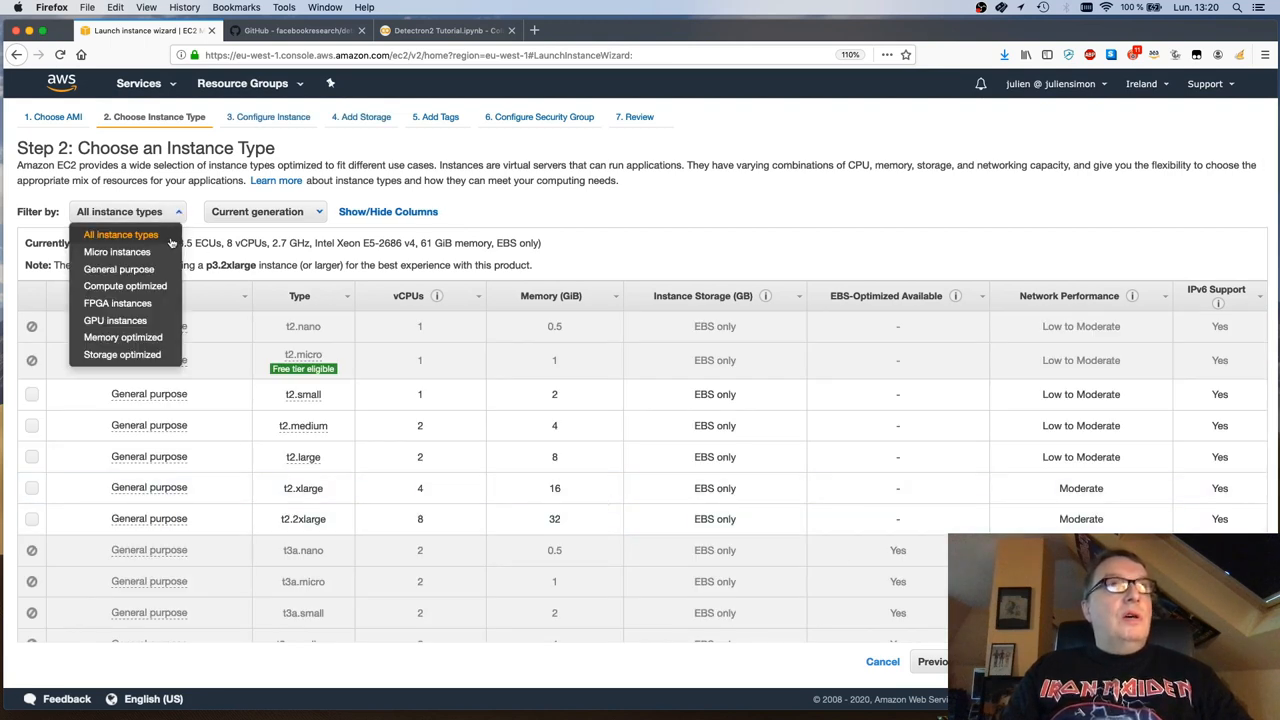
mouse_move(152, 286)
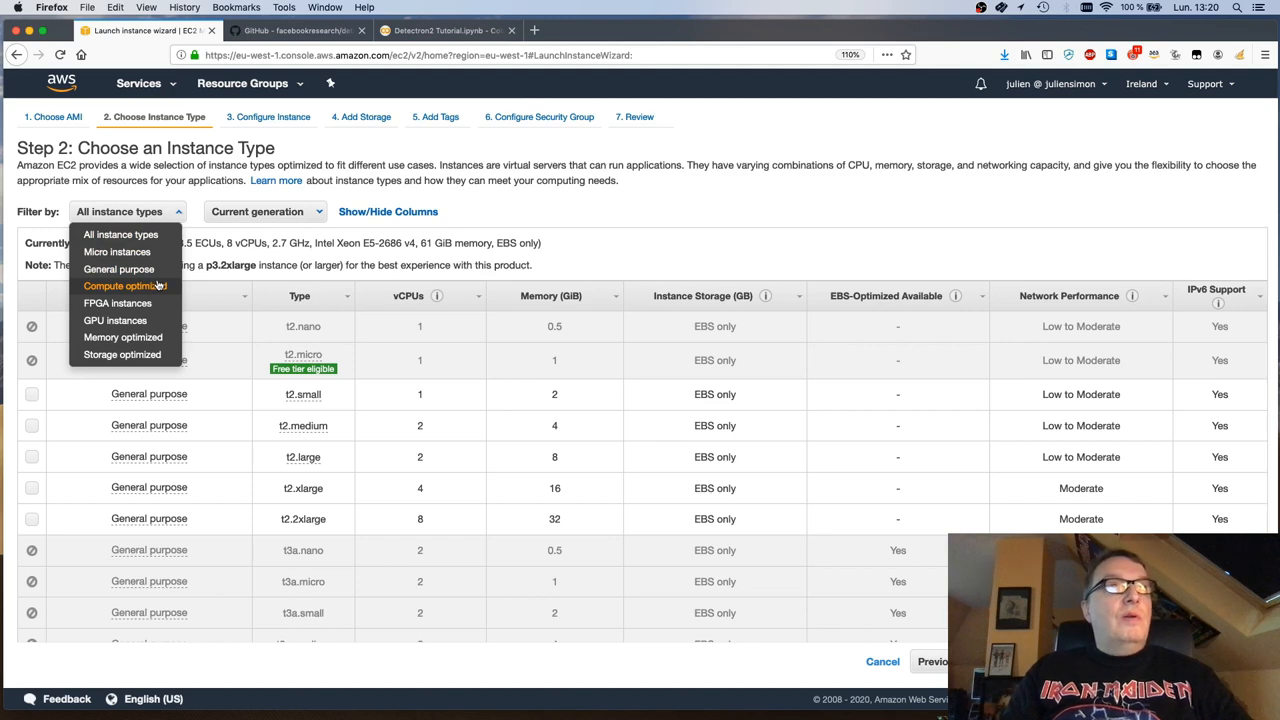
click(110, 320)
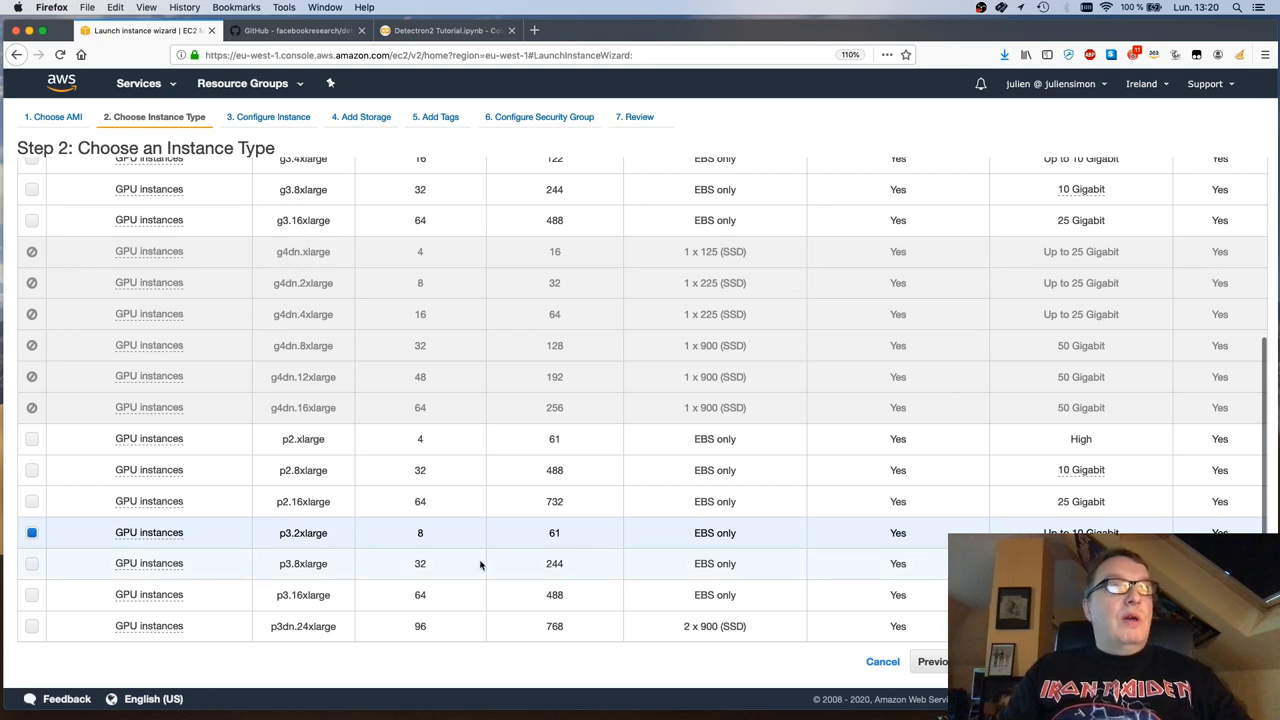
mouse_move(656, 533)
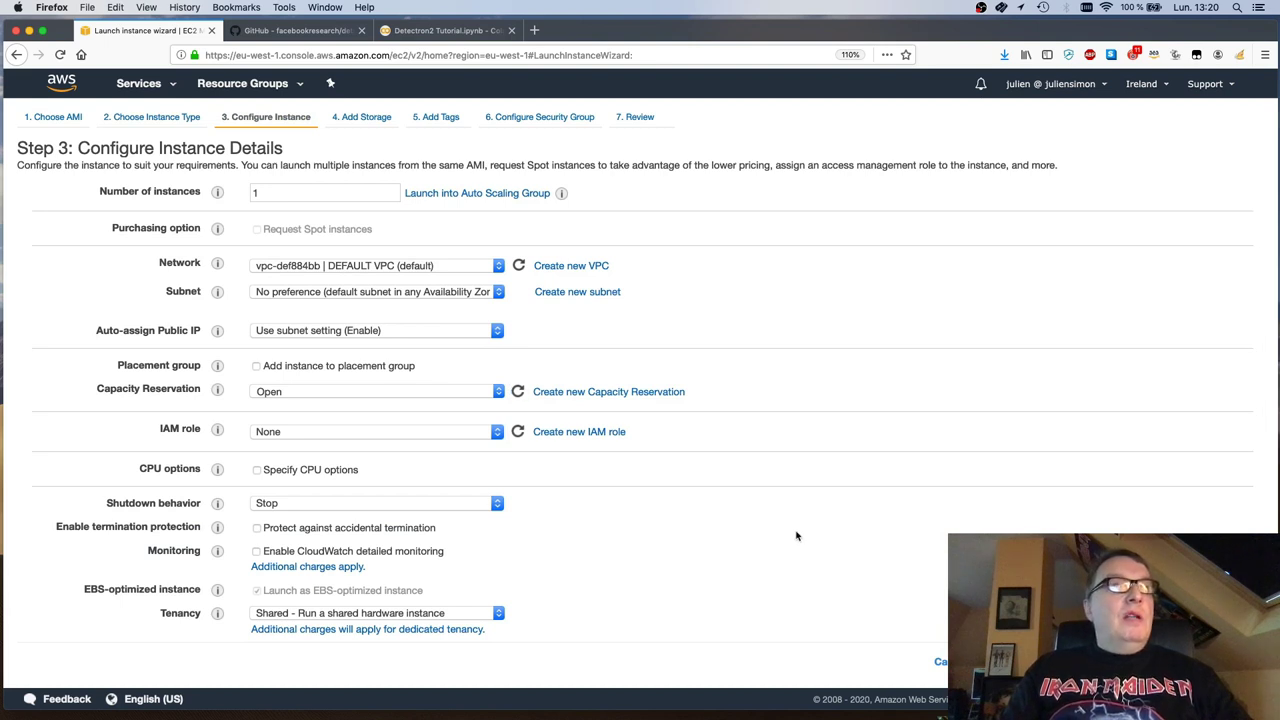
Step: Choose AdminRole from the IAM role dropdown in the instance details
click(375, 432)
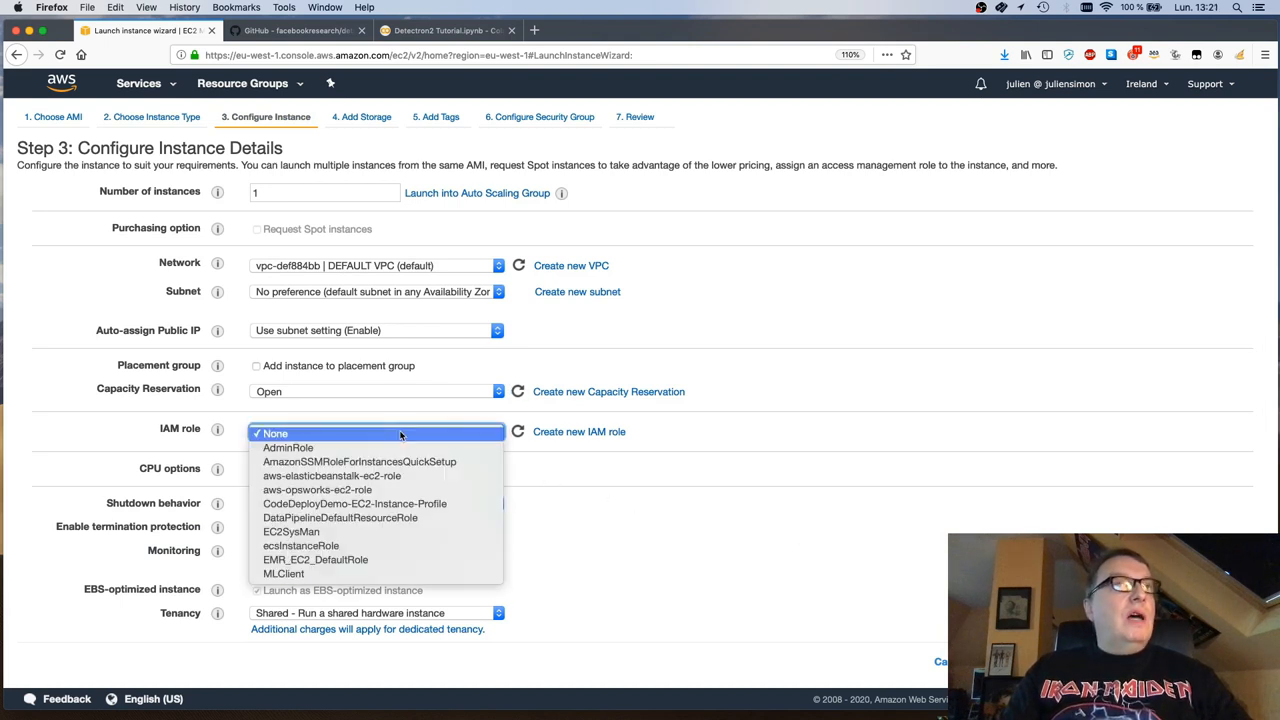
click(287, 448)
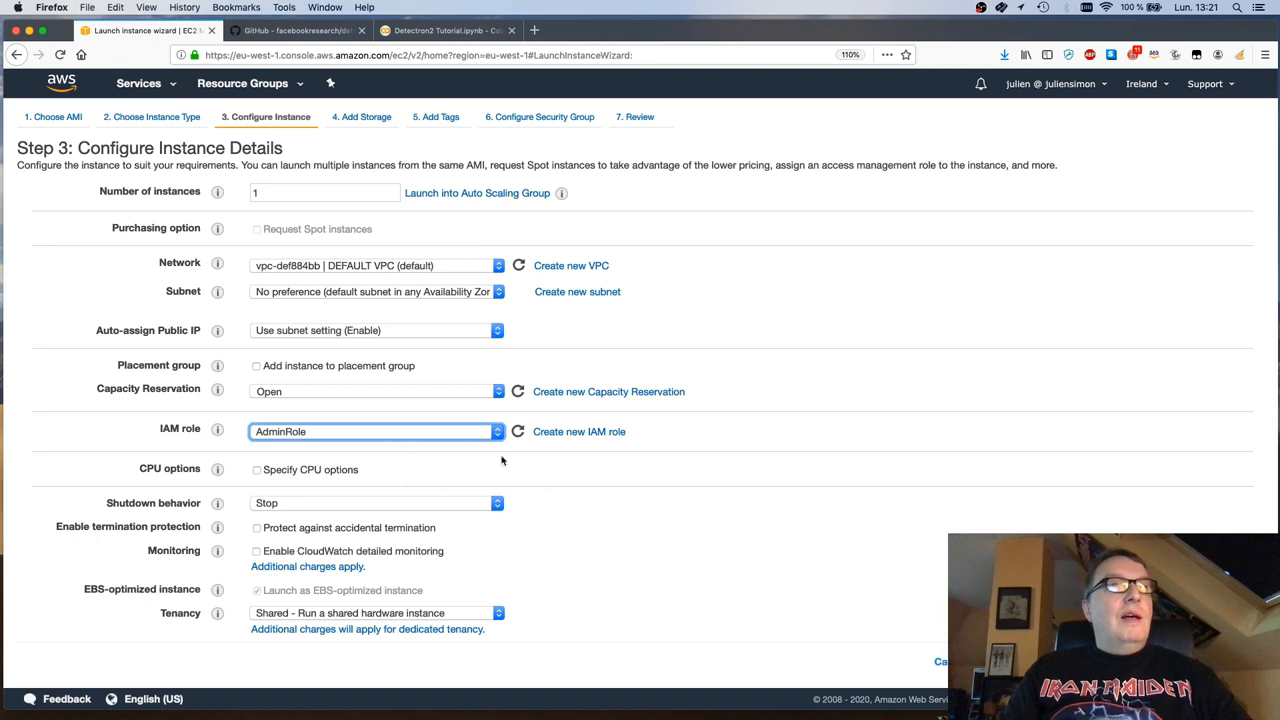
mouse_move(660, 554)
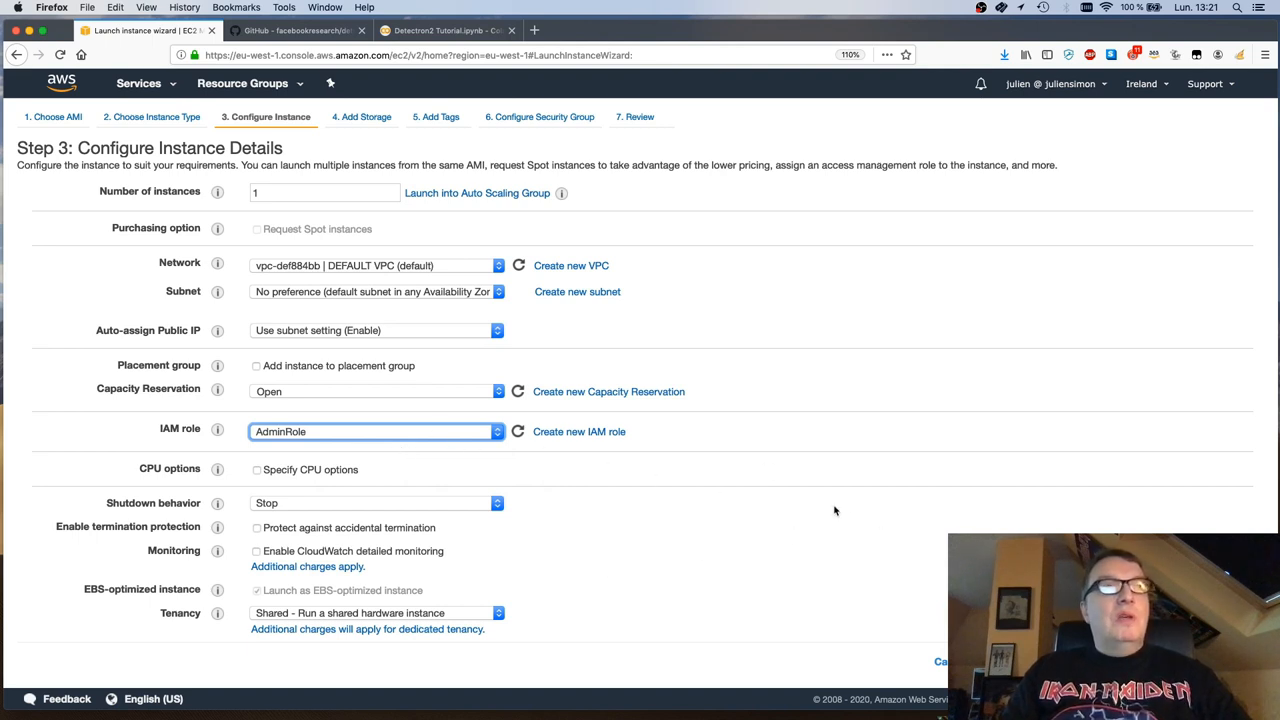
mouse_move(862, 526)
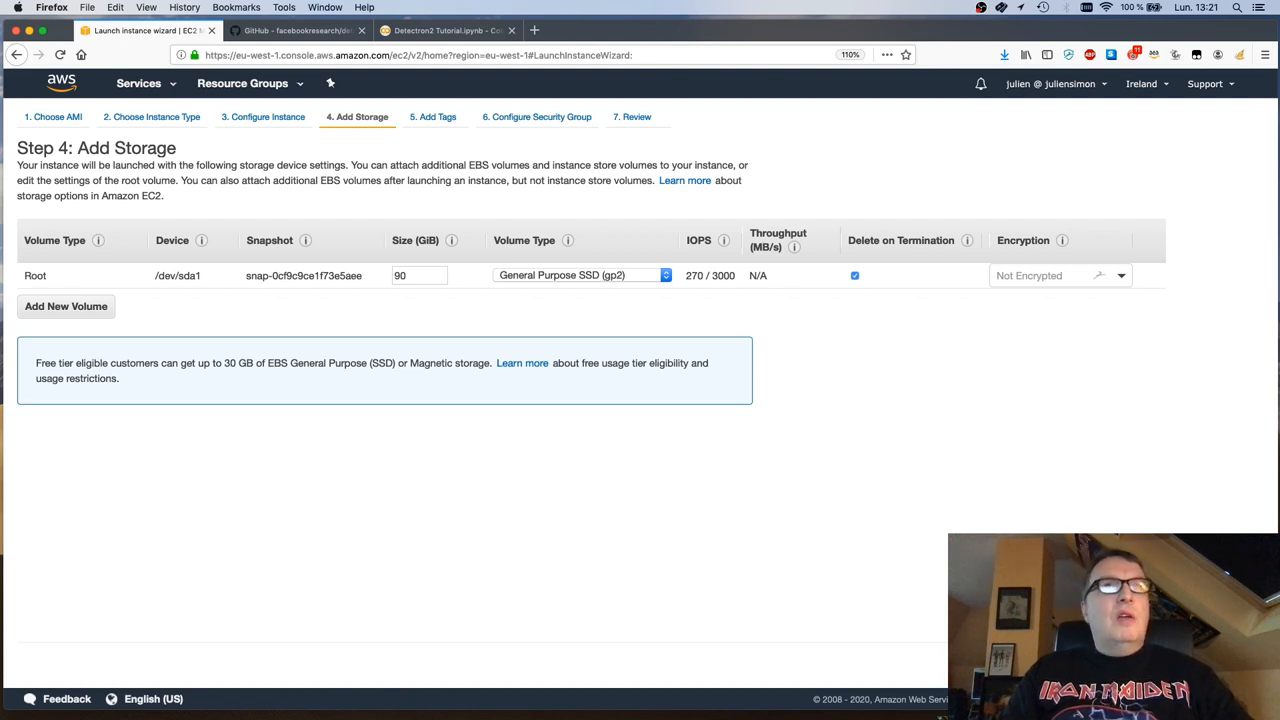
mouse_move(485, 330)
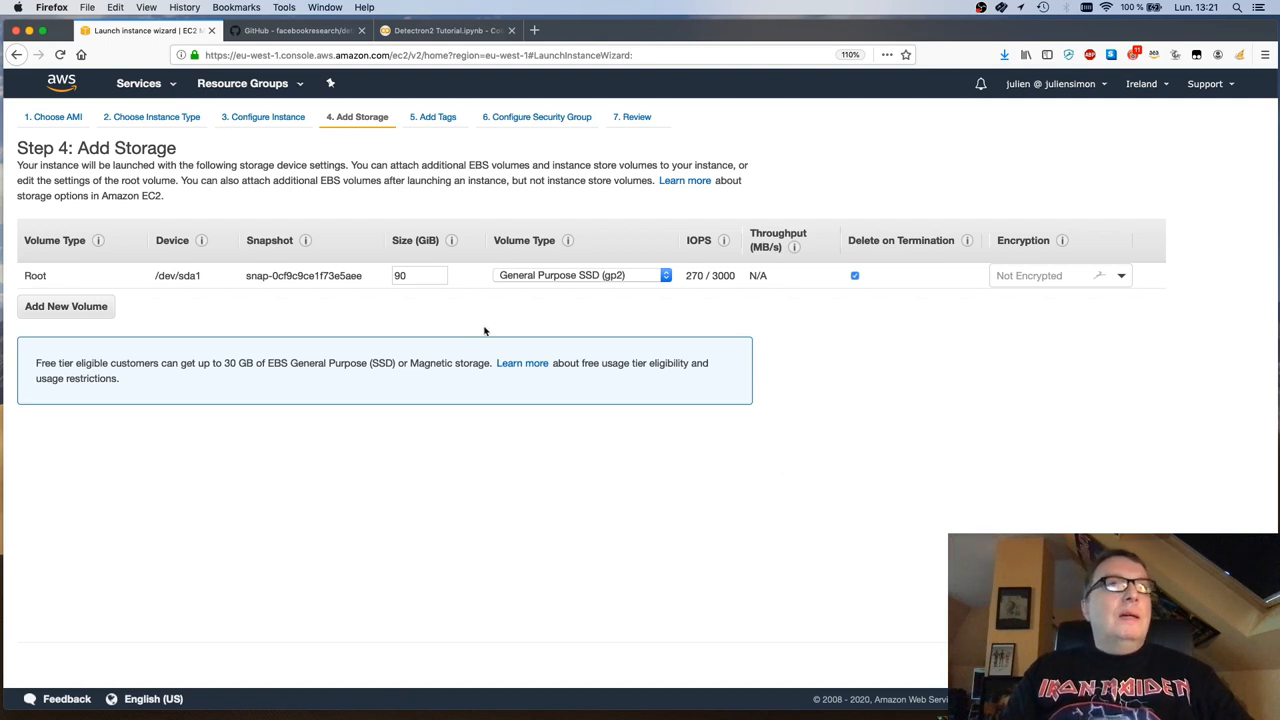
Step: Set the root volume to 200 GiB Provisioned IOPS SSD (io1)
text(2)
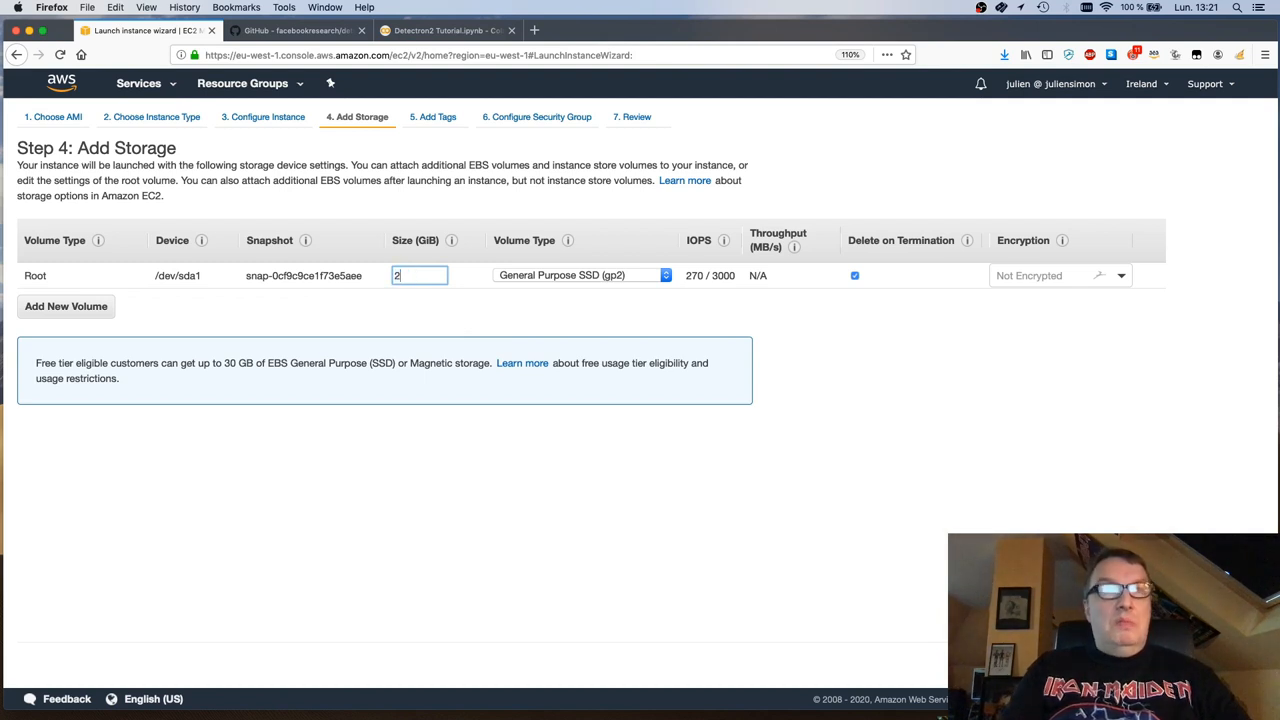
text(00)
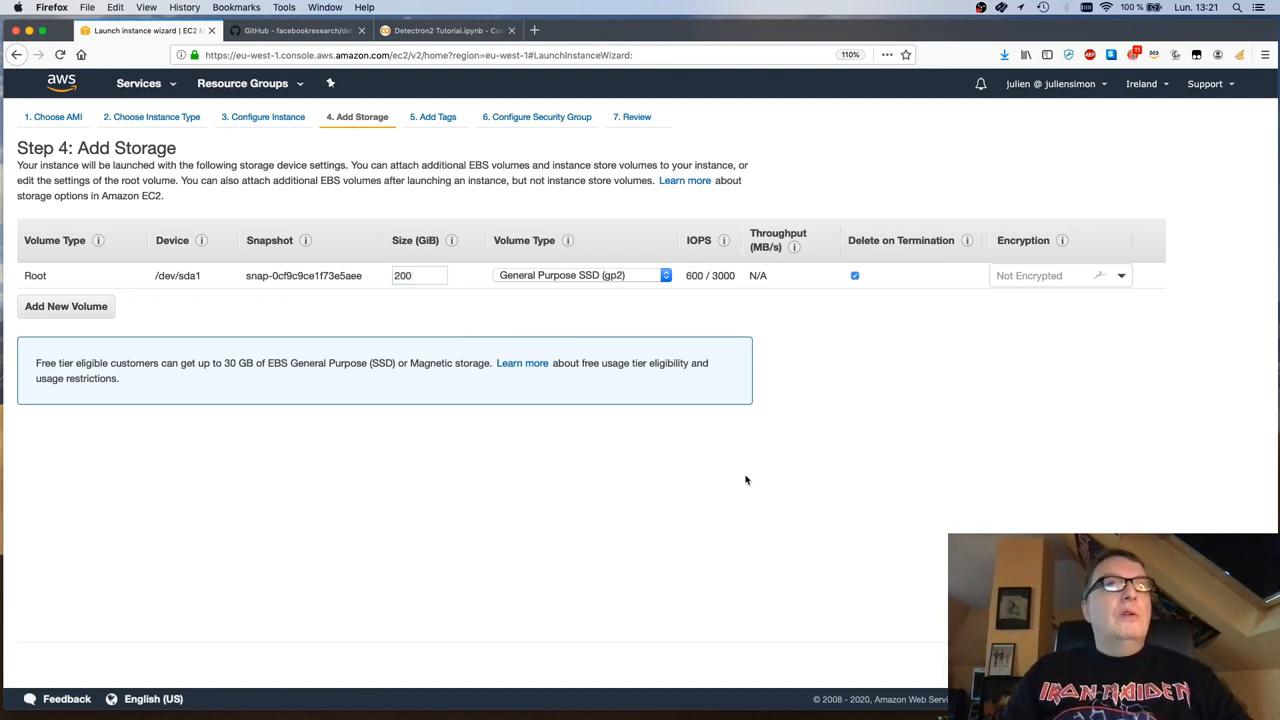
click(580, 275)
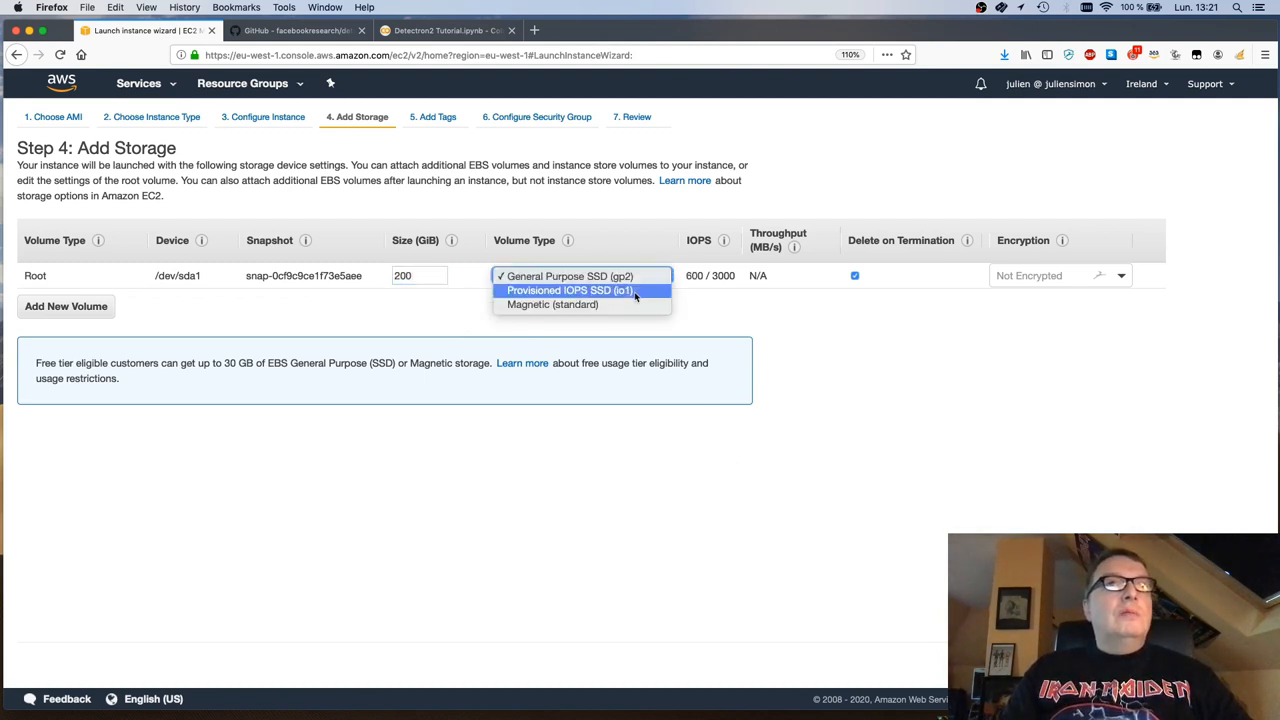
click(580, 290)
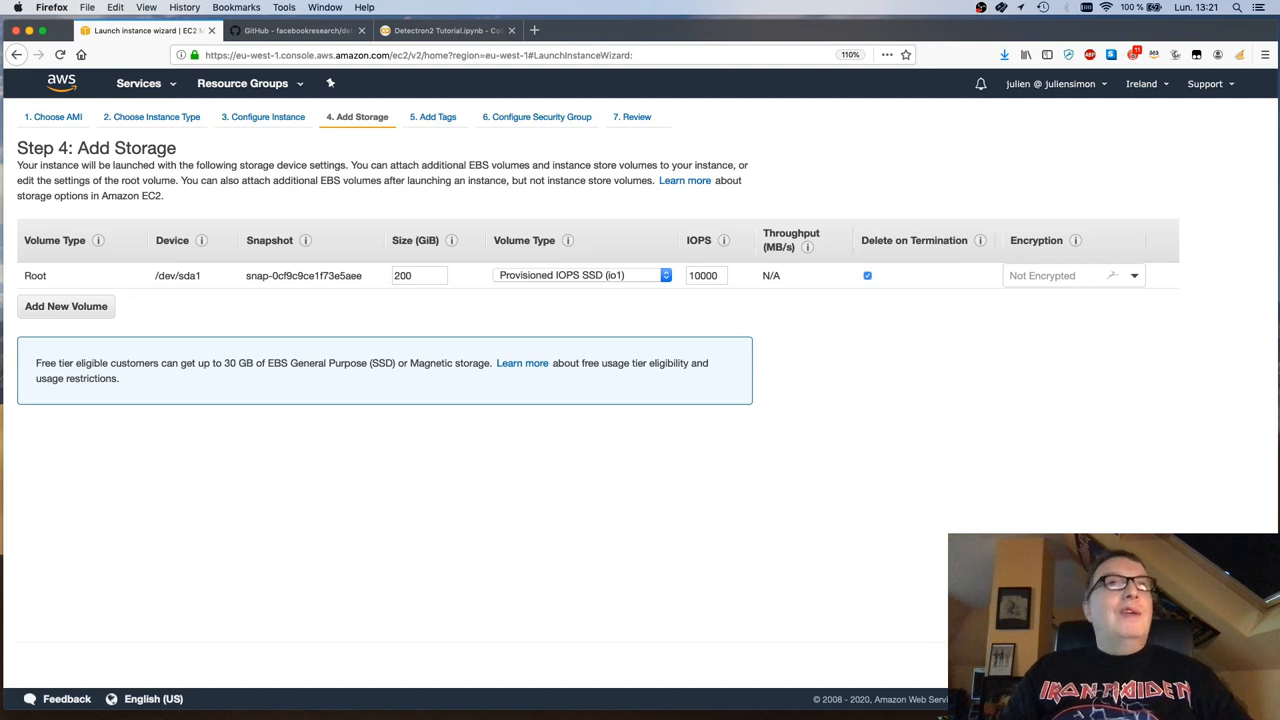
Step: Tag the instance with key Name and value detectron2-demo
click(433, 116)
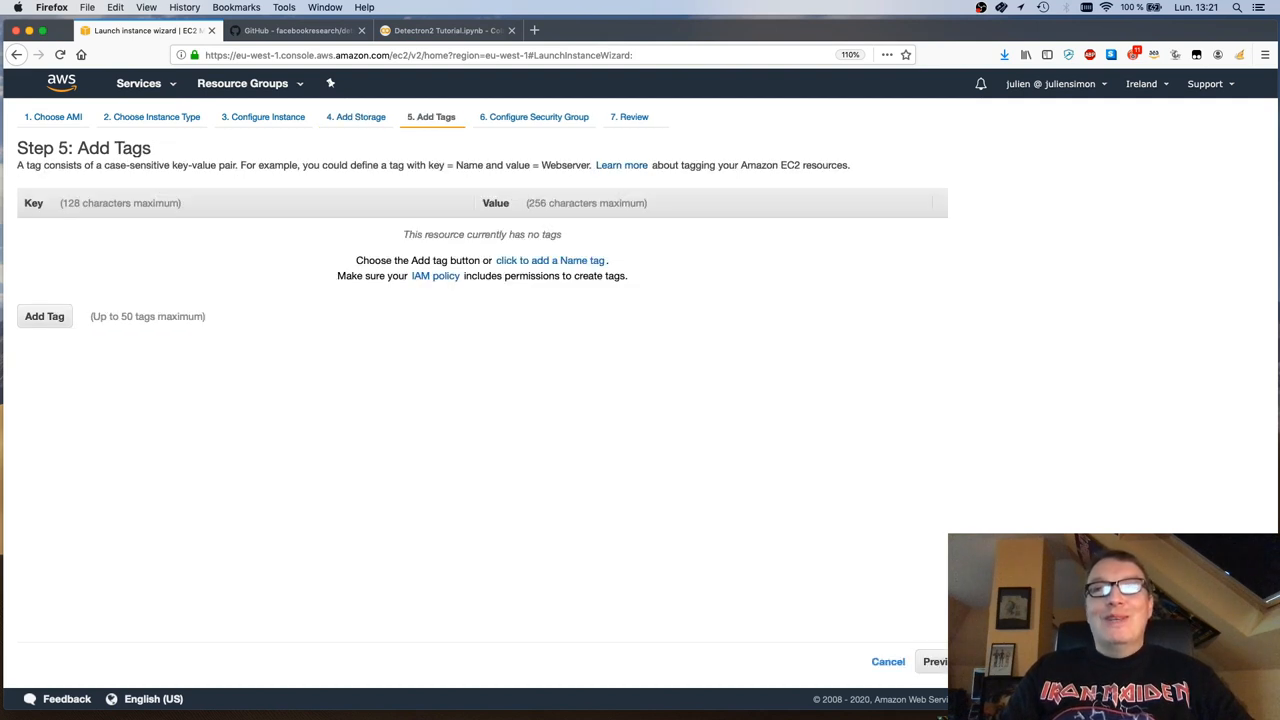
click(45, 316)
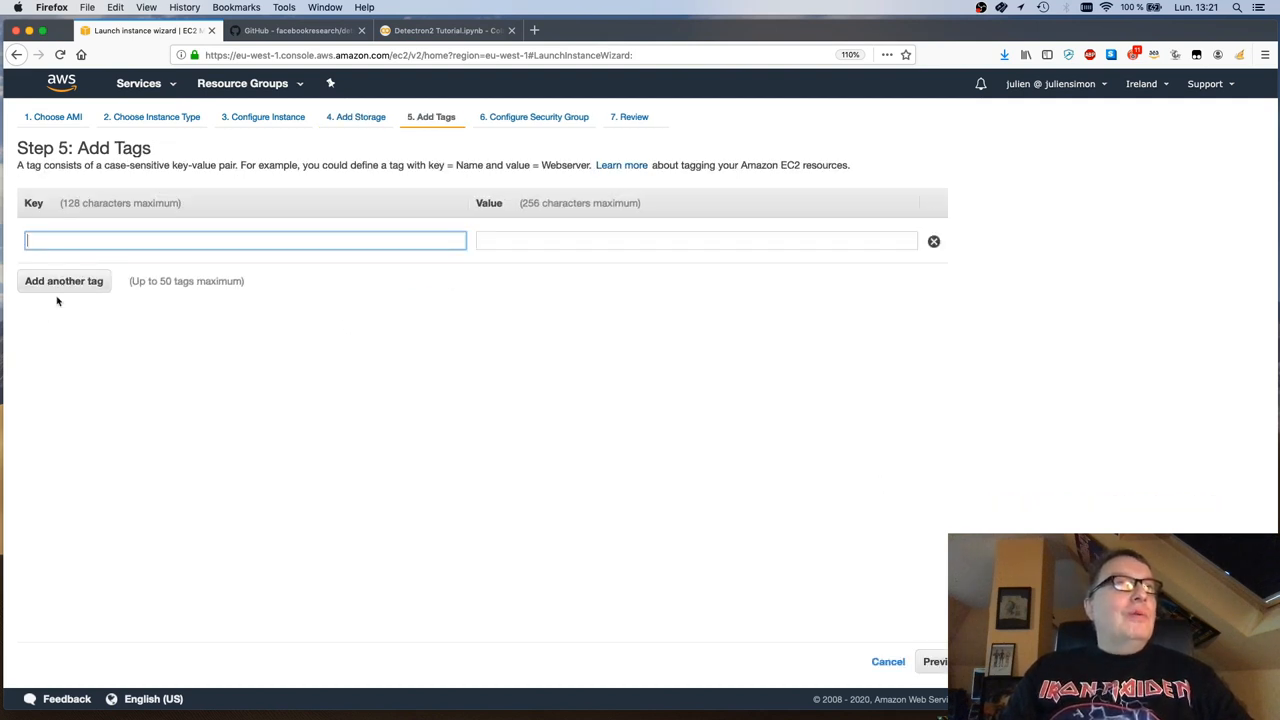
text(Name)
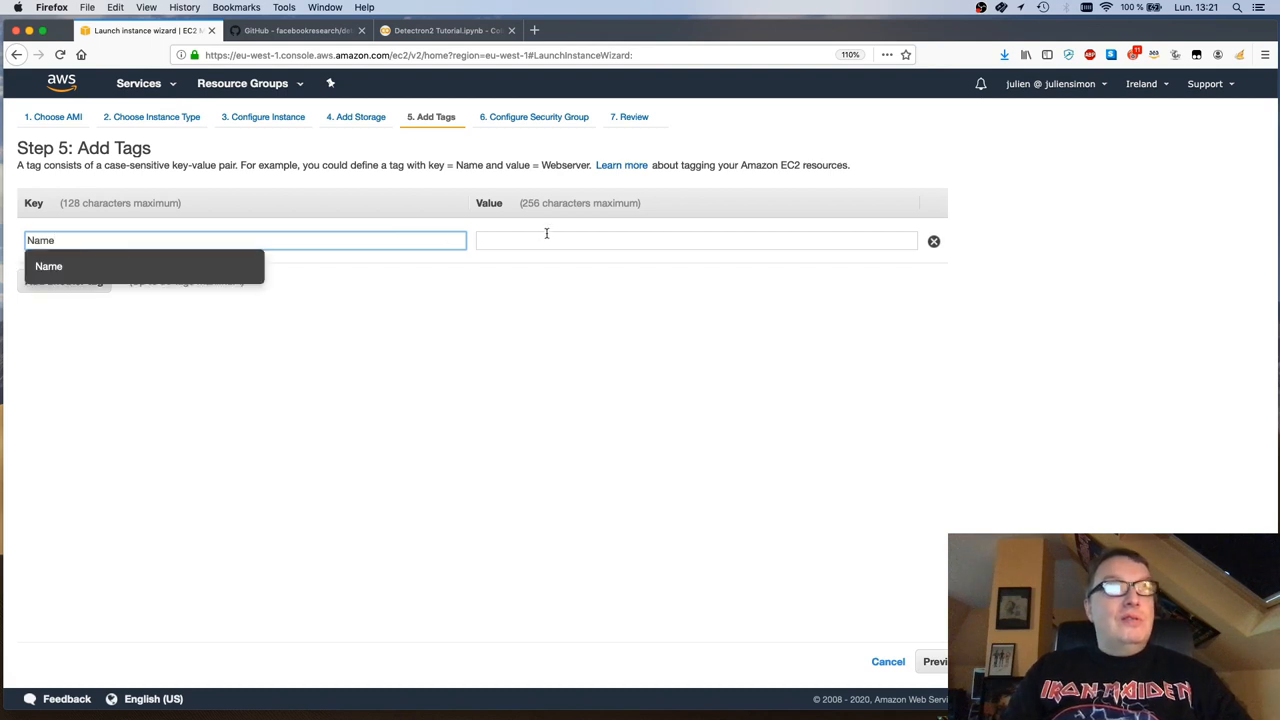
text(detectron2-d)
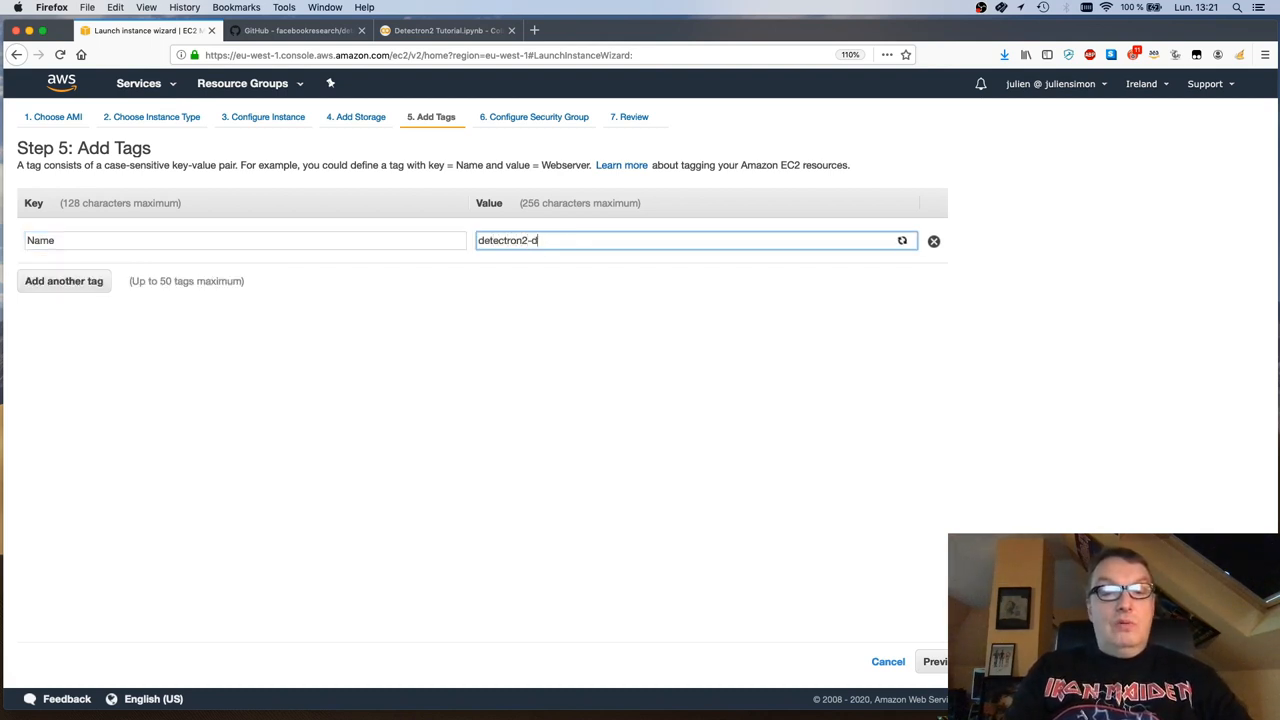
text(emo)
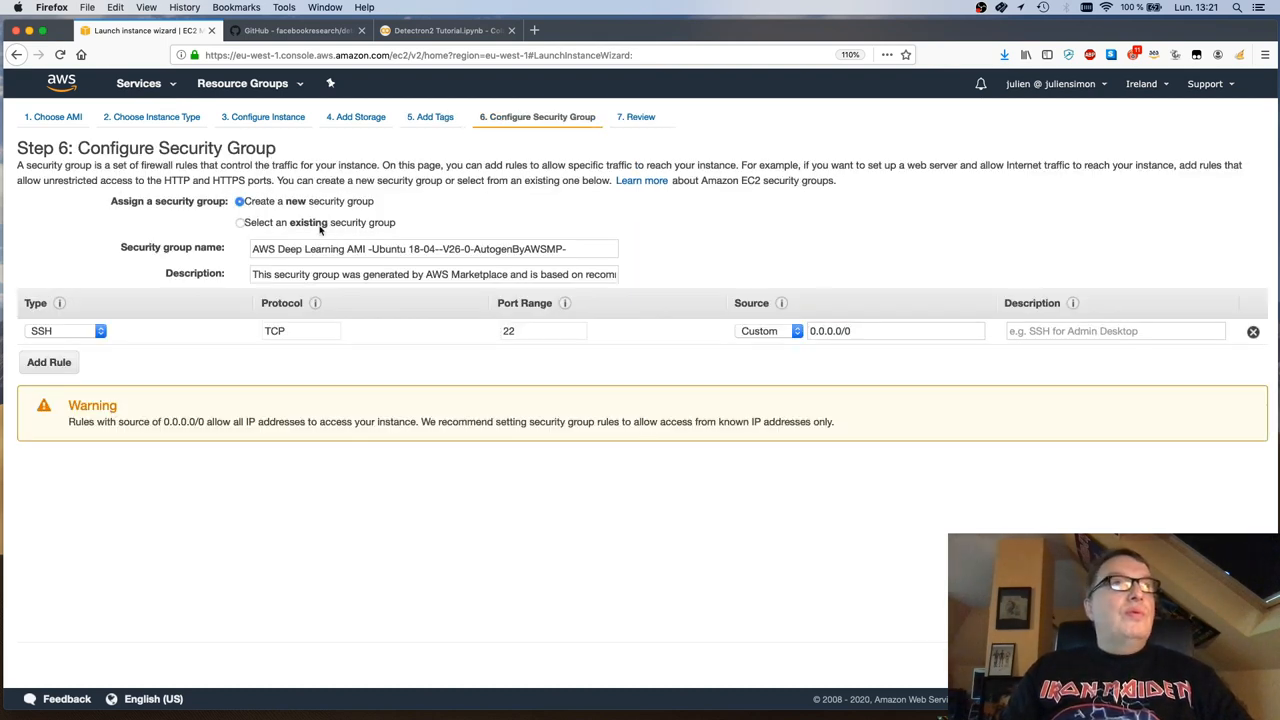
Step: Use the existing ssh-jupyter security group, which allows SSH and port 8888
click(240, 222)
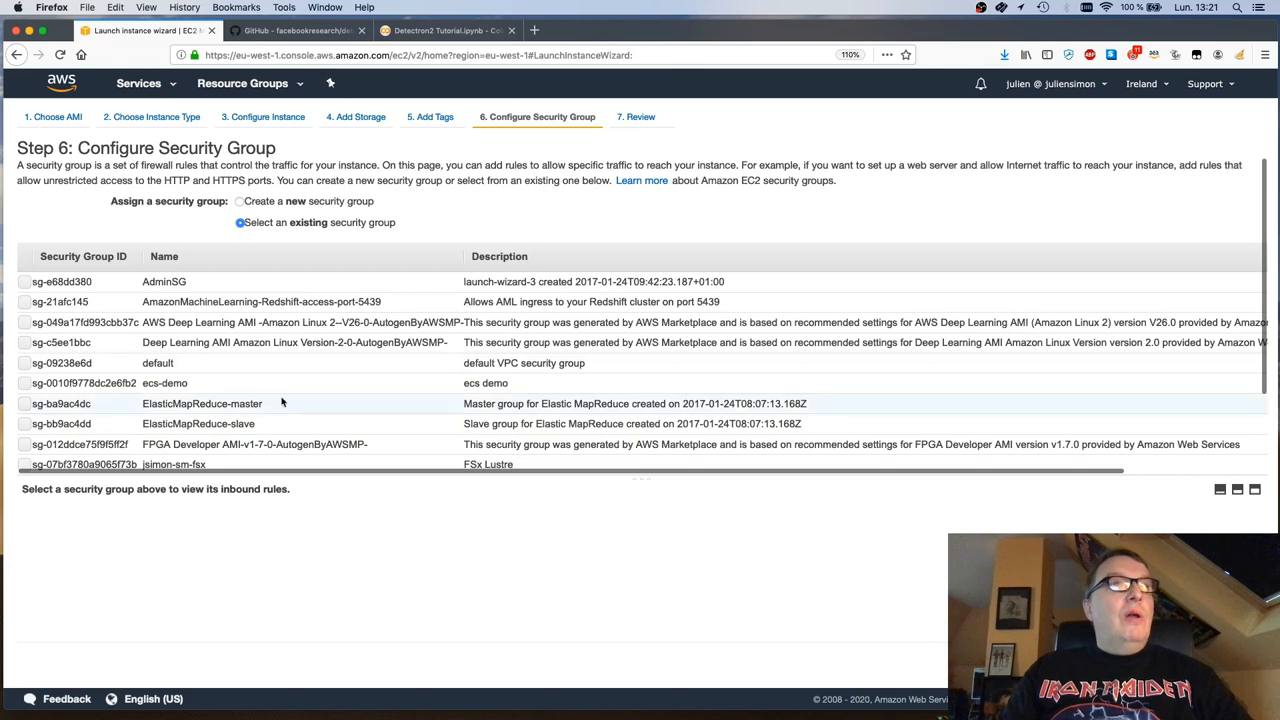
scroll(down, 3)
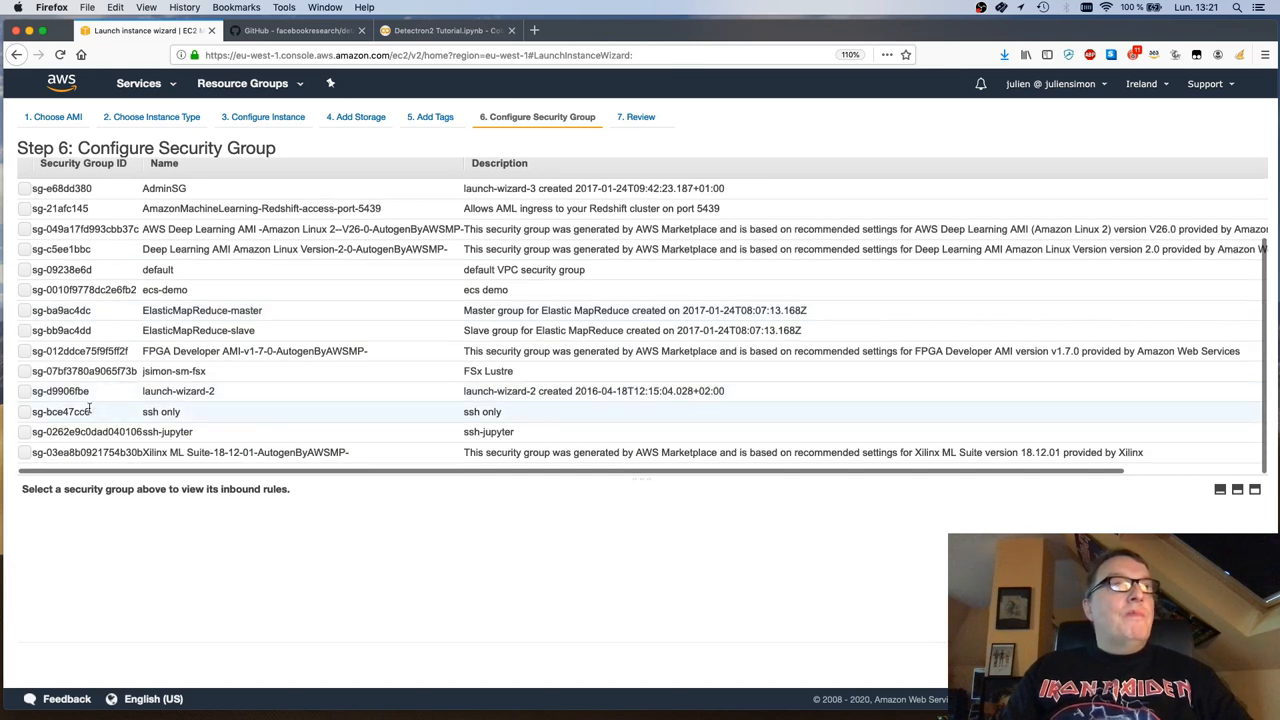
click(20, 432)
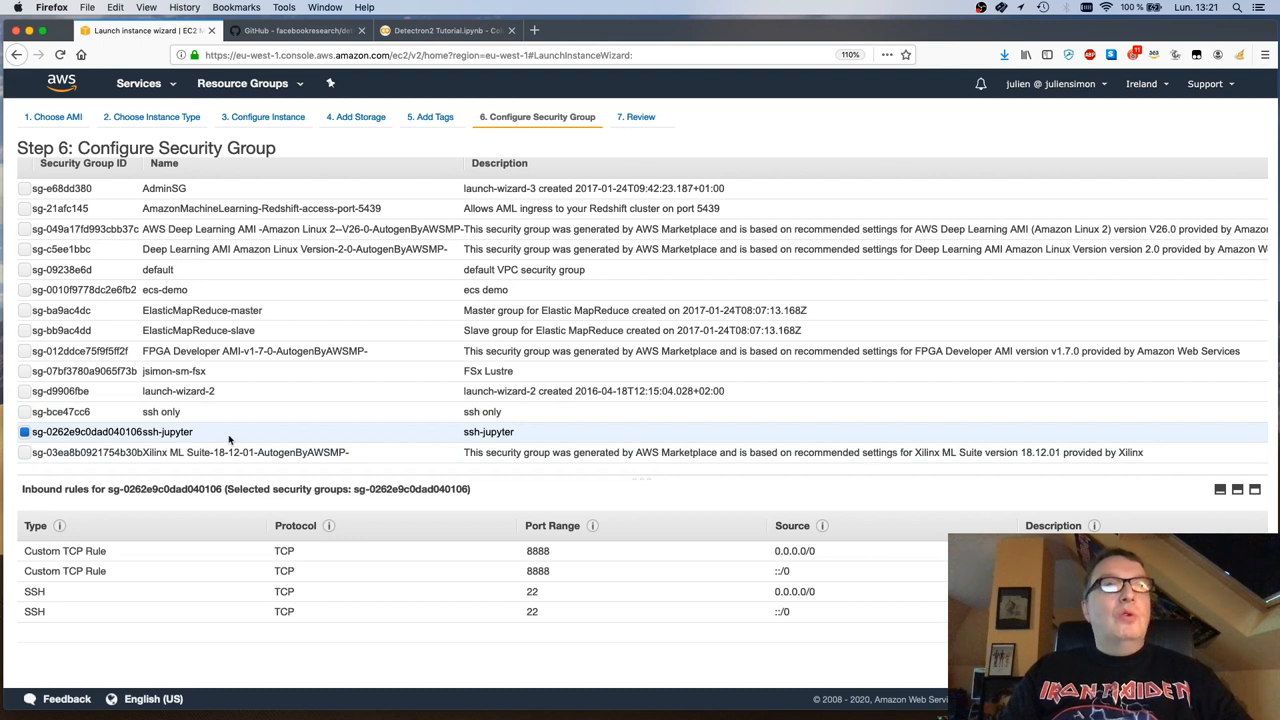
mouse_move(618, 631)
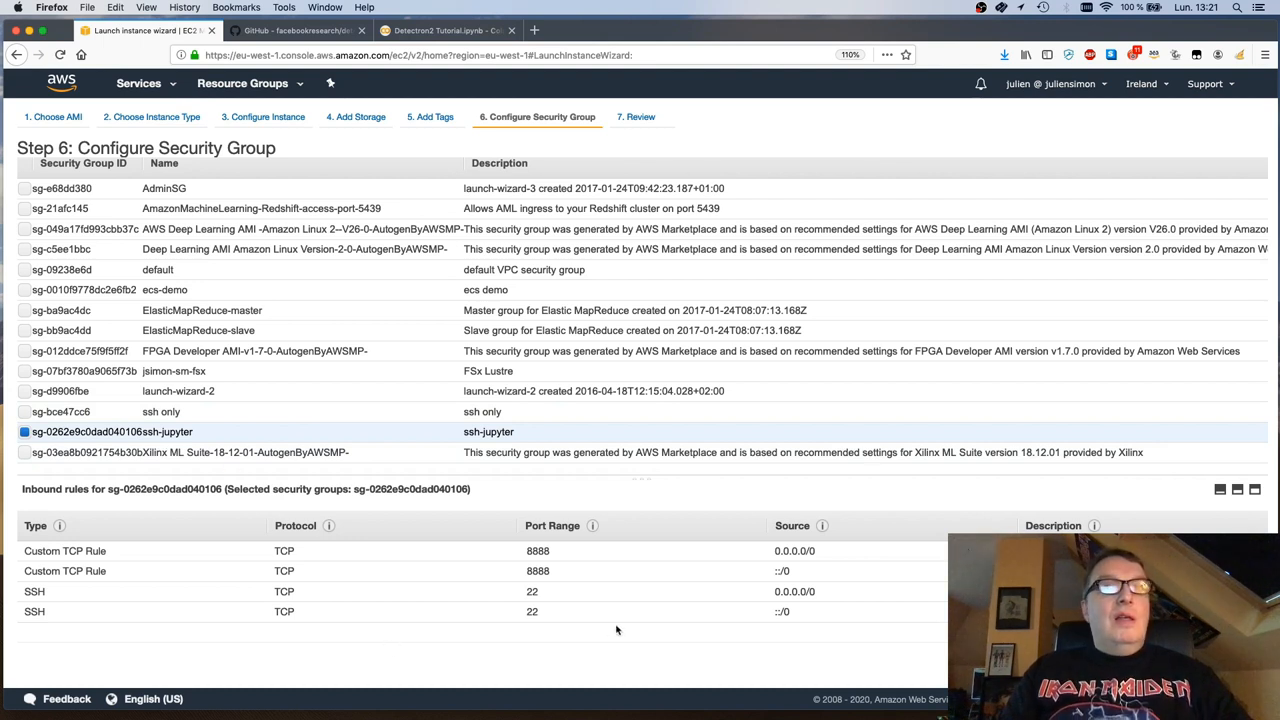
mouse_move(551, 550)
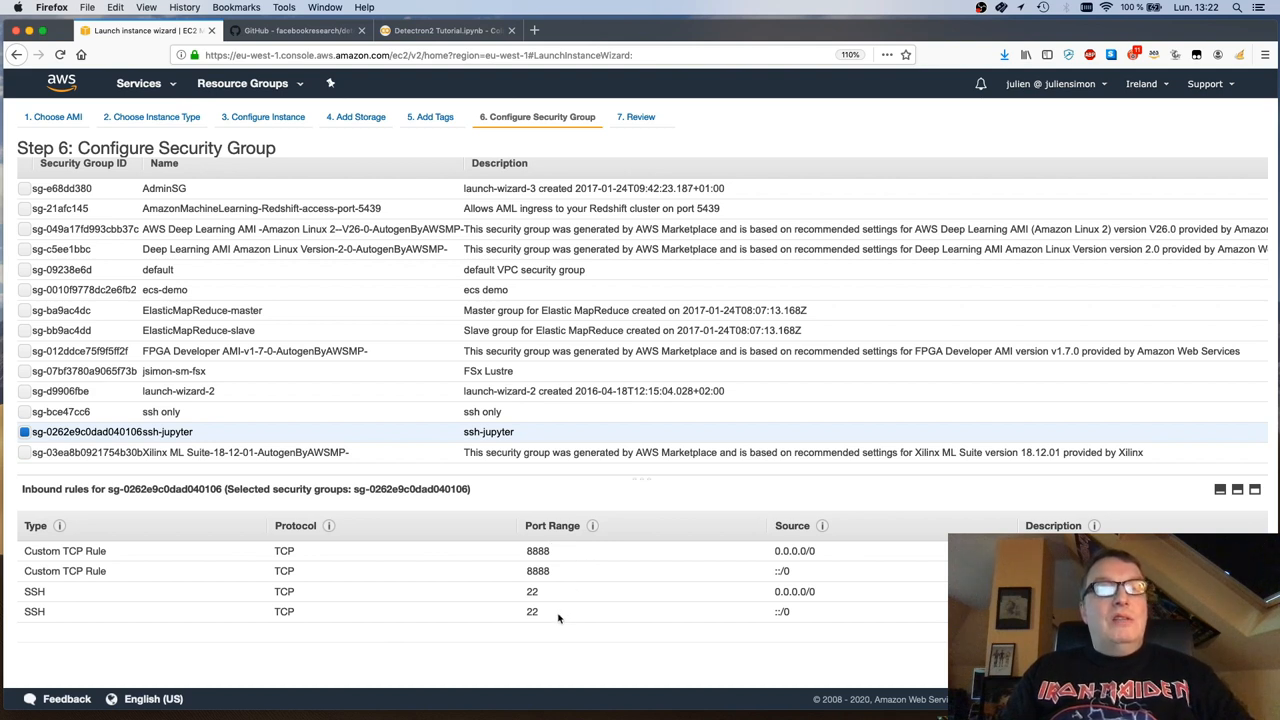
mouse_move(582, 590)
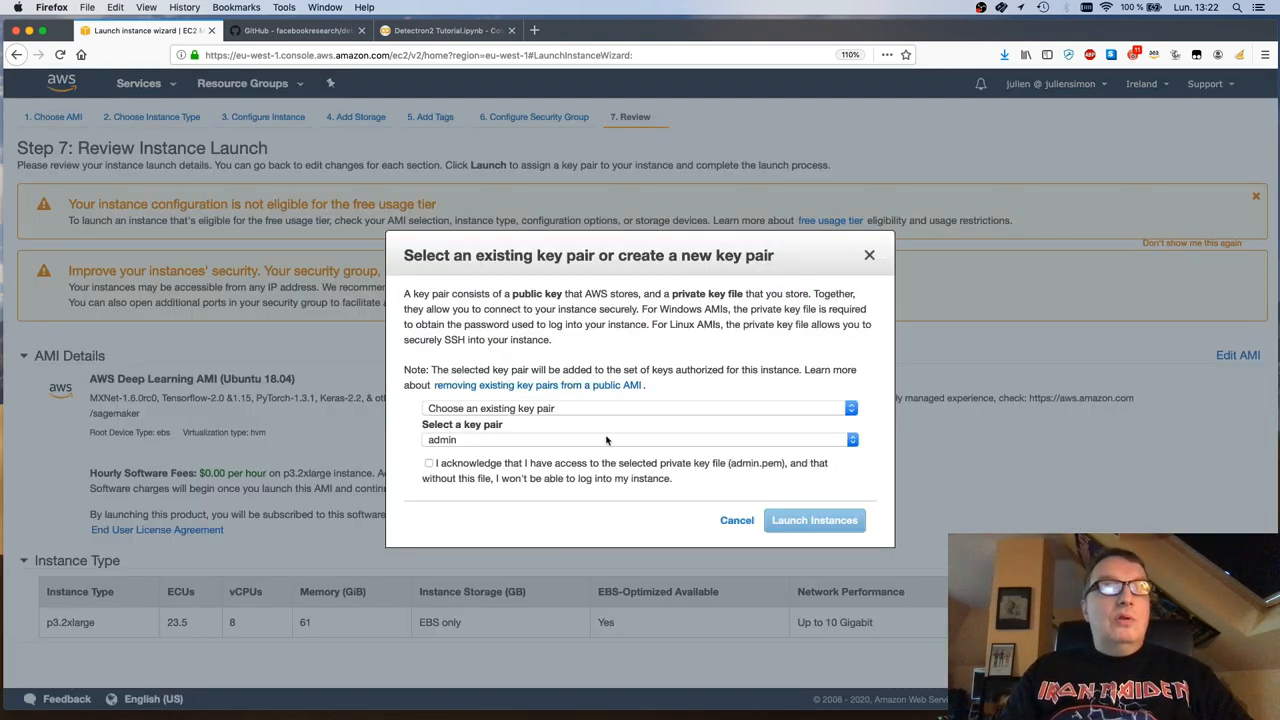
Step: Acknowledge the admin key pair and launch the instance
click(427, 464)
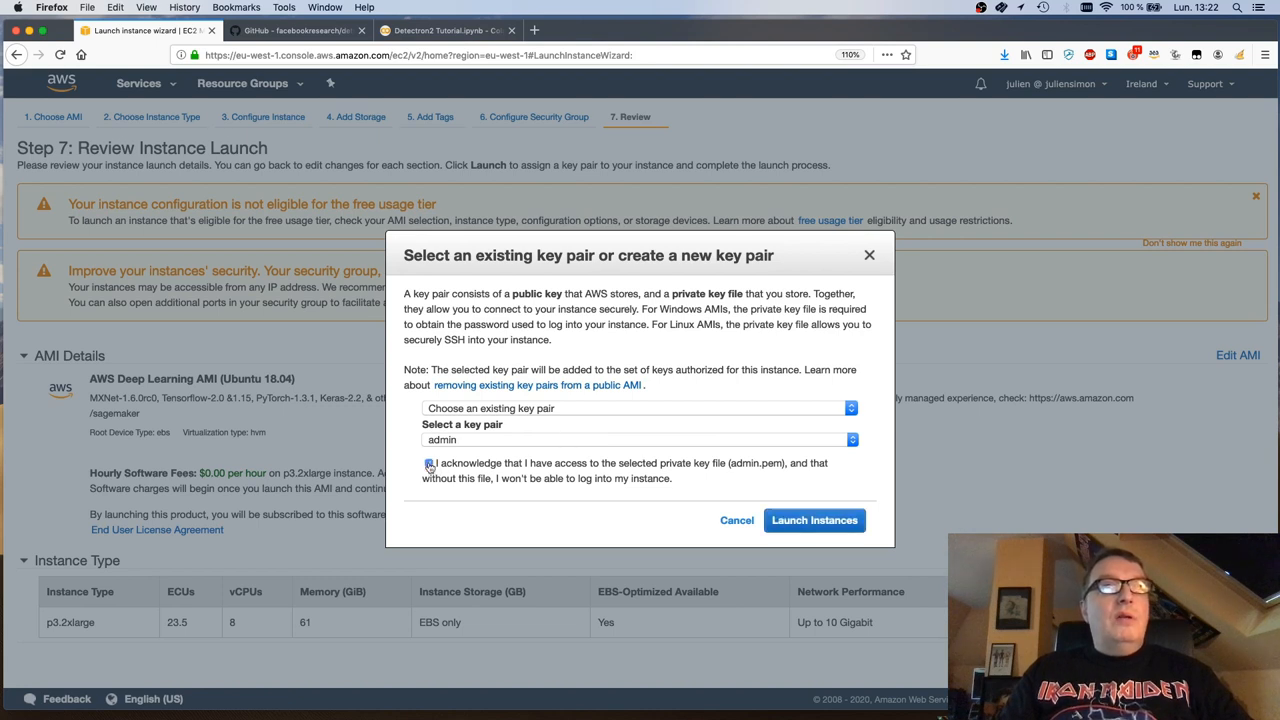
click(814, 520)
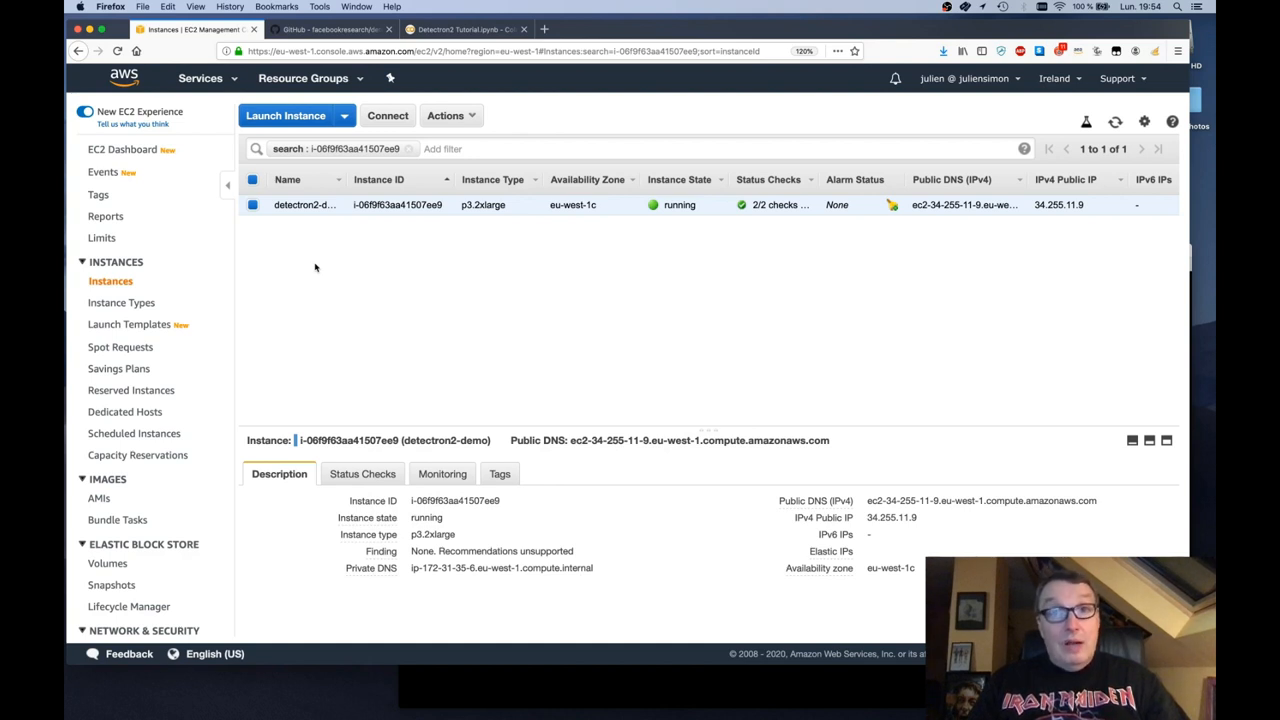
Step: Select the detectron2-demo instance to view its public DNS and IP
click(637, 692)
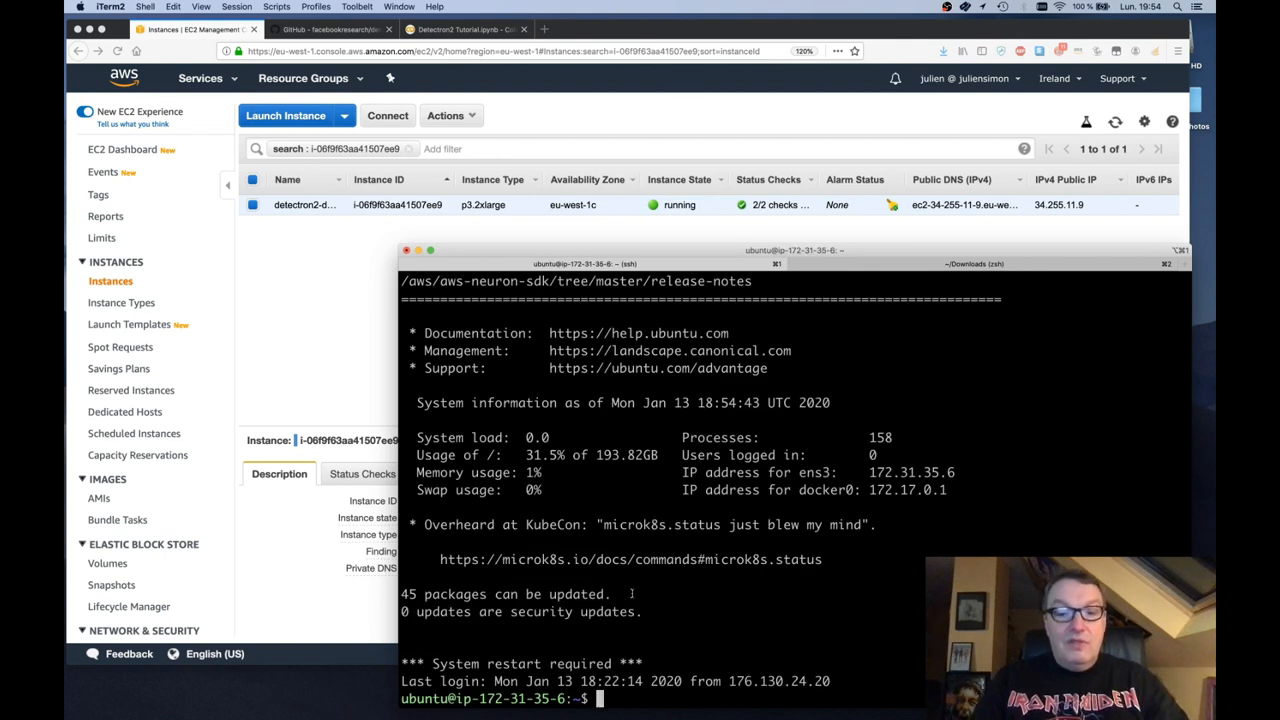
Step: Run 'jupyter notebook' in the SSH session to start the server
text(jupyter)
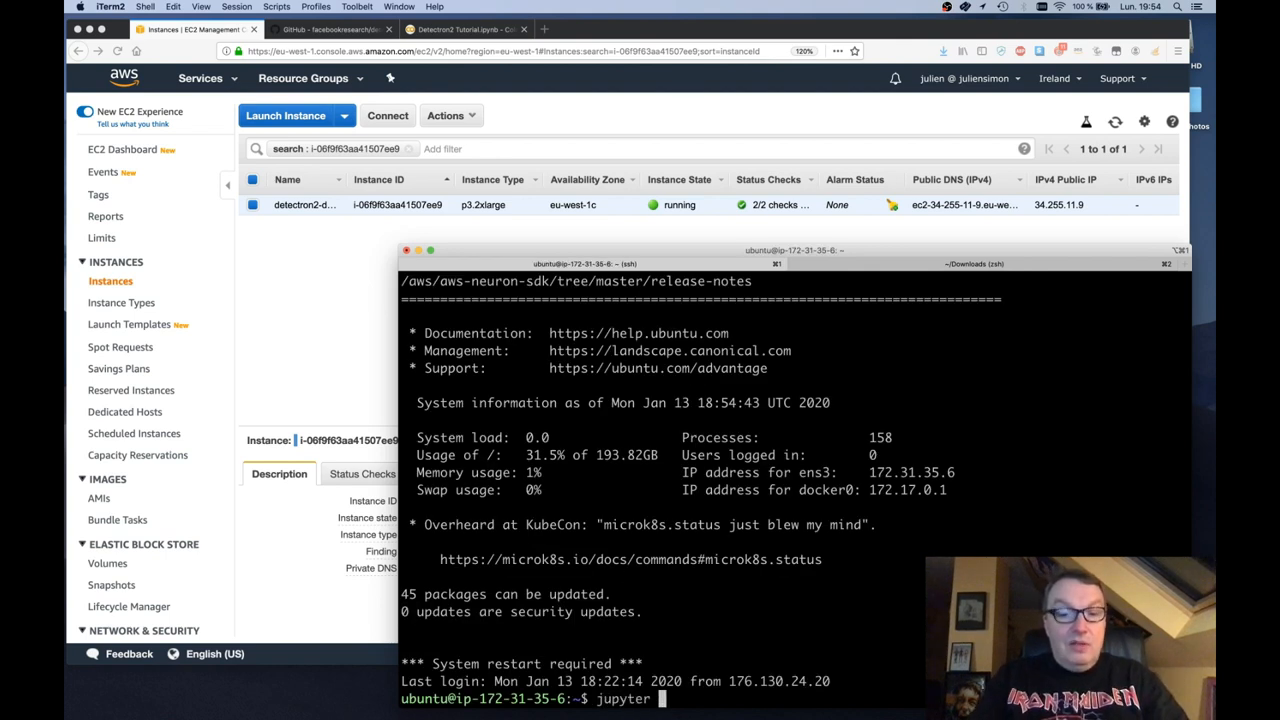
text(noteboo)
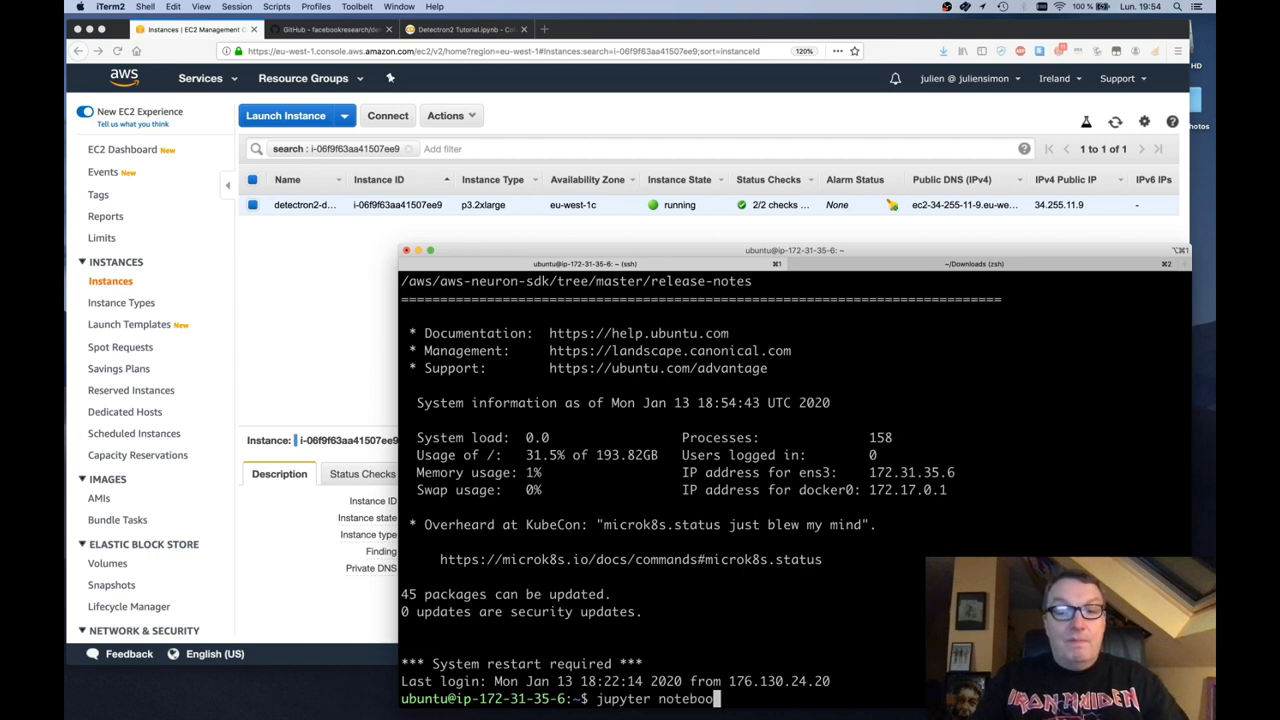
key(Return)
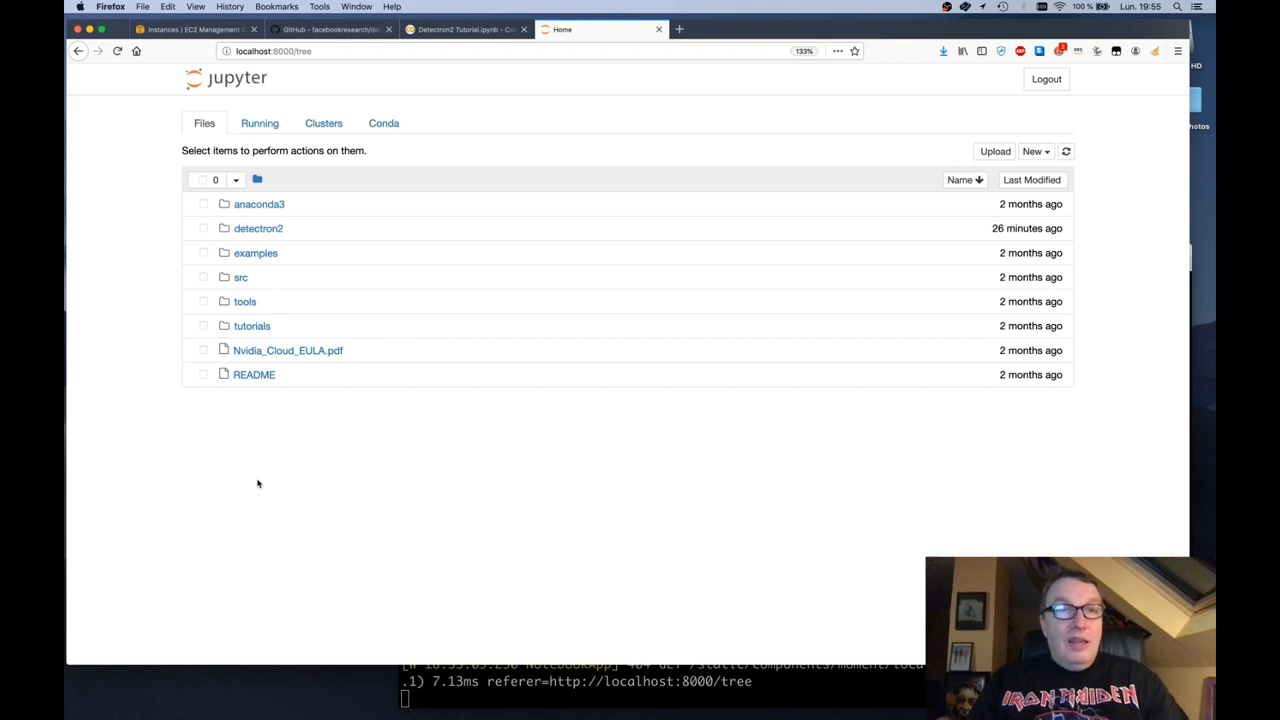
mouse_move(494, 20)
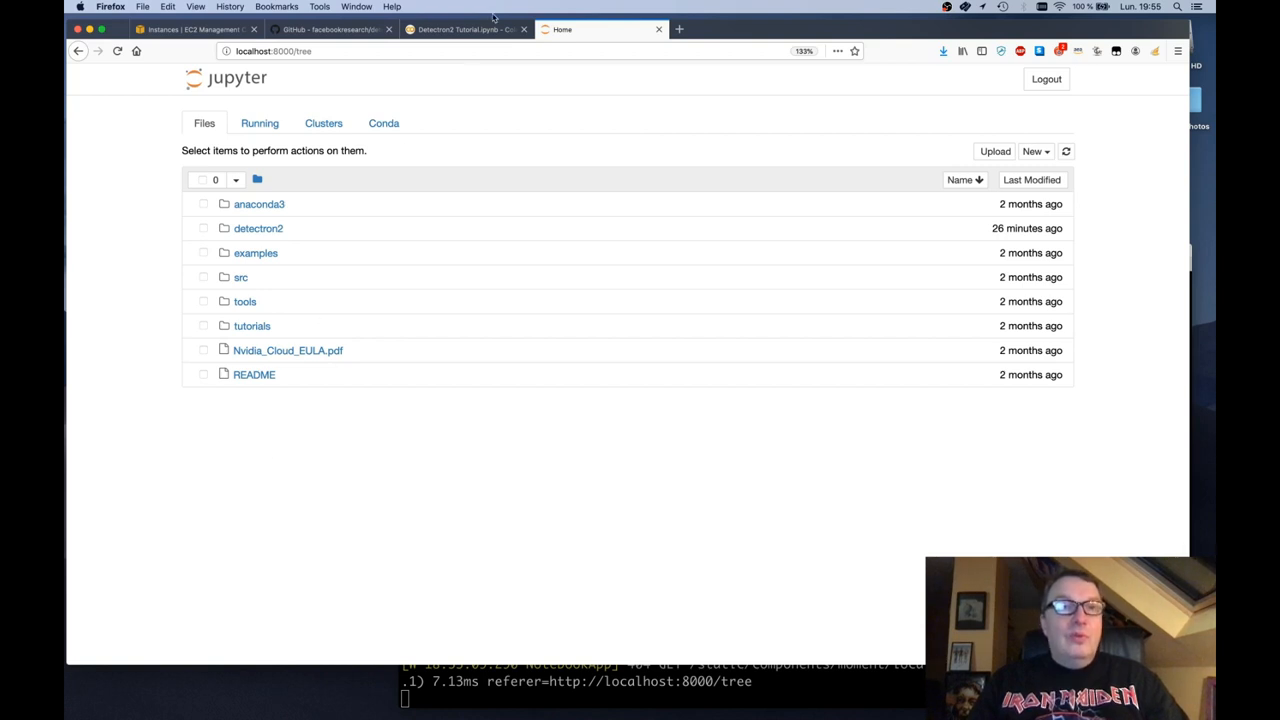
click(470, 29)
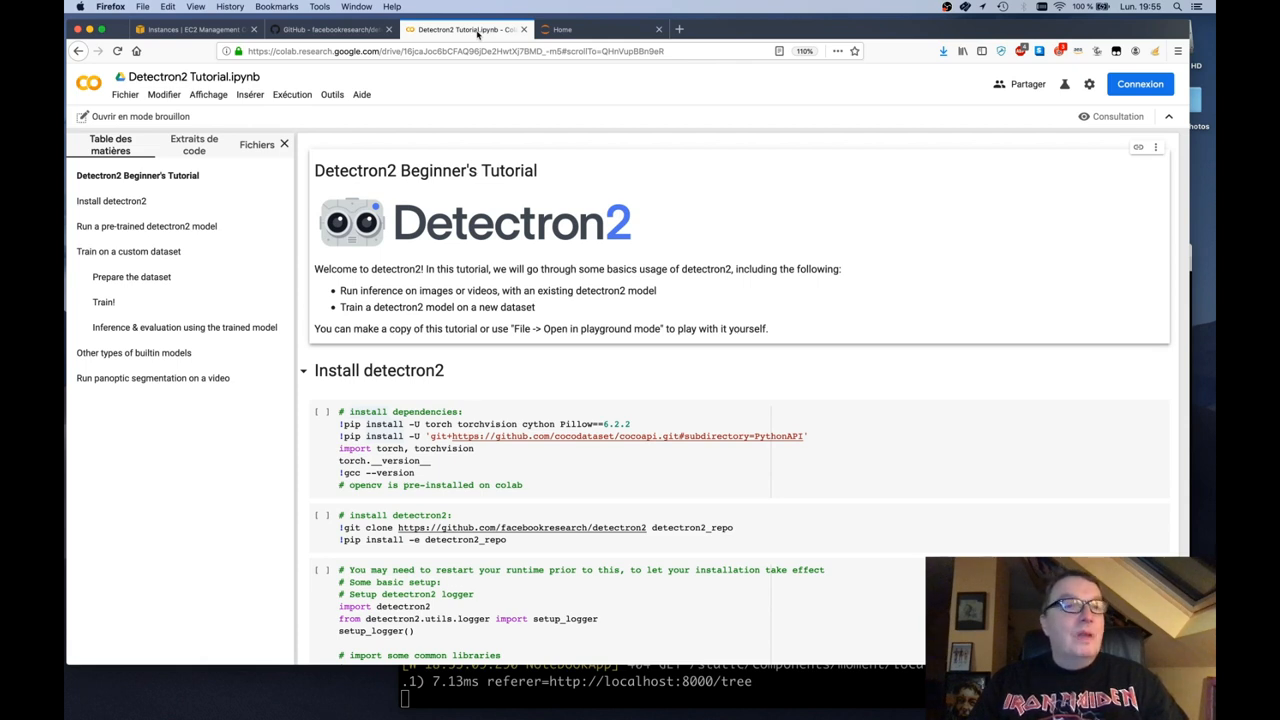
click(141, 95)
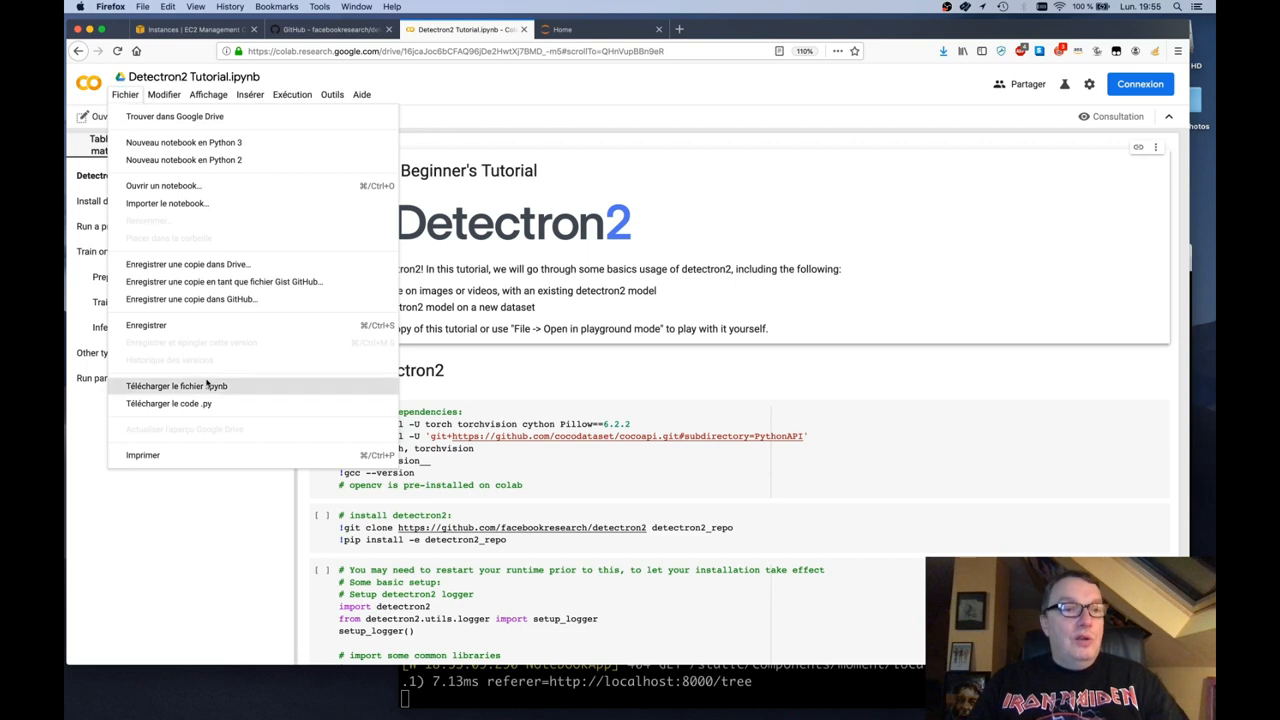
mouse_move(258, 387)
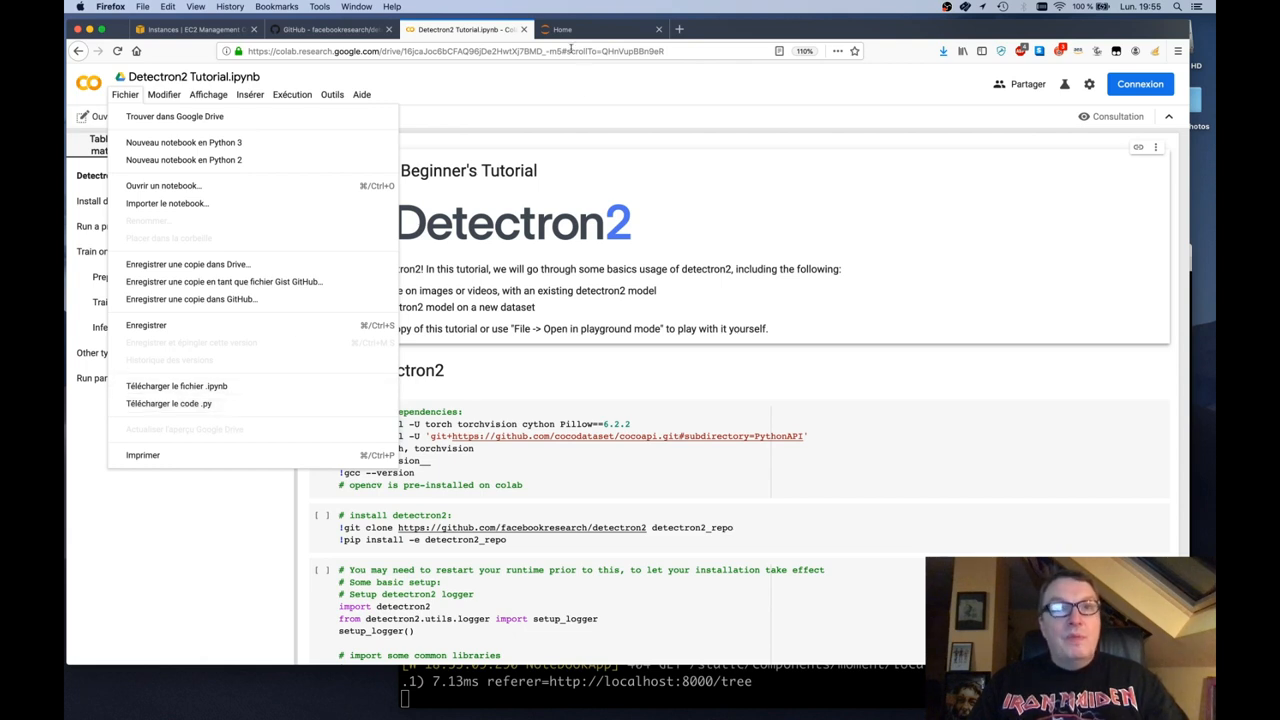
click(579, 29)
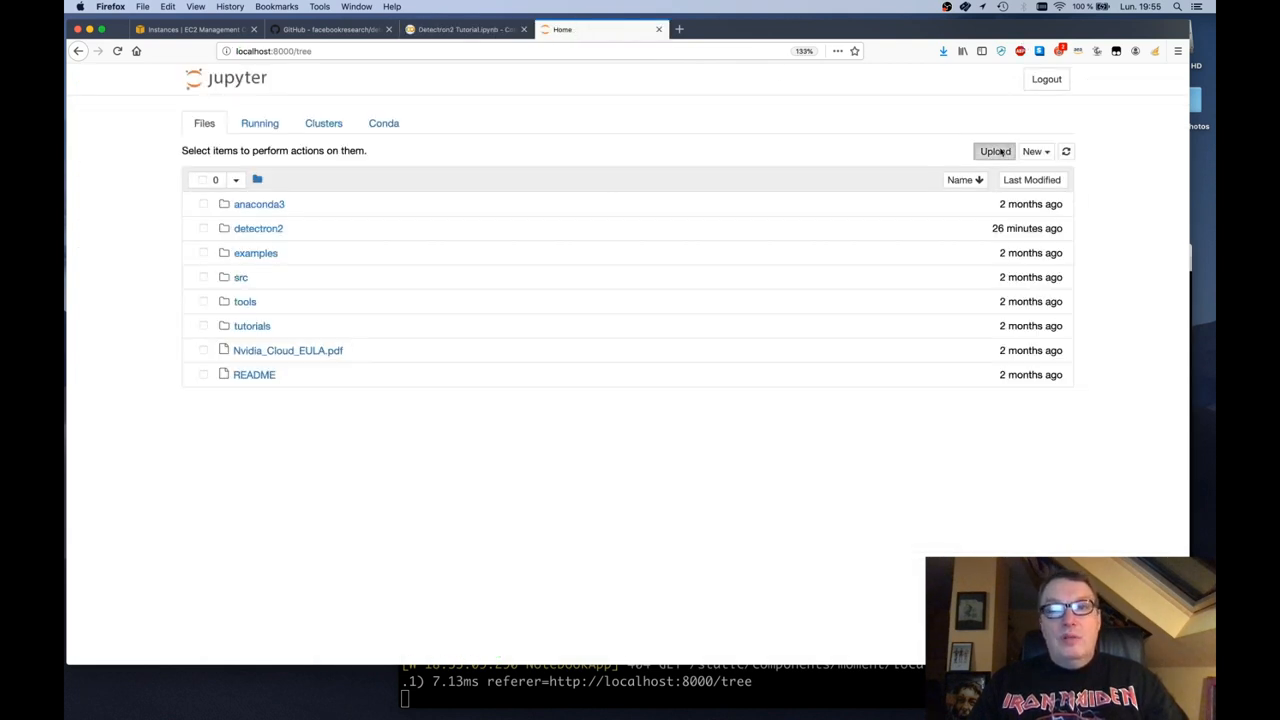
click(994, 151)
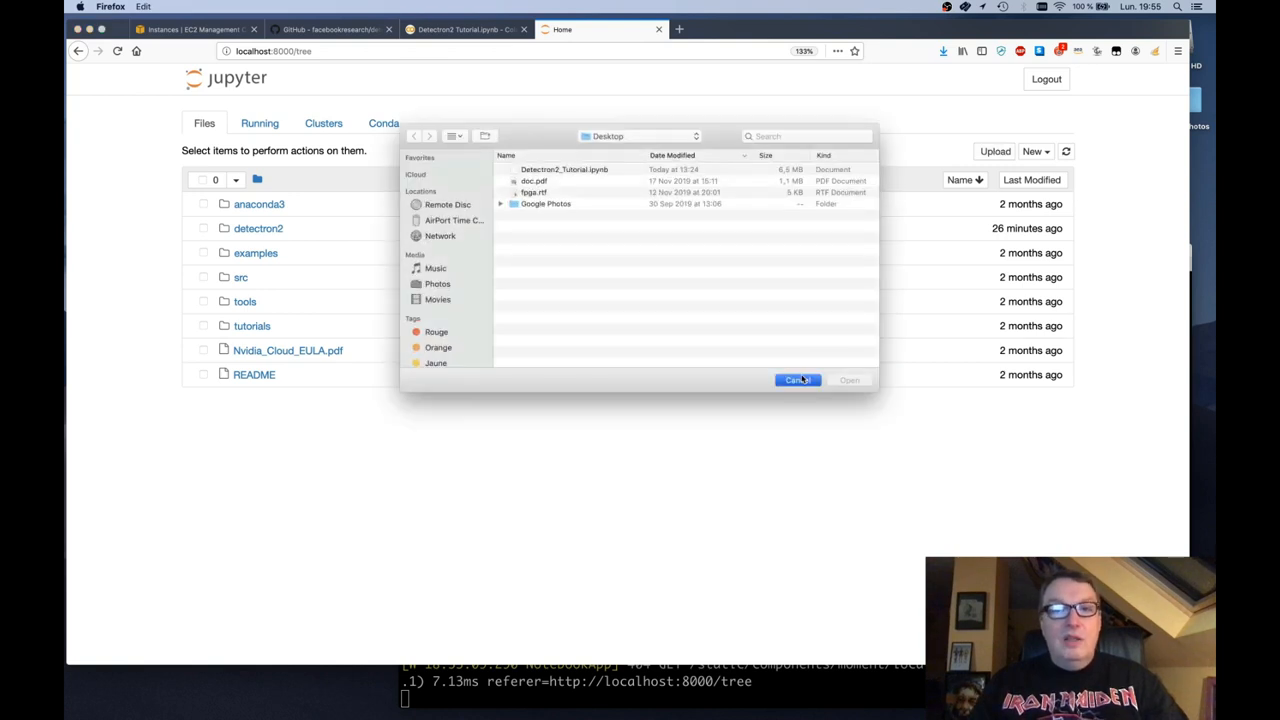
click(798, 380)
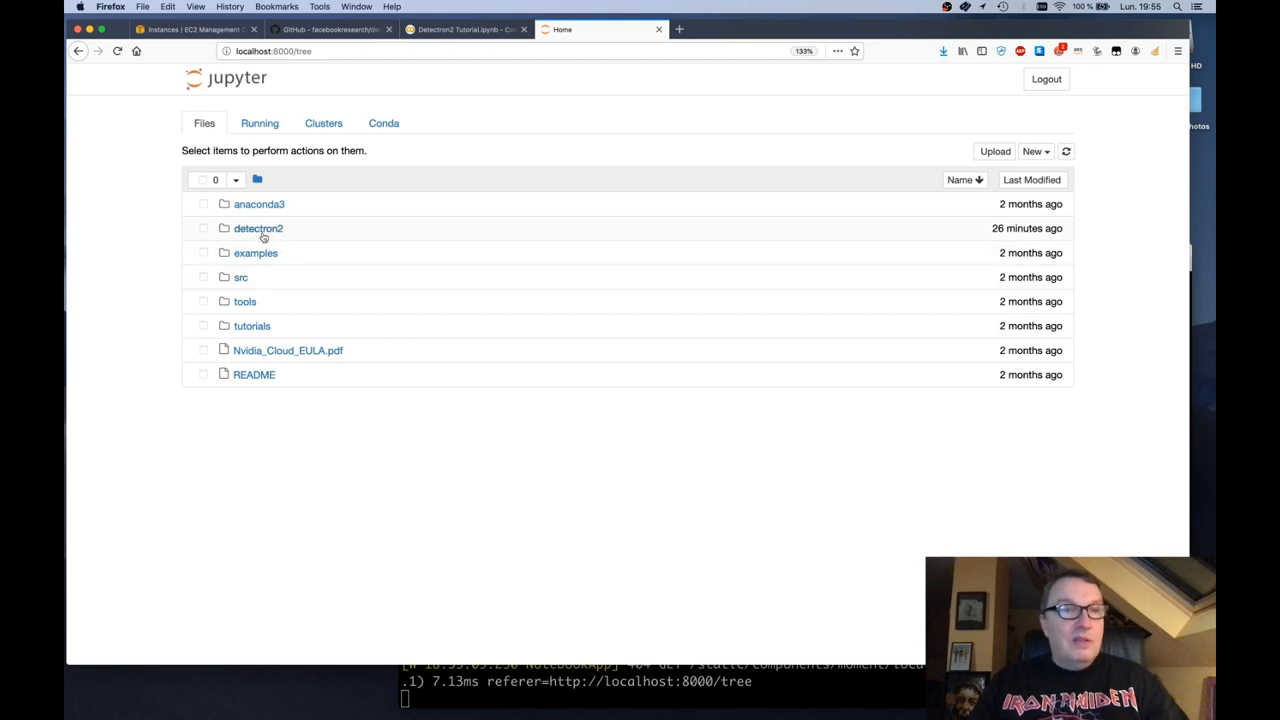
Step: Open the detectron2 folder in the Jupyter file tree
click(258, 228)
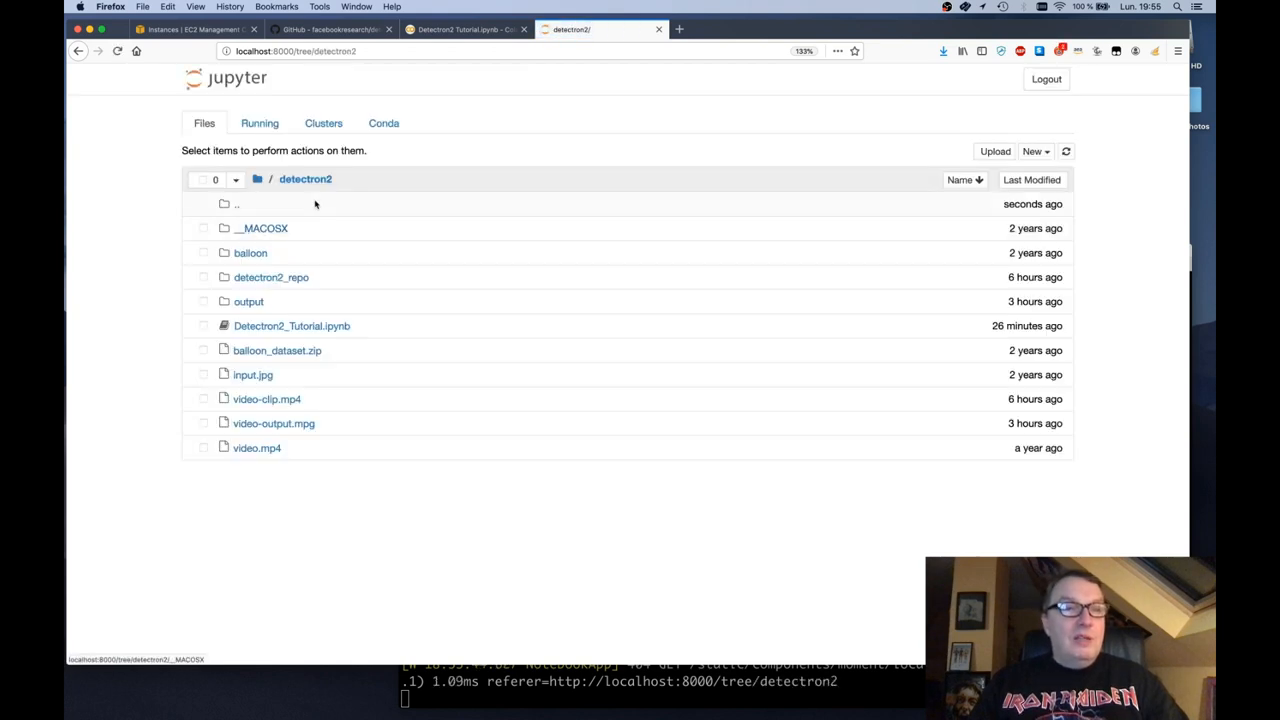
mouse_move(391, 264)
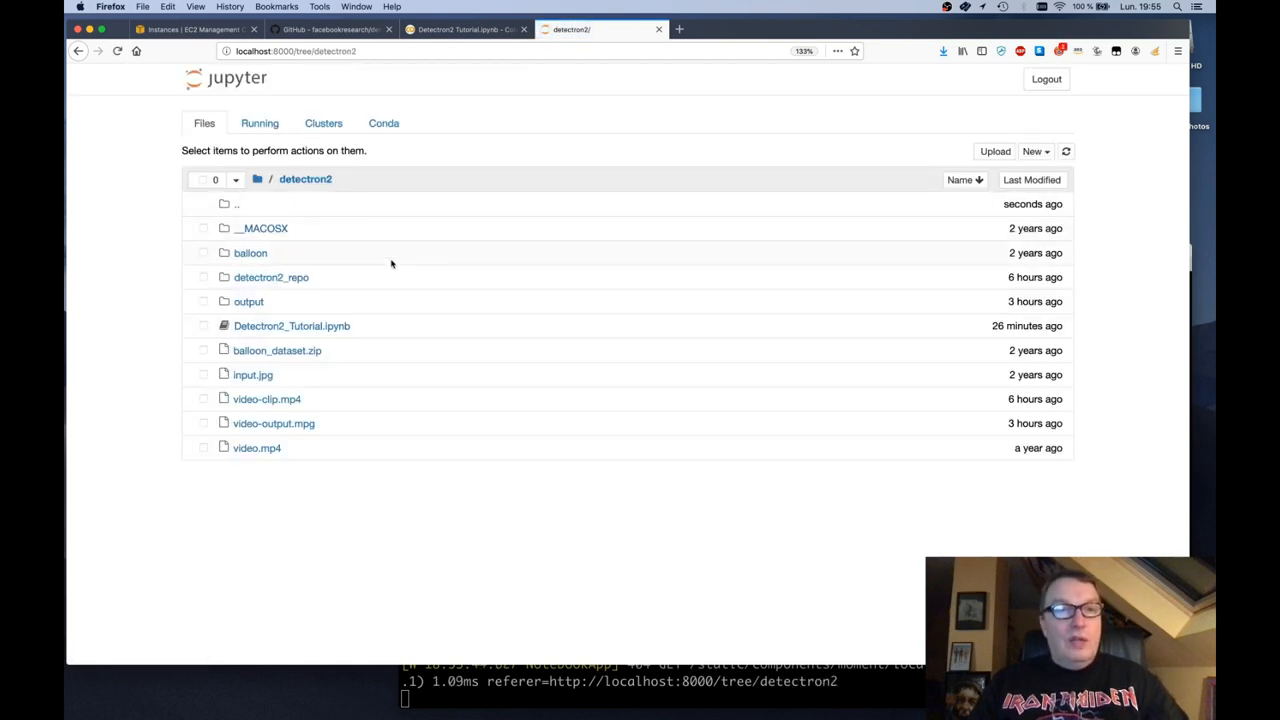
mouse_move(338, 335)
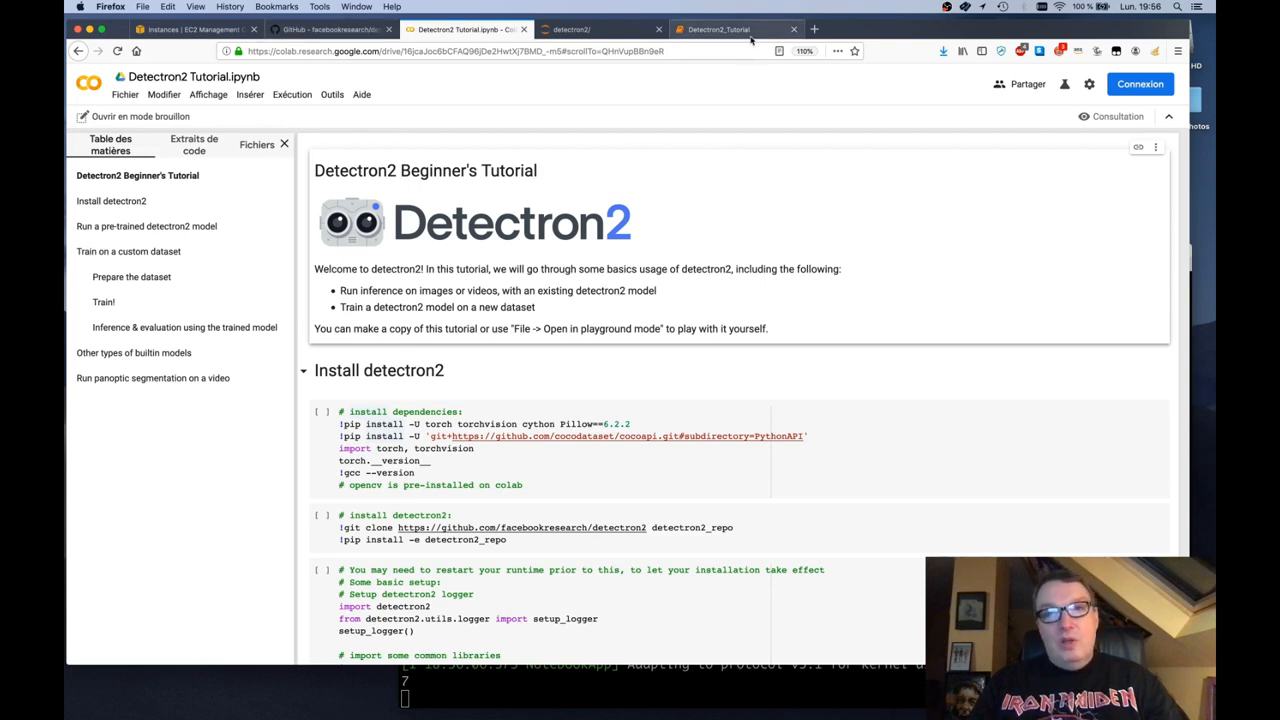
Step: In the Detectron2_Tutorial tab, run the install cells for dependencies, opencv and detectron2
click(736, 29)
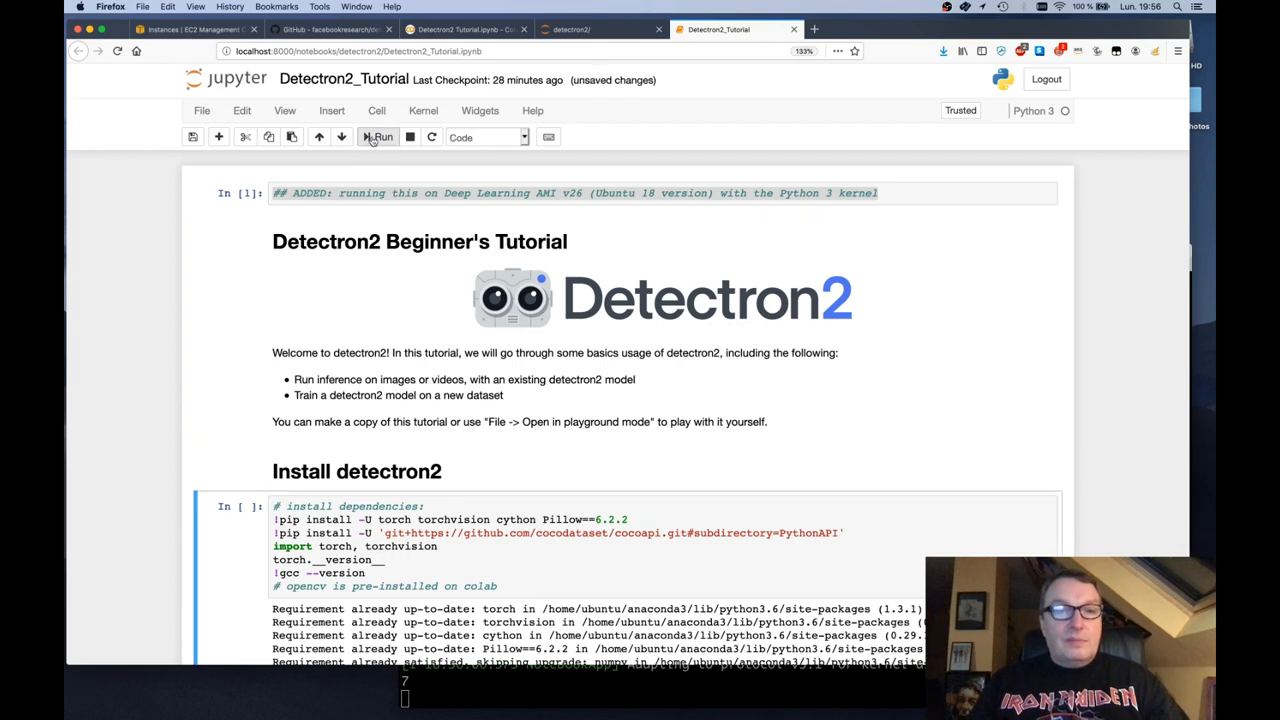
click(380, 137)
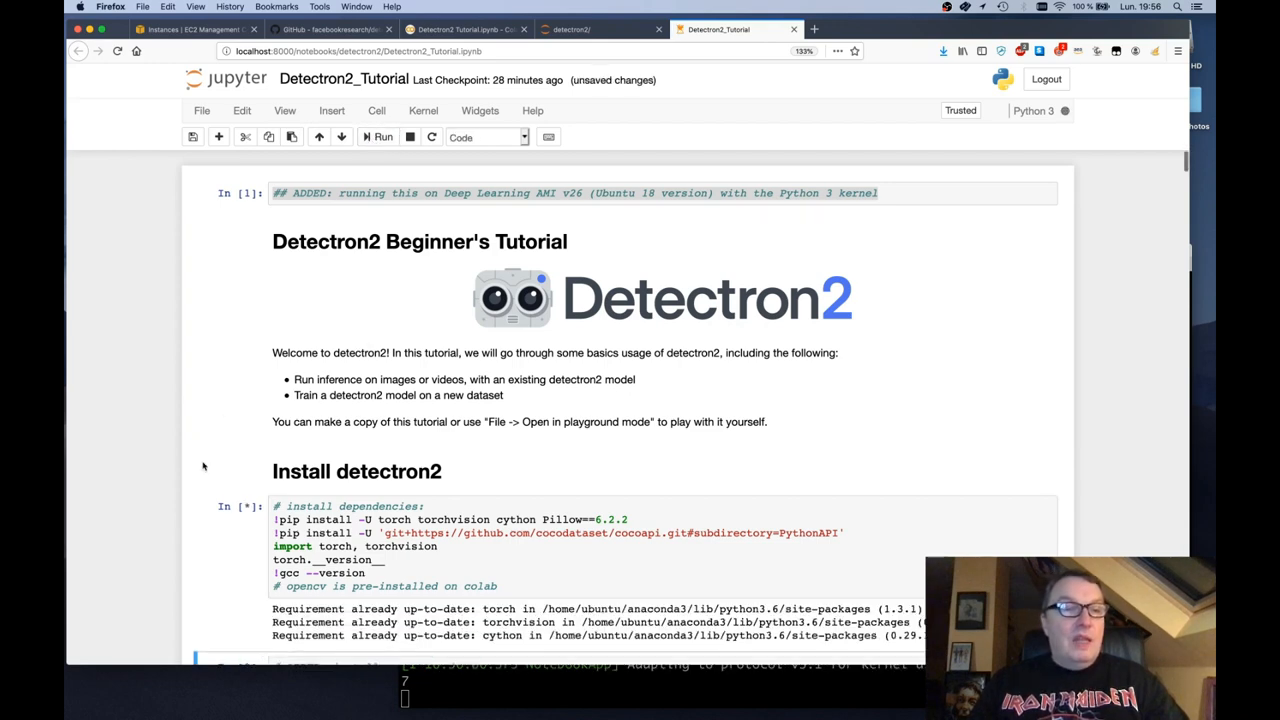
scroll(down, 3)
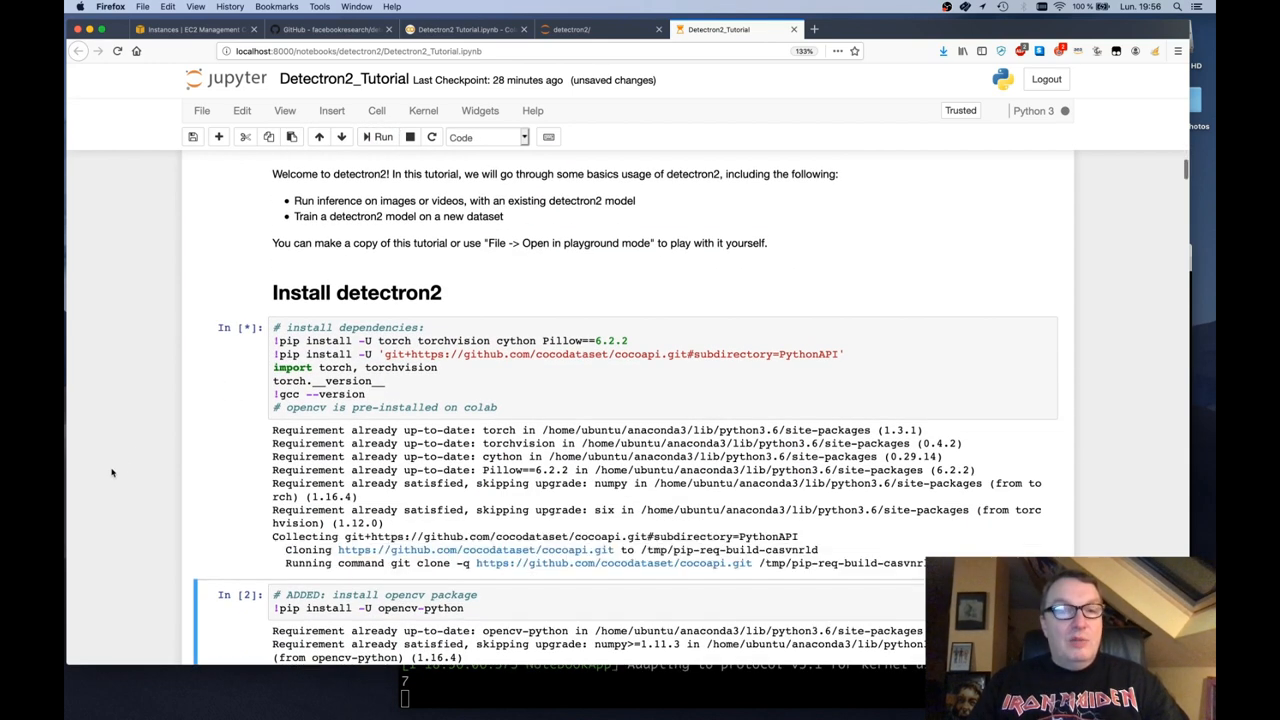
scroll(down, 3)
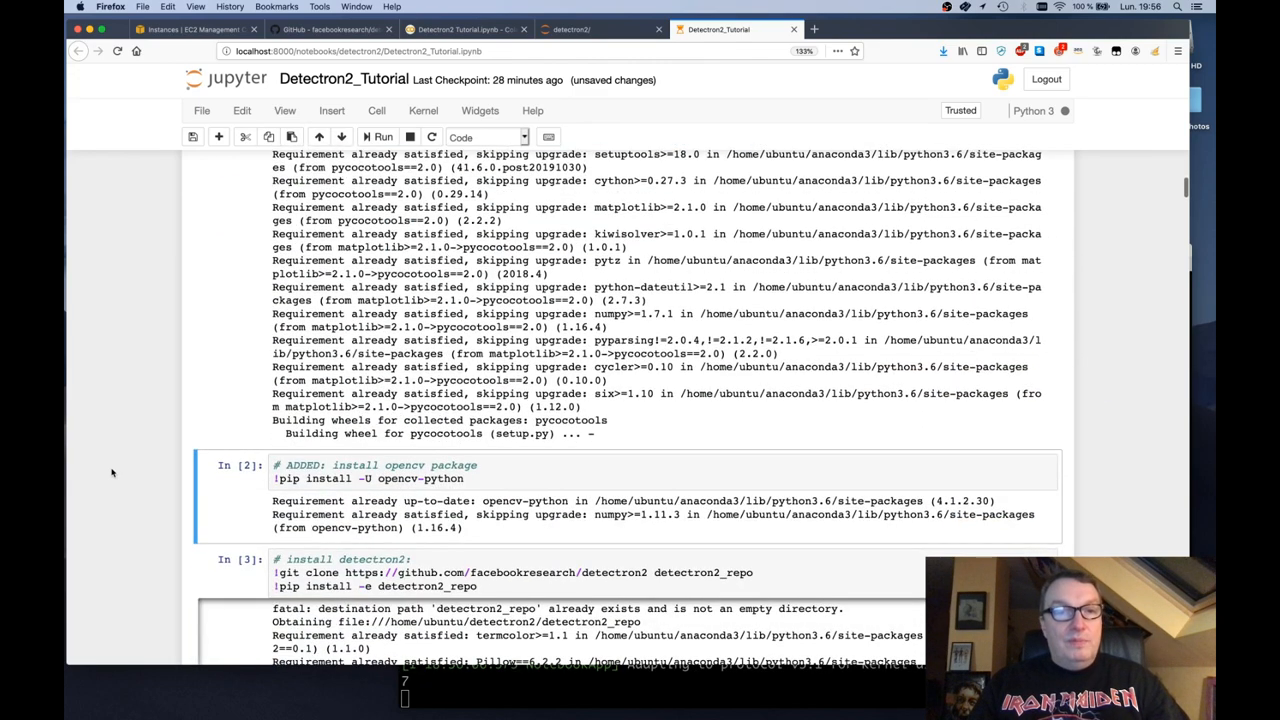
scroll(down, 3)
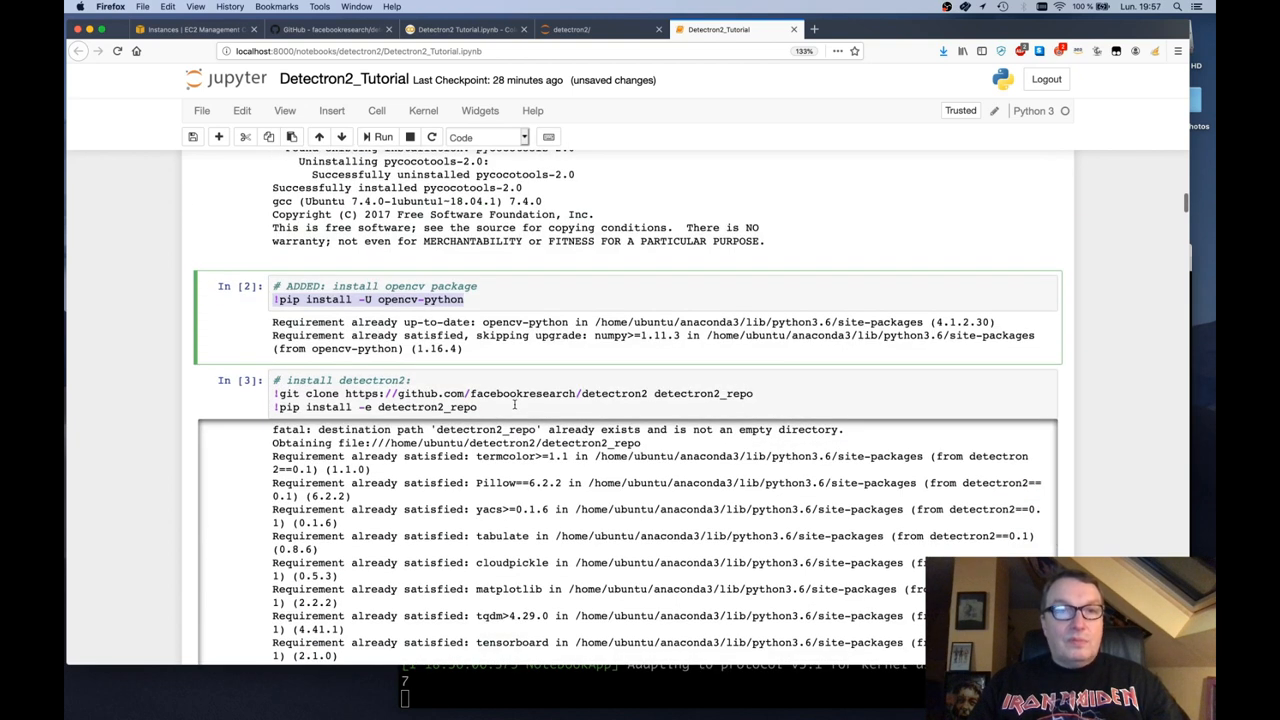
scroll(down, 3)
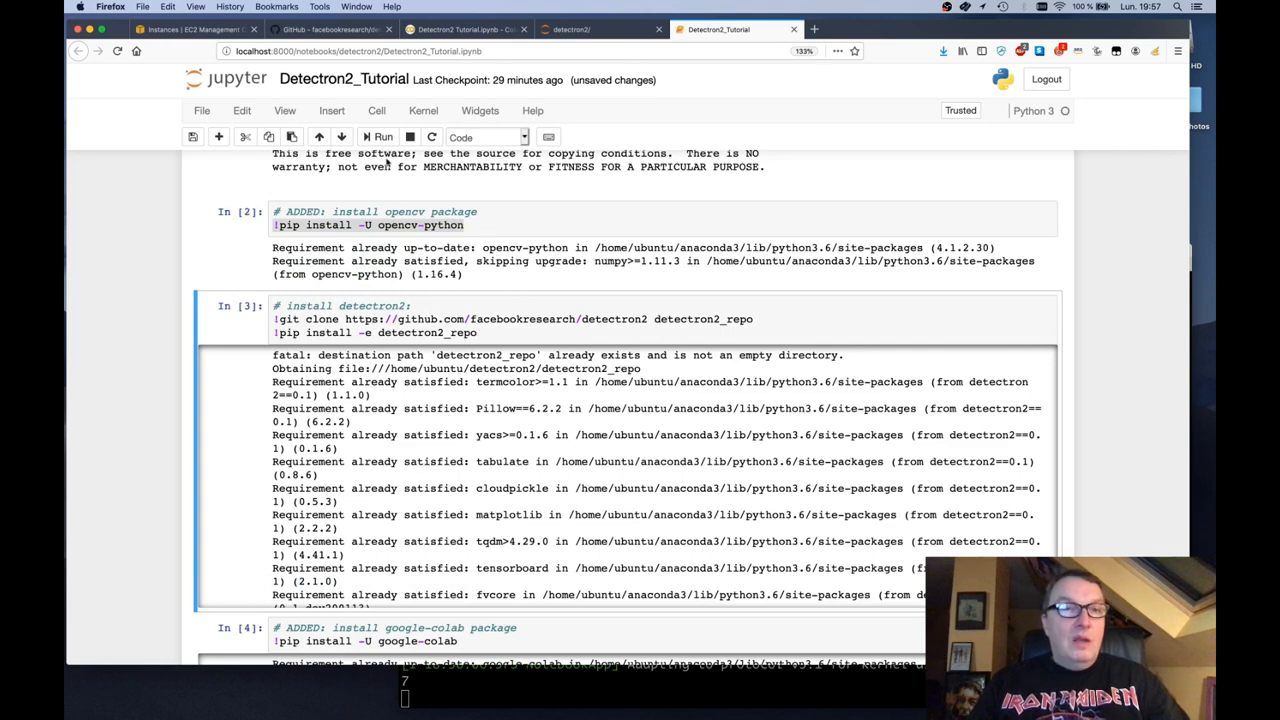
click(378, 137)
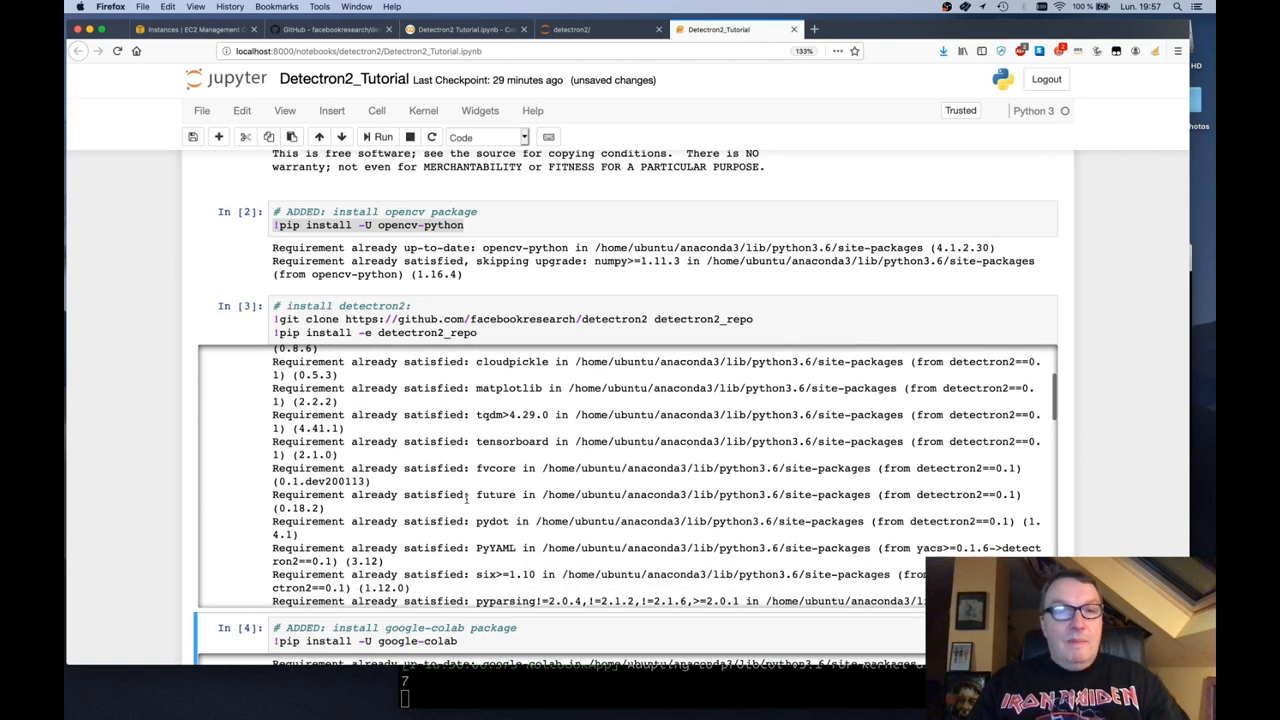
scroll(down, 3)
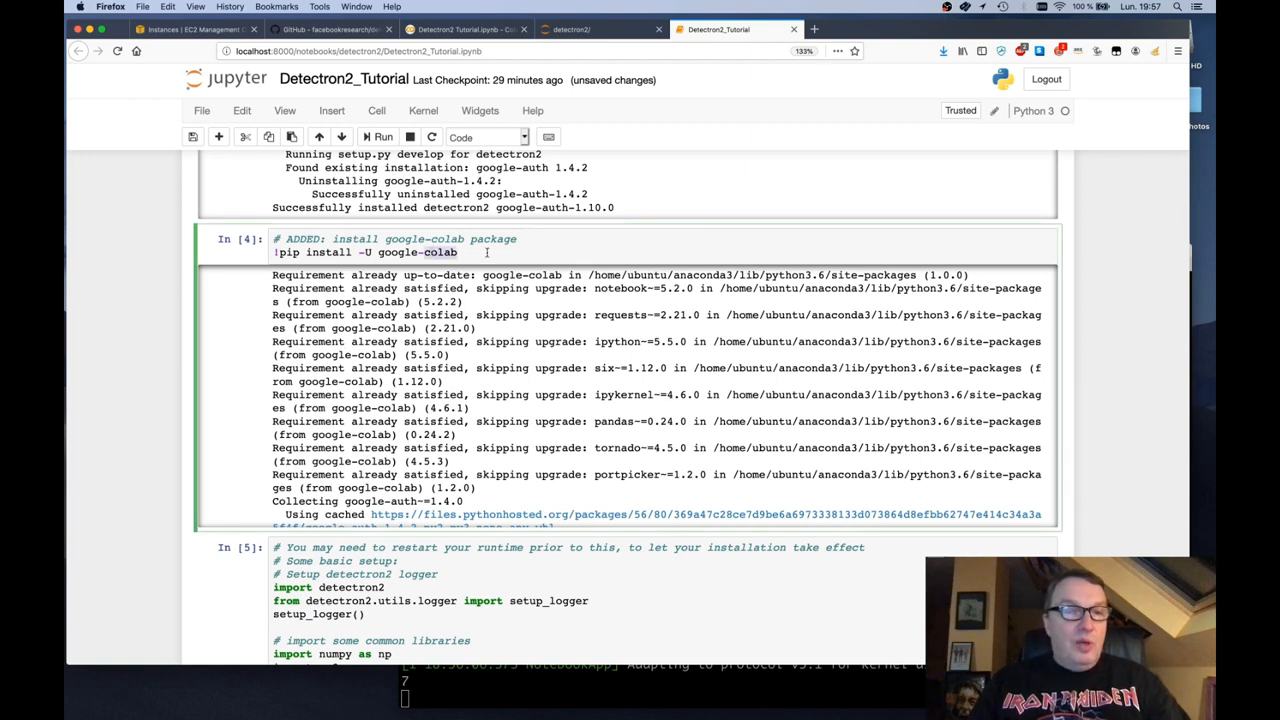
mouse_move(146, 366)
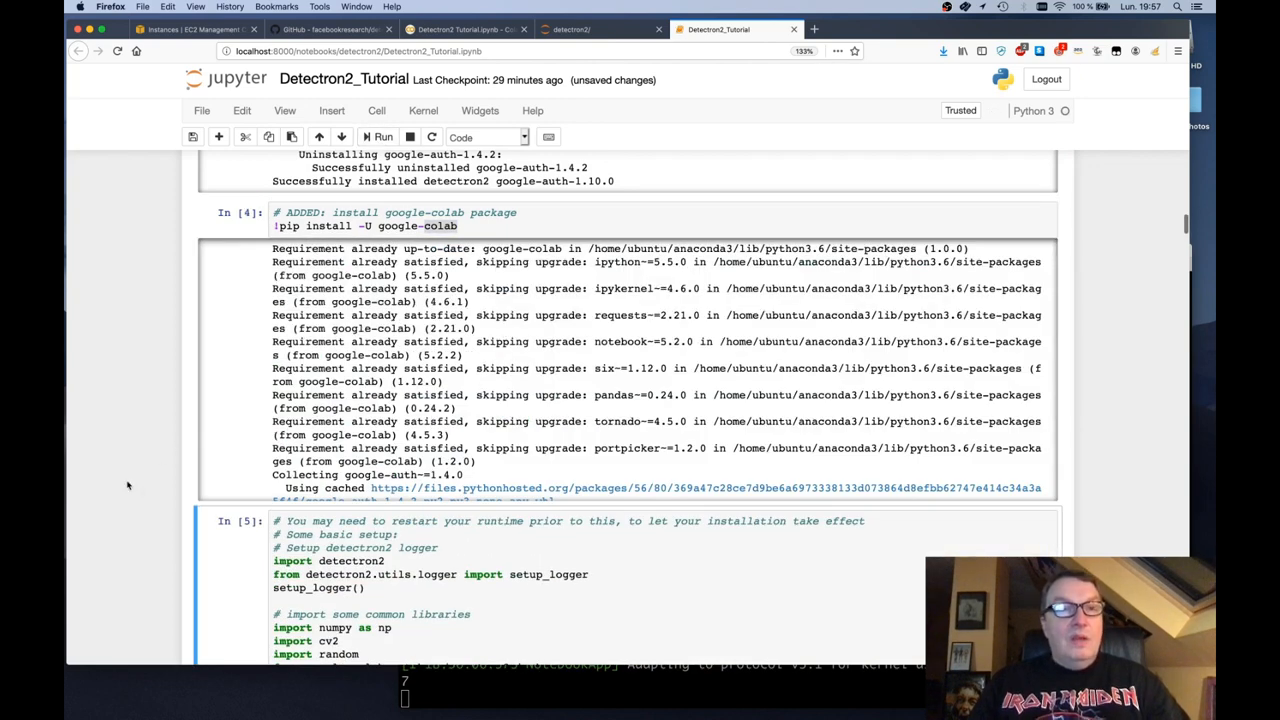
Step: Restart the kernel via Restart & Clear Output, wiping all Detectron2 tutorial outputs
scroll(down, 3)
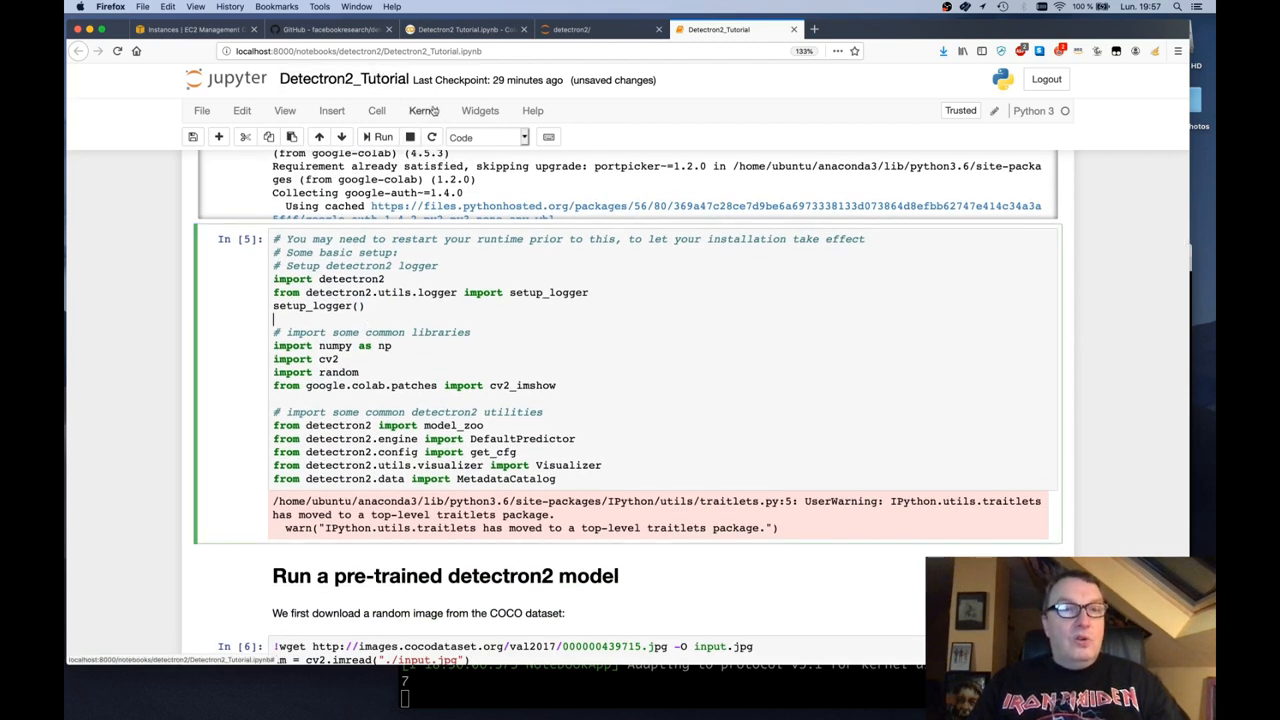
click(423, 110)
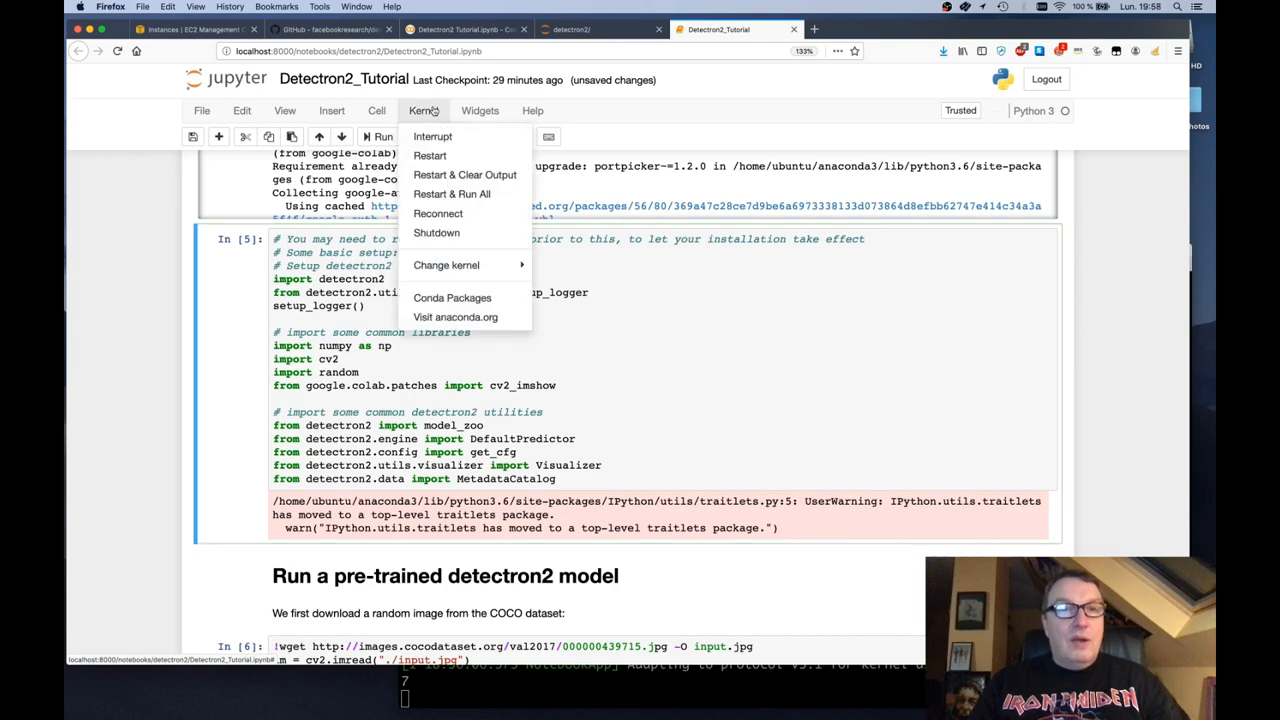
mouse_move(467, 174)
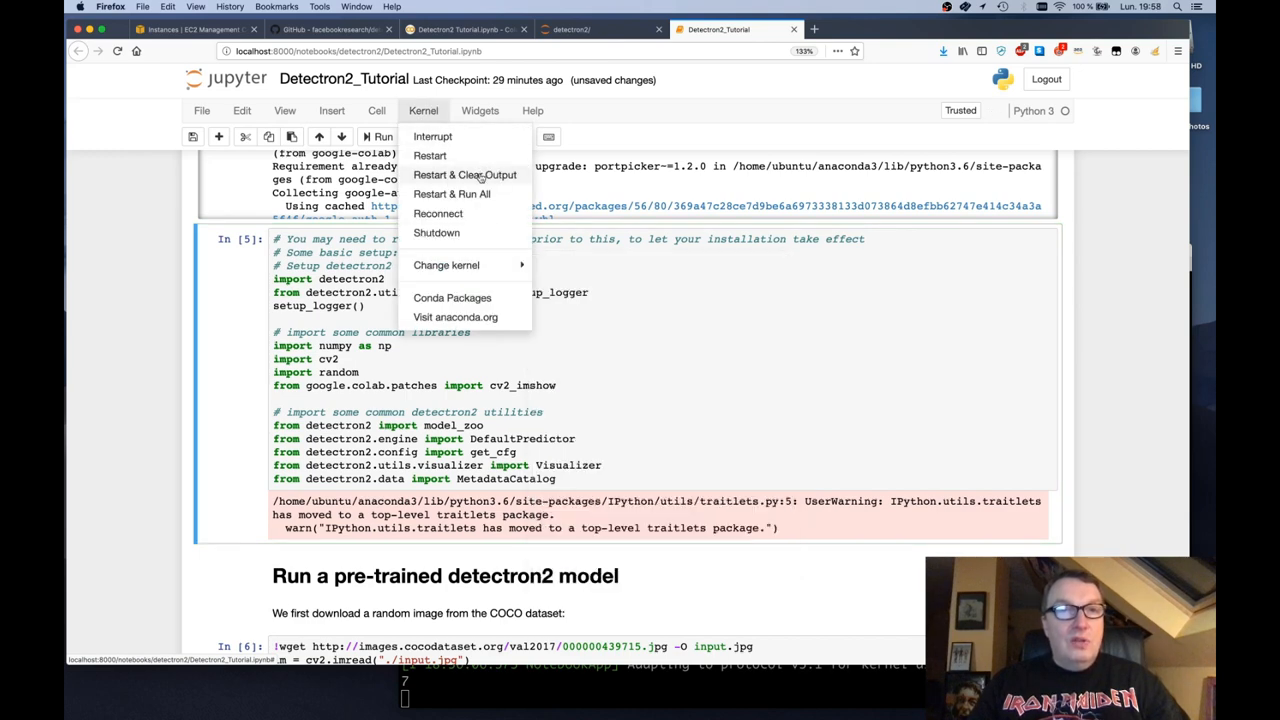
click(466, 174)
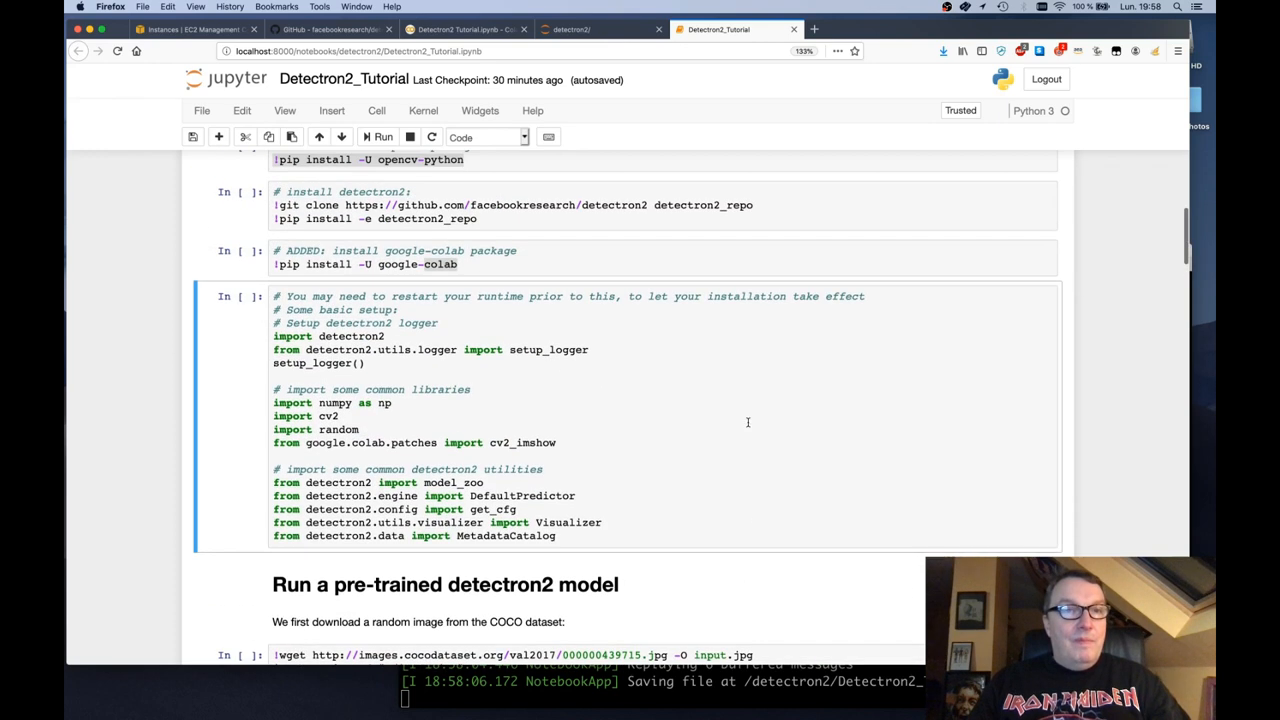
click(379, 137)
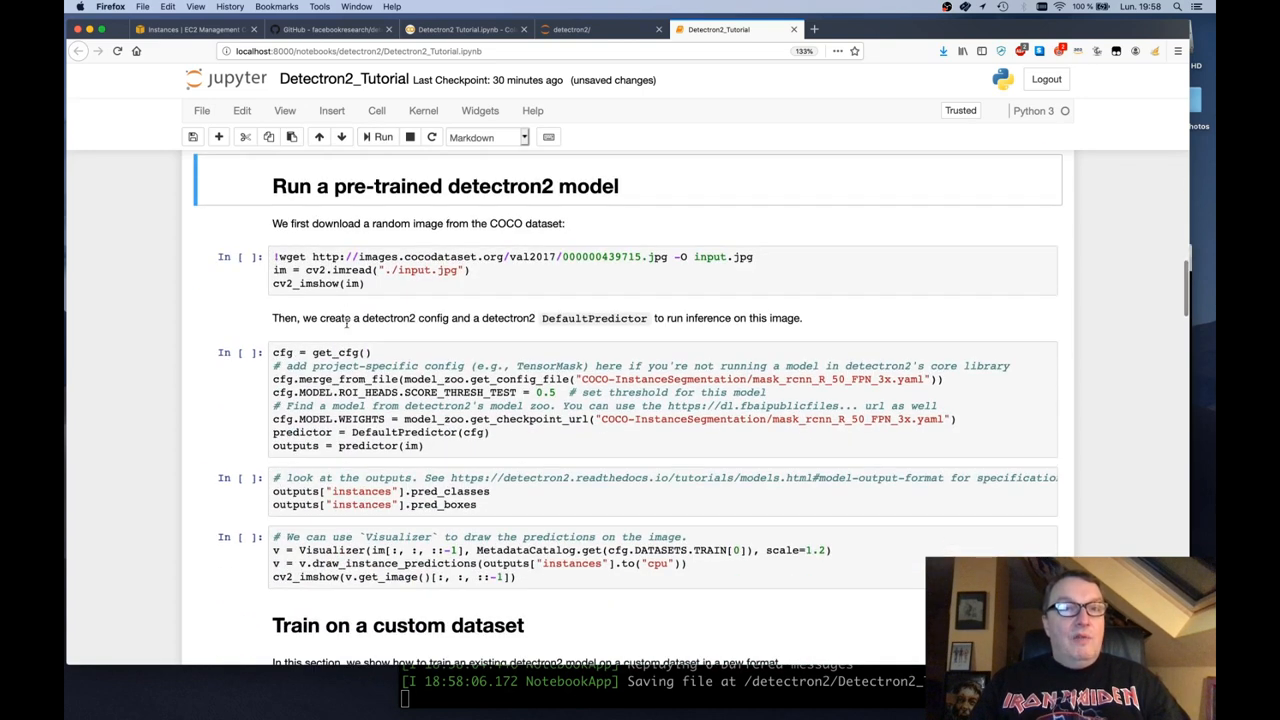
Step: Download the COCO horse image, create the Mask R-CNN predictor, and print predicted classes and boxes
click(378, 137)
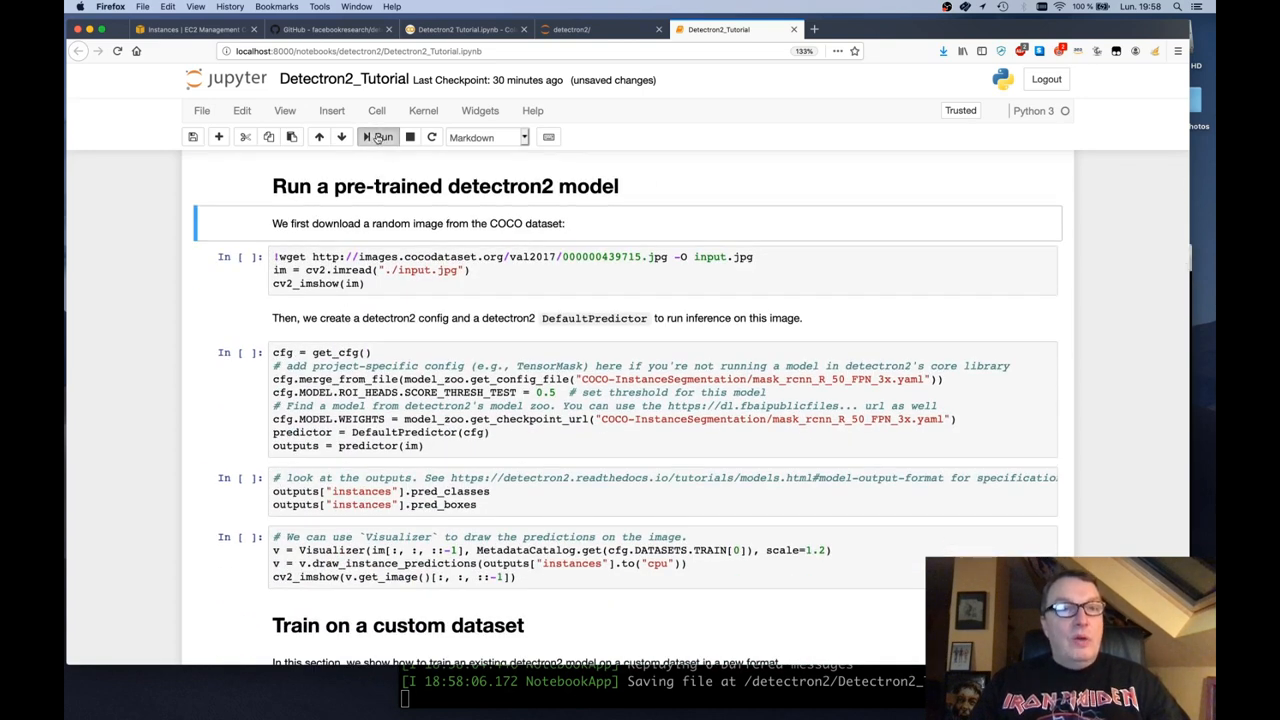
click(382, 137)
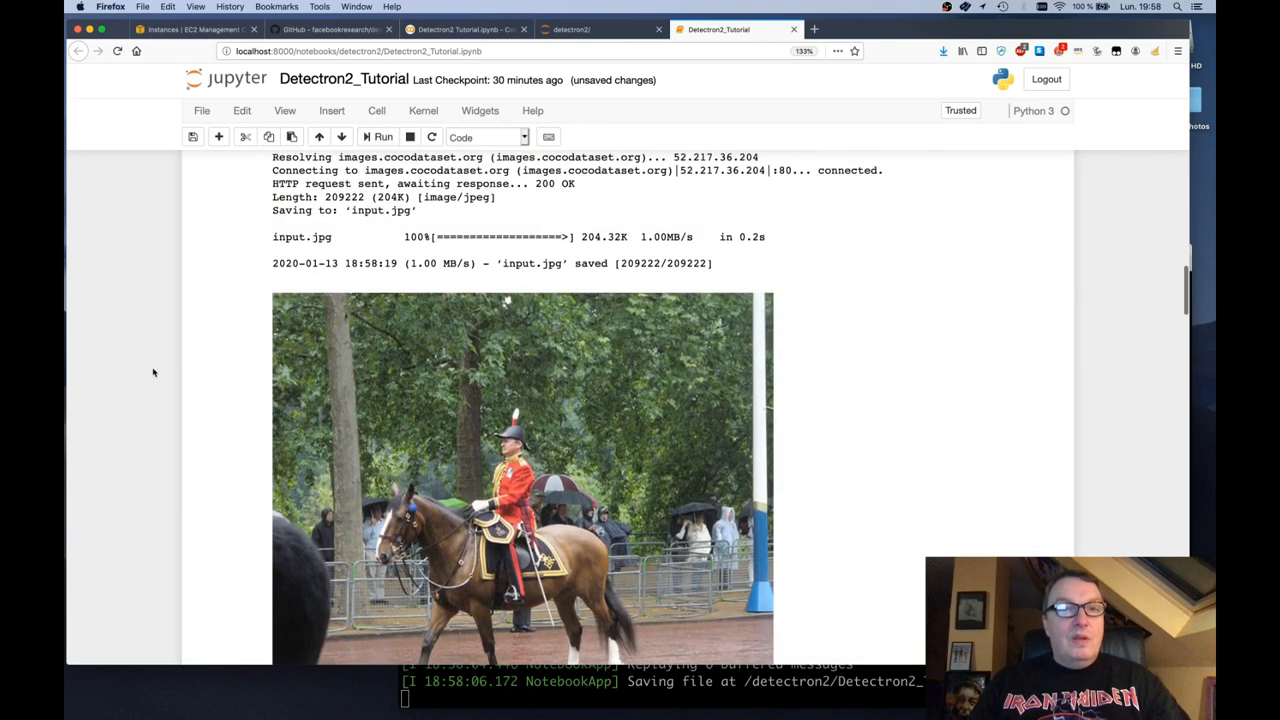
scroll(down, 3)
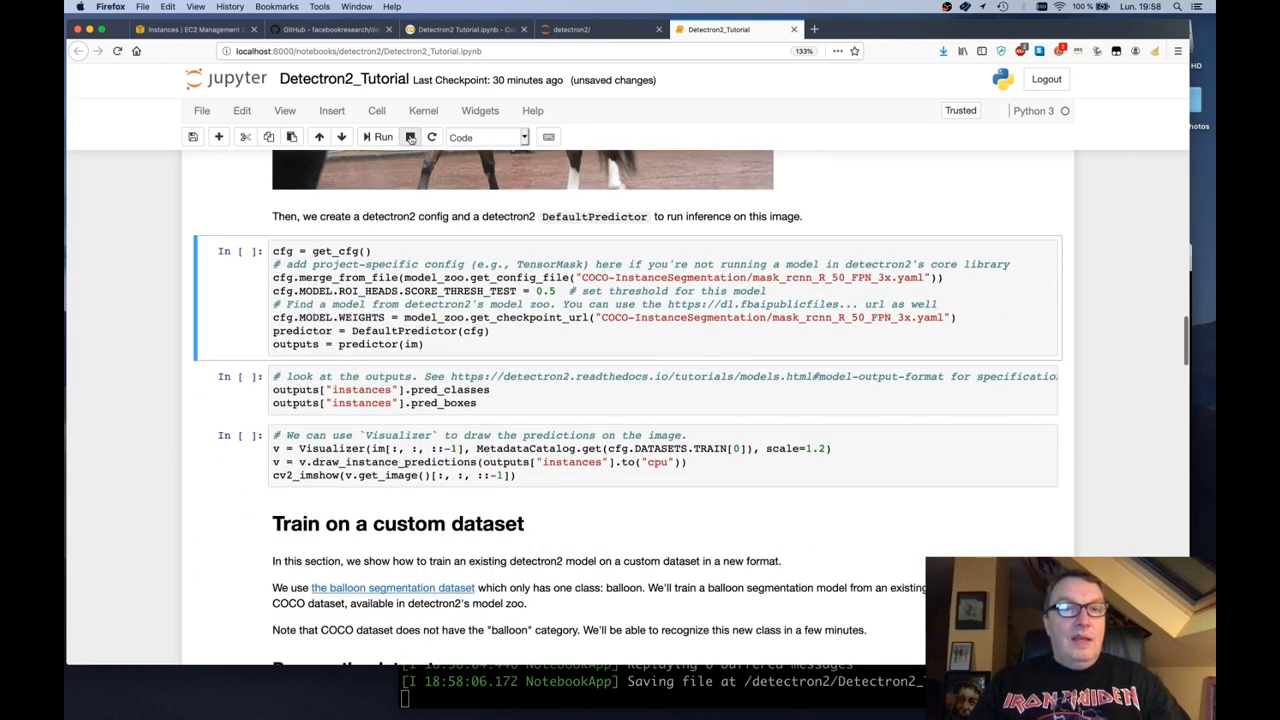
click(380, 137)
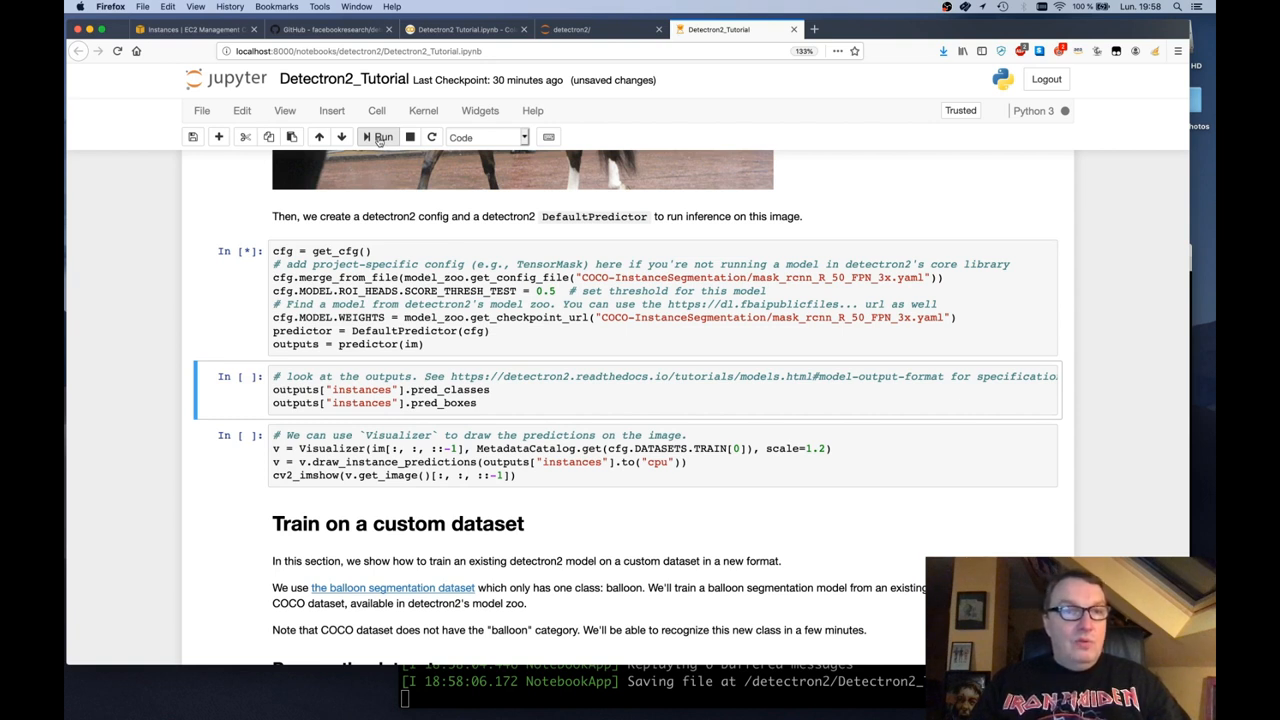
click(379, 137)
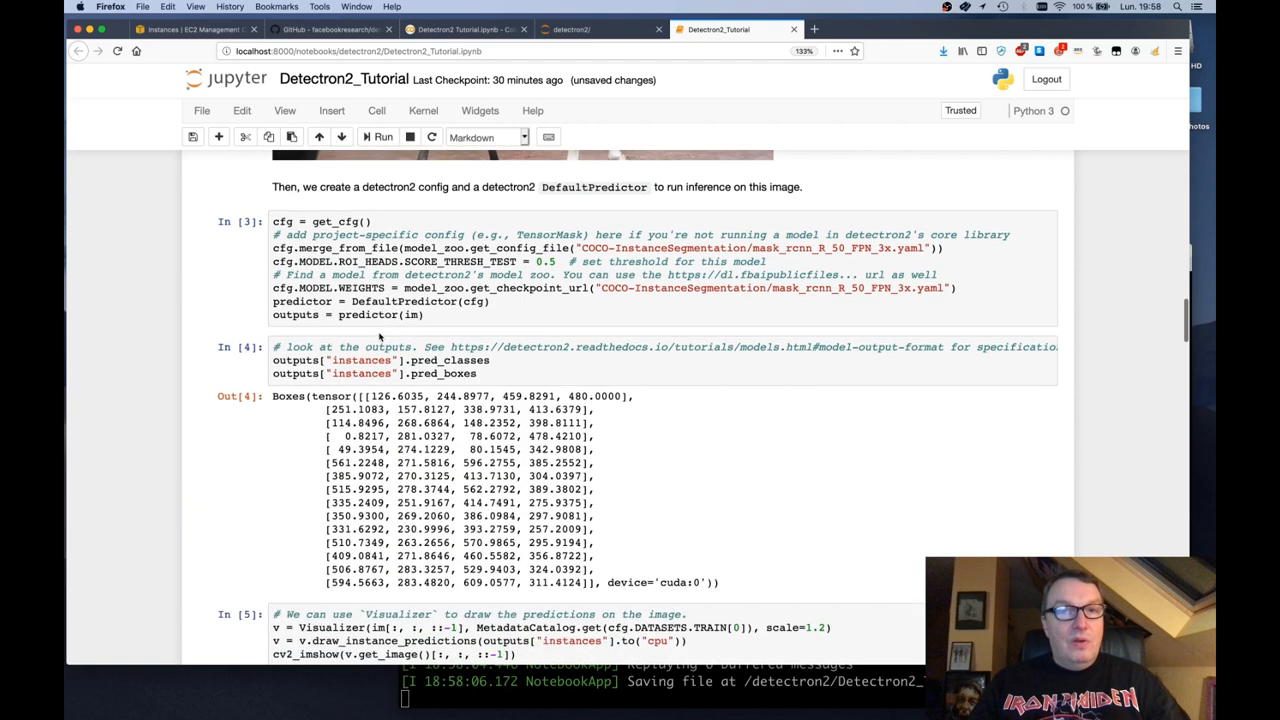
Step: Scroll to the drawn predictions showing masks for person, horse and umbrella
scroll(down, 3)
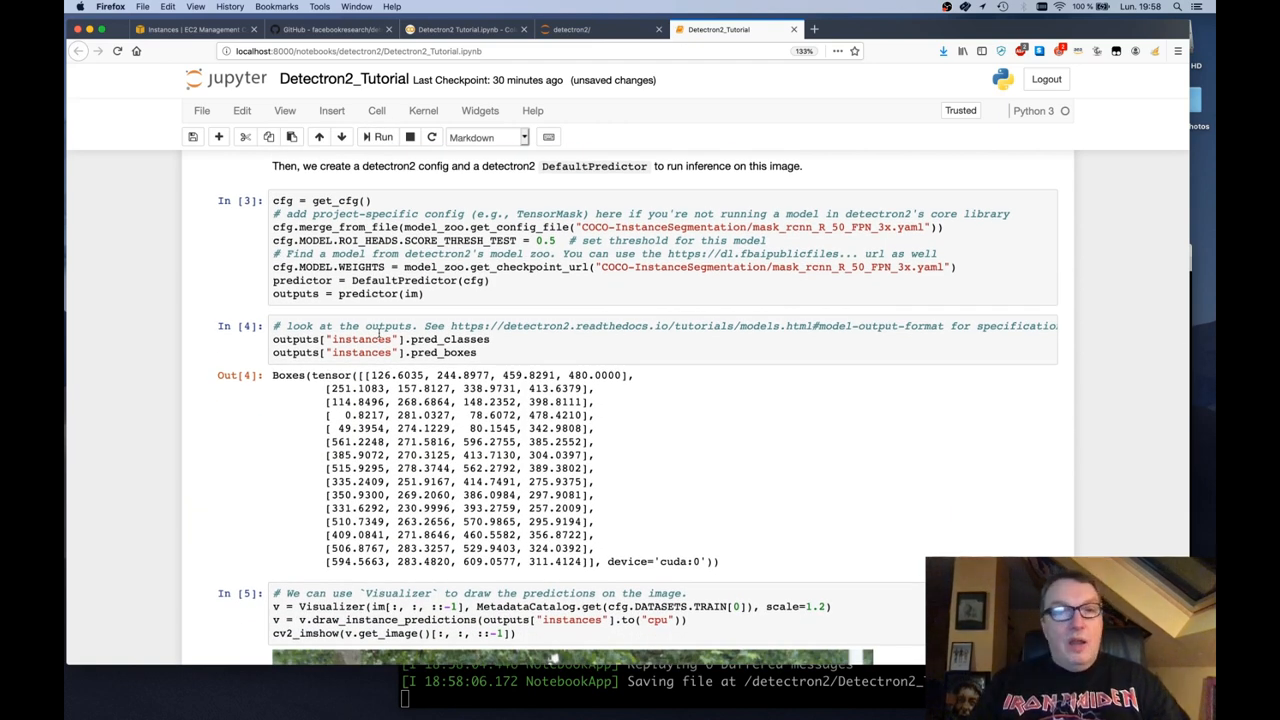
scroll(down, 3)
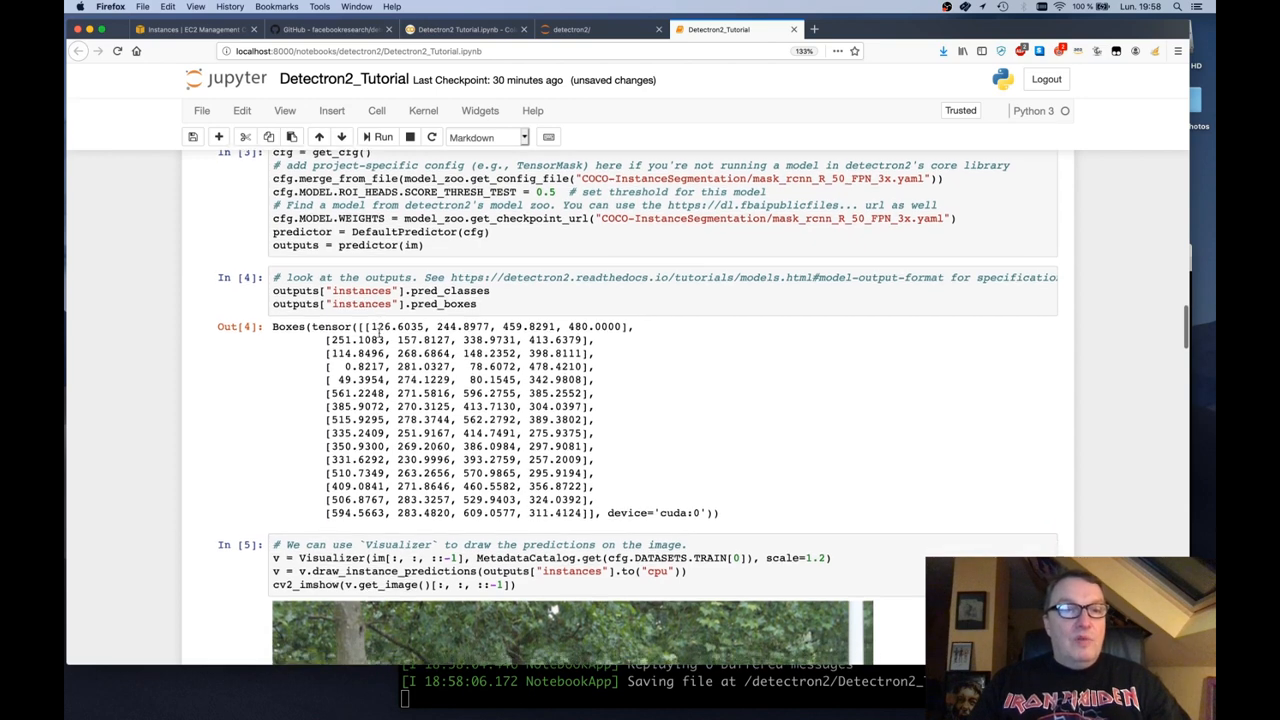
scroll(down, 3)
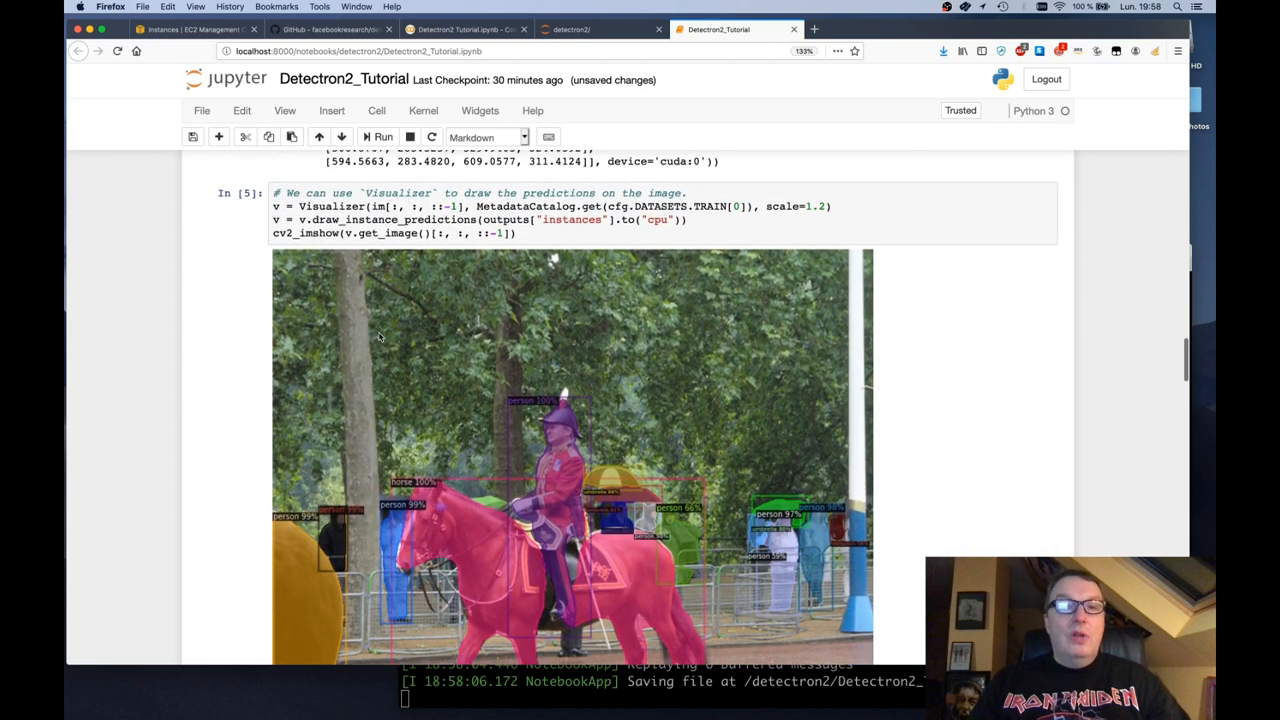
scroll(down, 3)
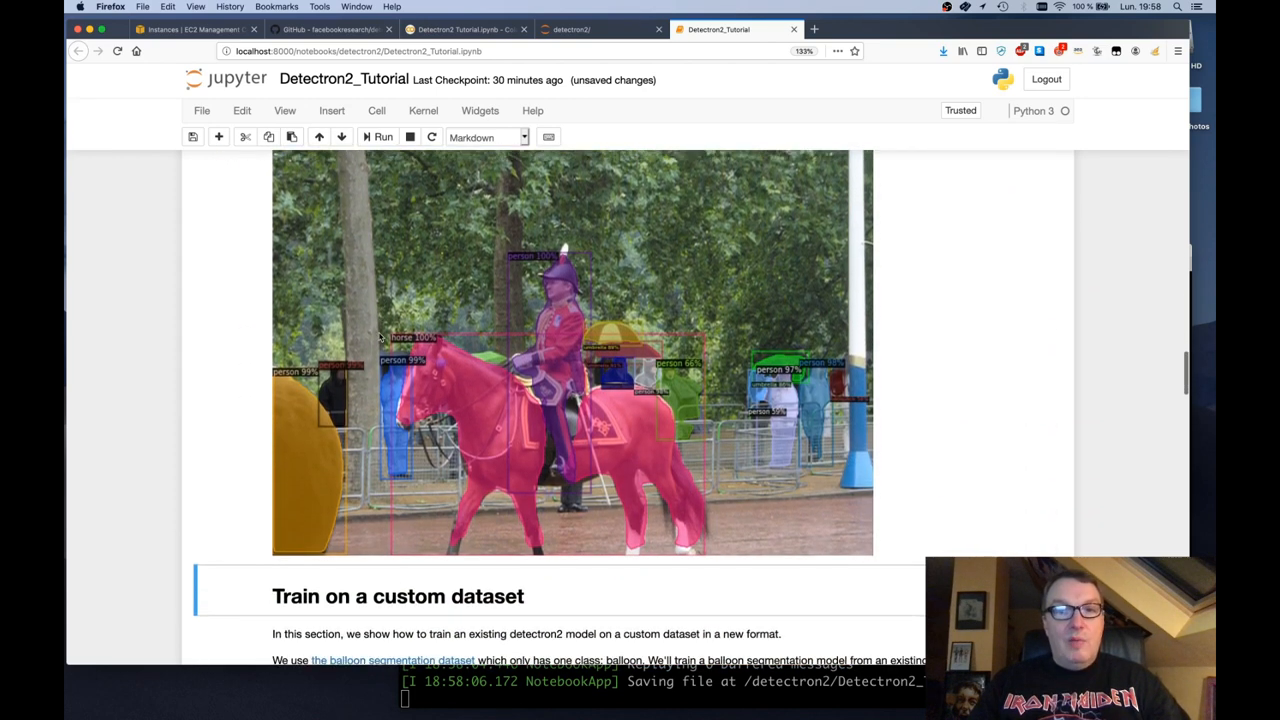
scroll(down, 3)
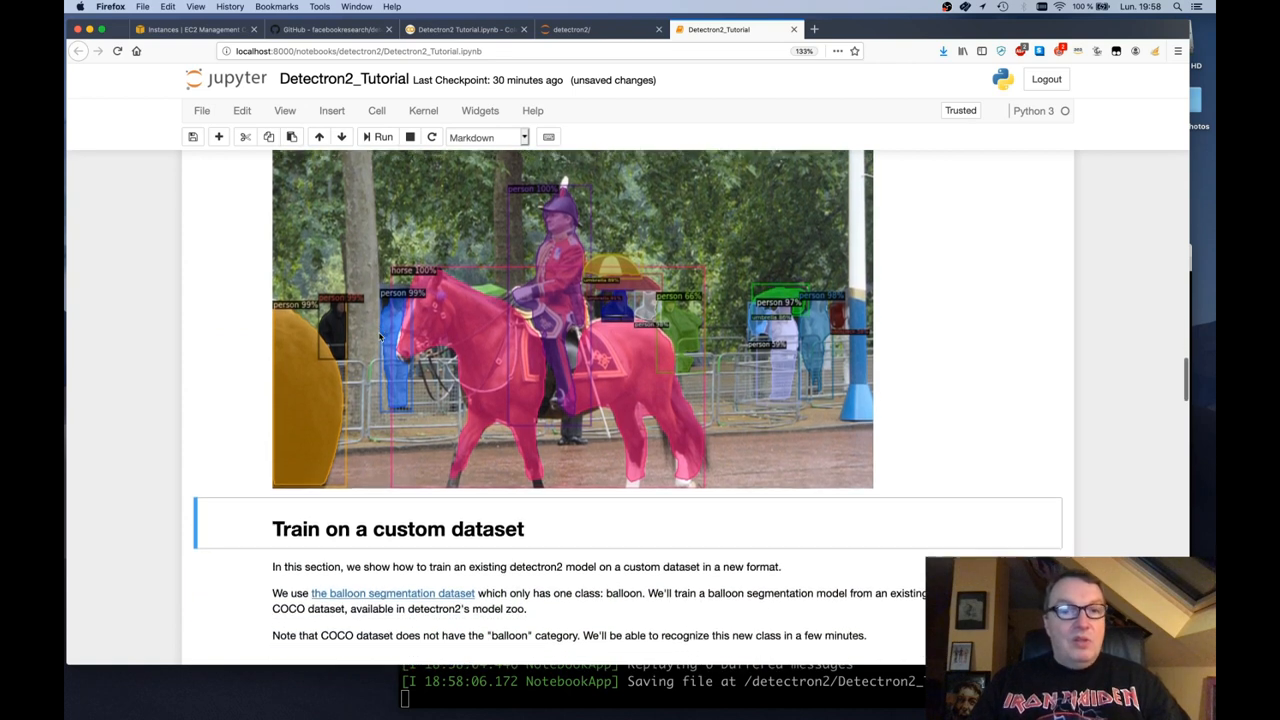
scroll(down, 3)
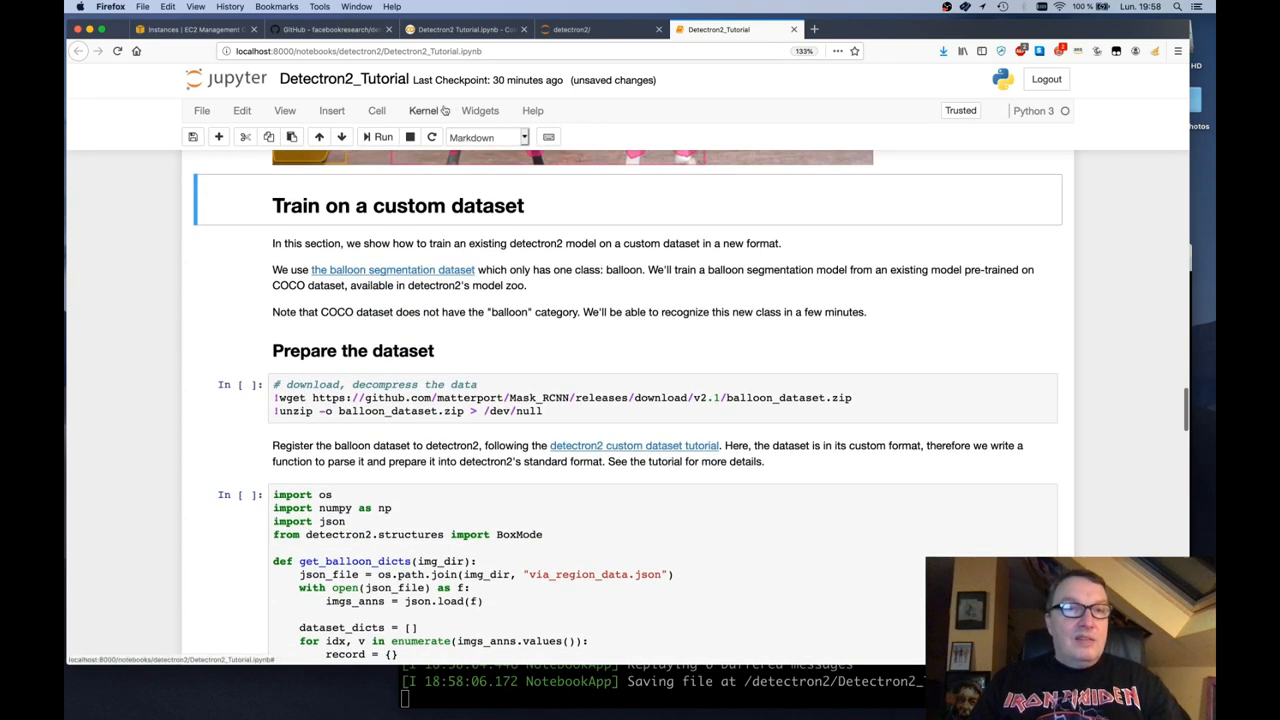
Step: Download and unzip the balloon dataset
click(382, 136)
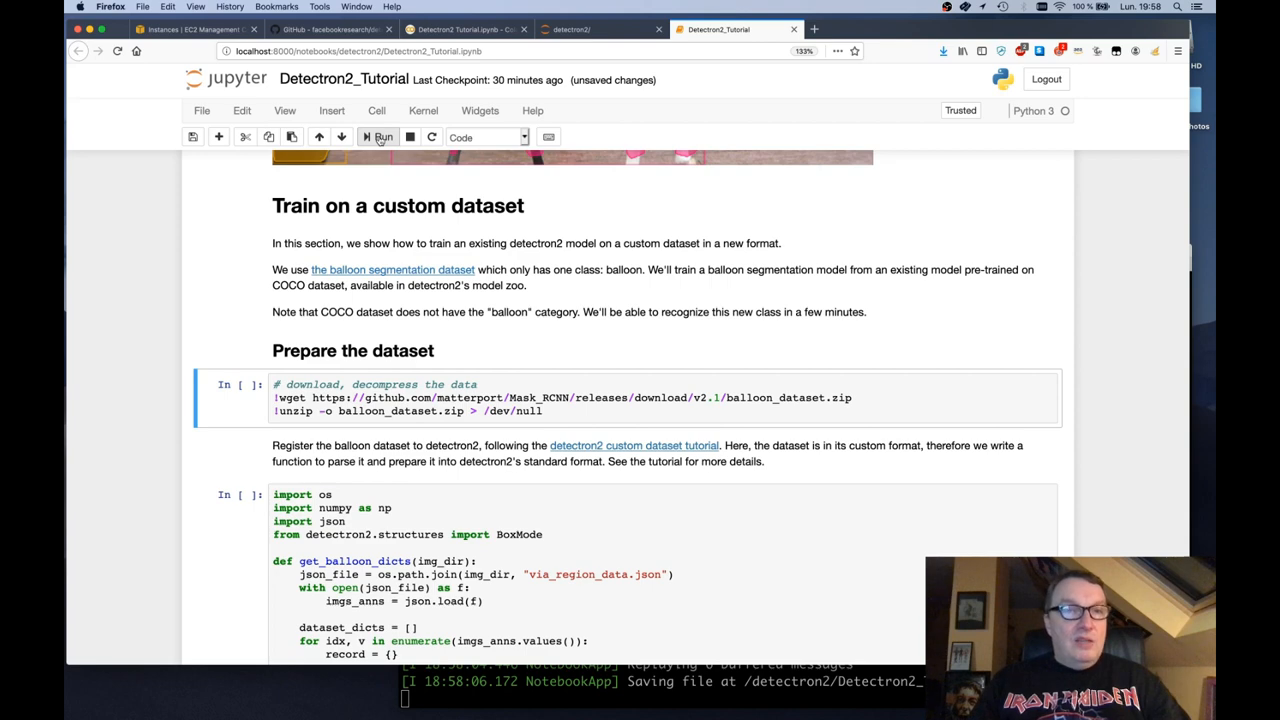
click(381, 137)
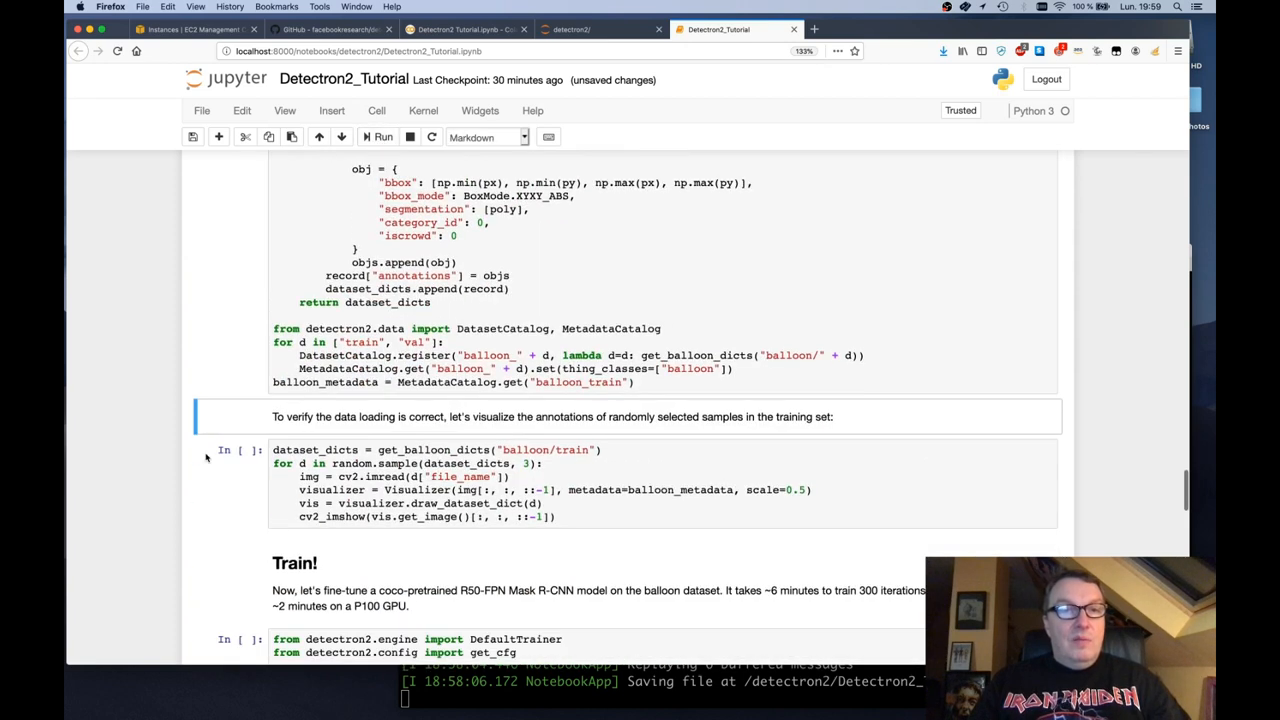
scroll(down, 3)
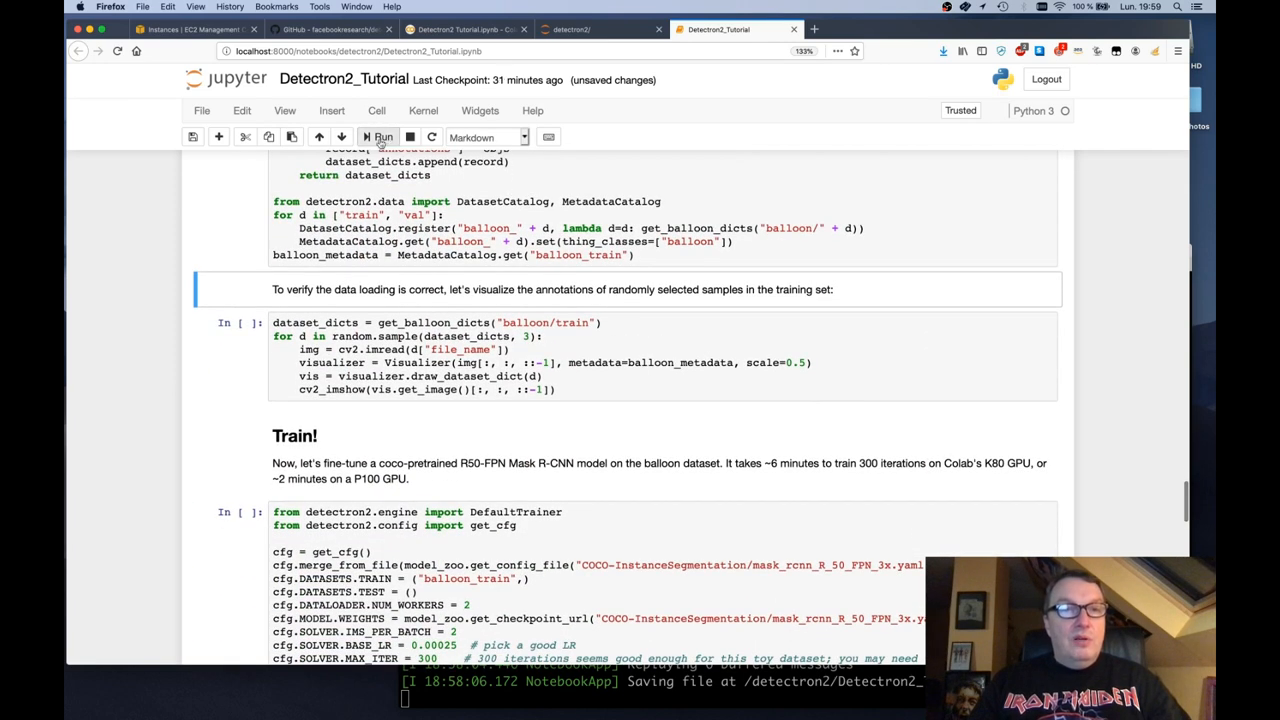
Step: Register the balloon dataset and display random training samples with their balloon annotations
click(380, 136)
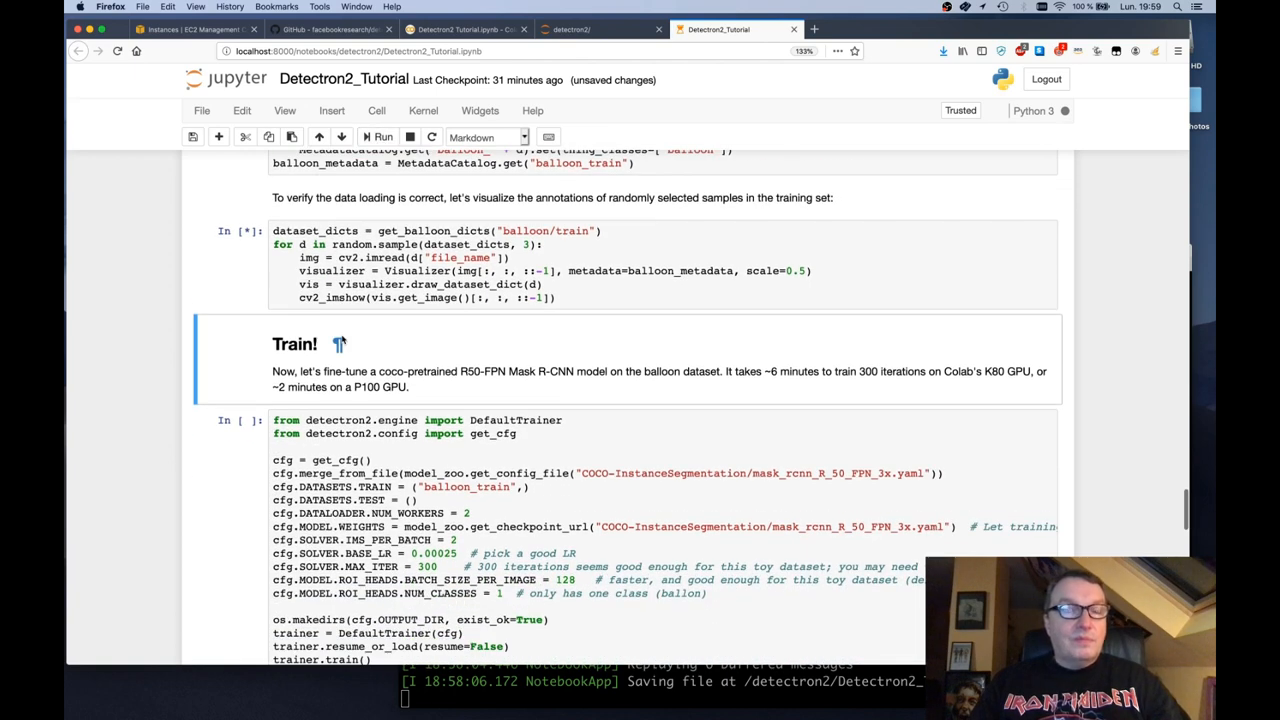
click(382, 137)
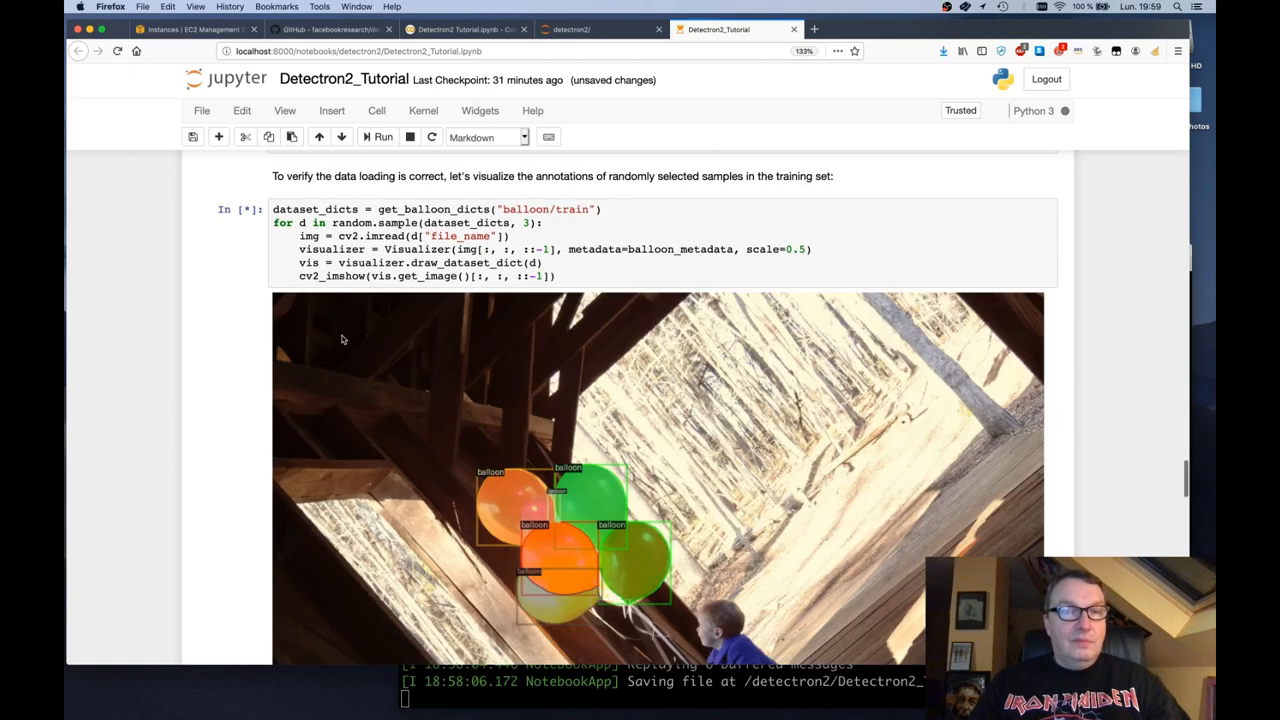
scroll(down, 3)
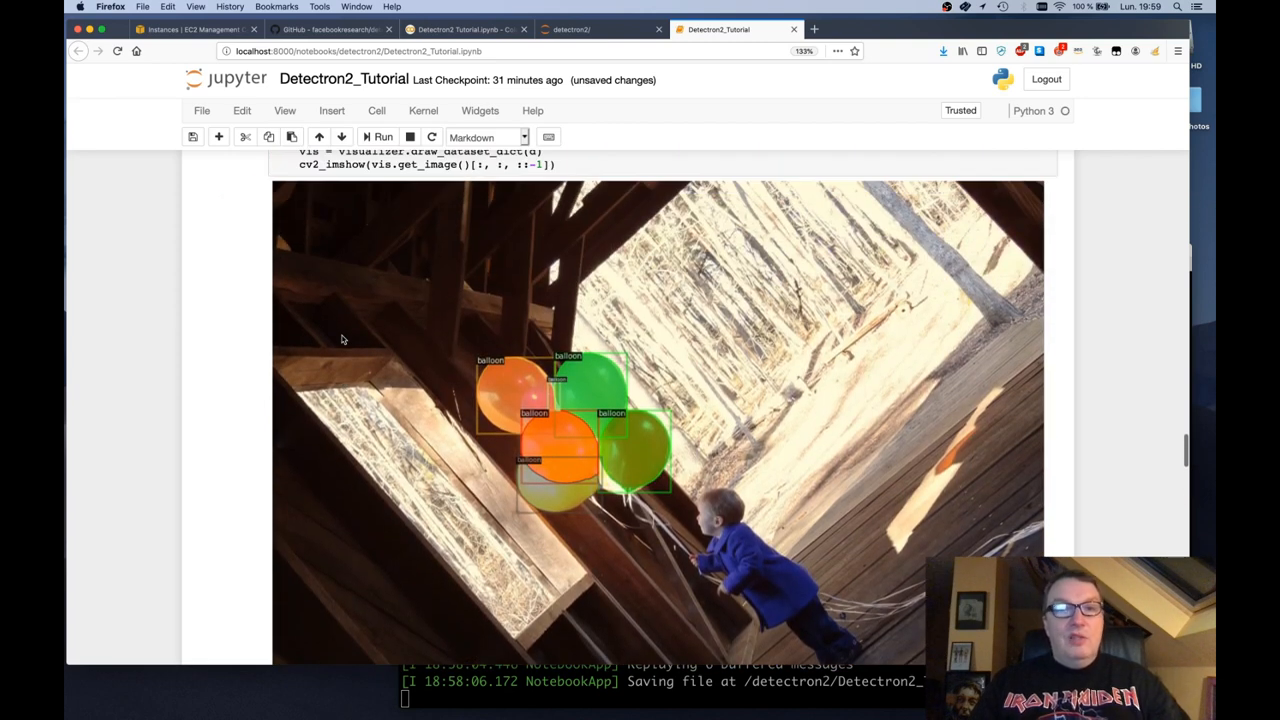
scroll(down, 3)
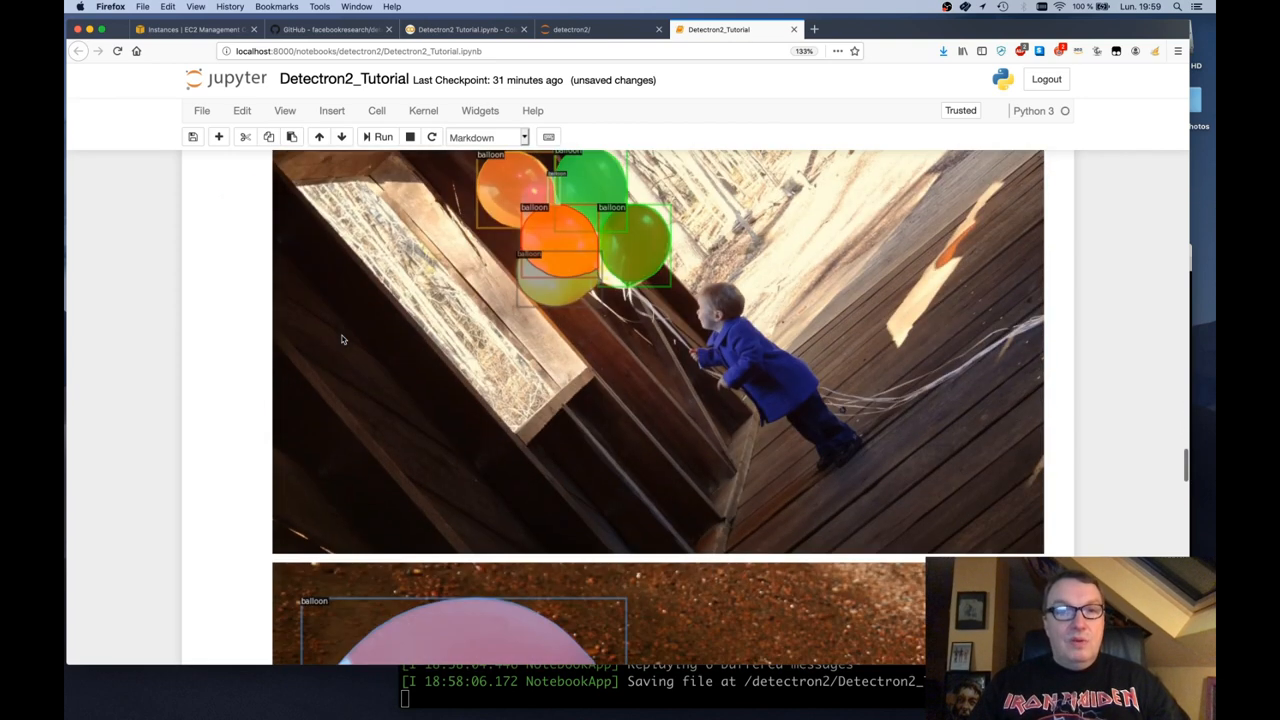
scroll(down, 3)
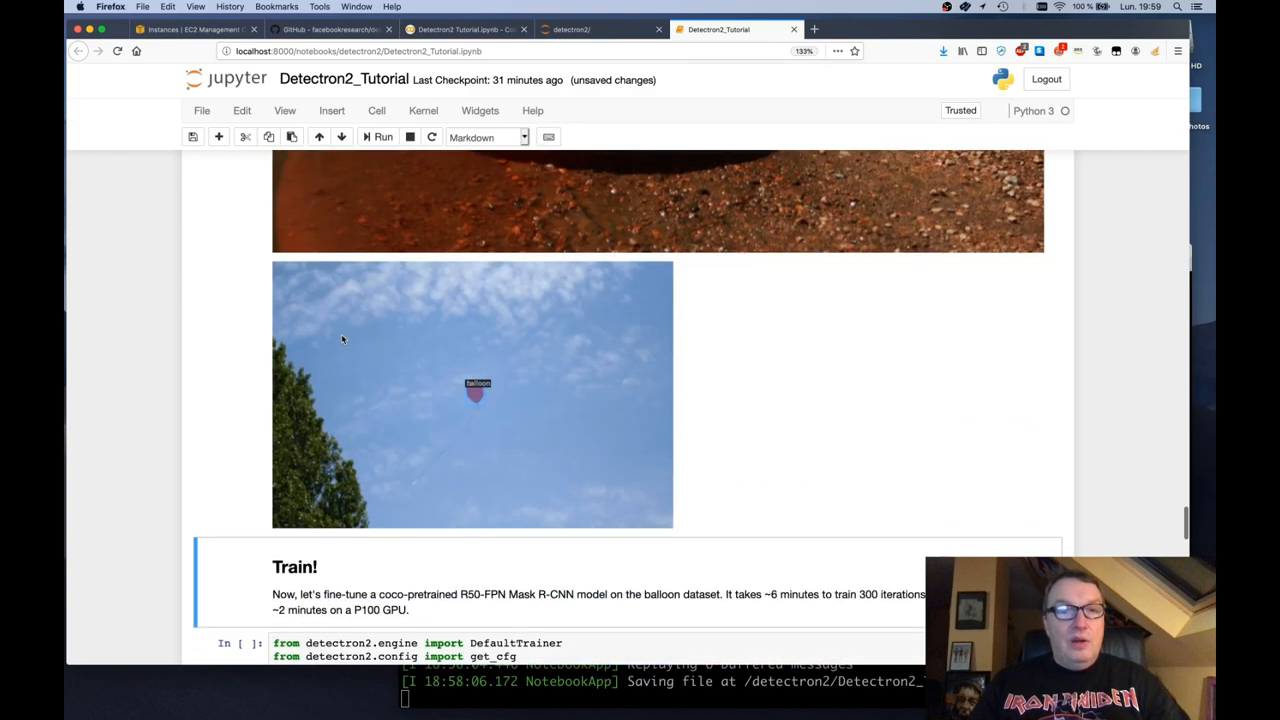
scroll(down, 3)
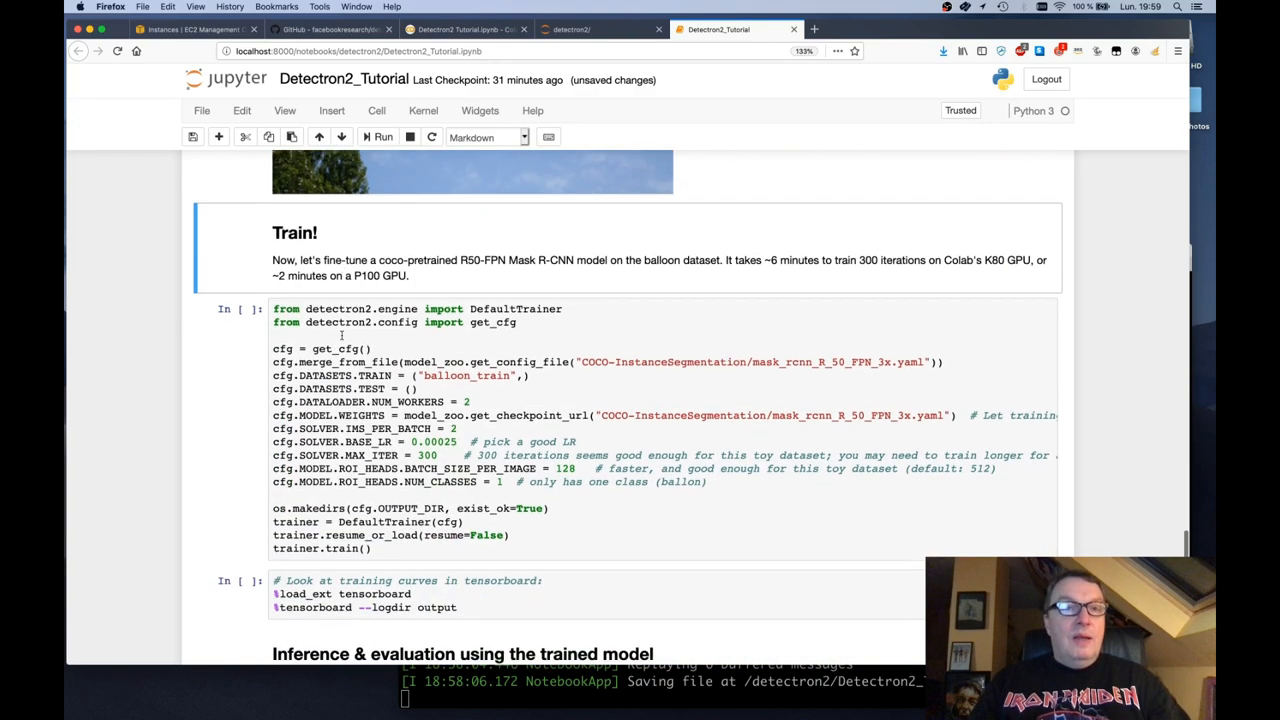
scroll(down, 3)
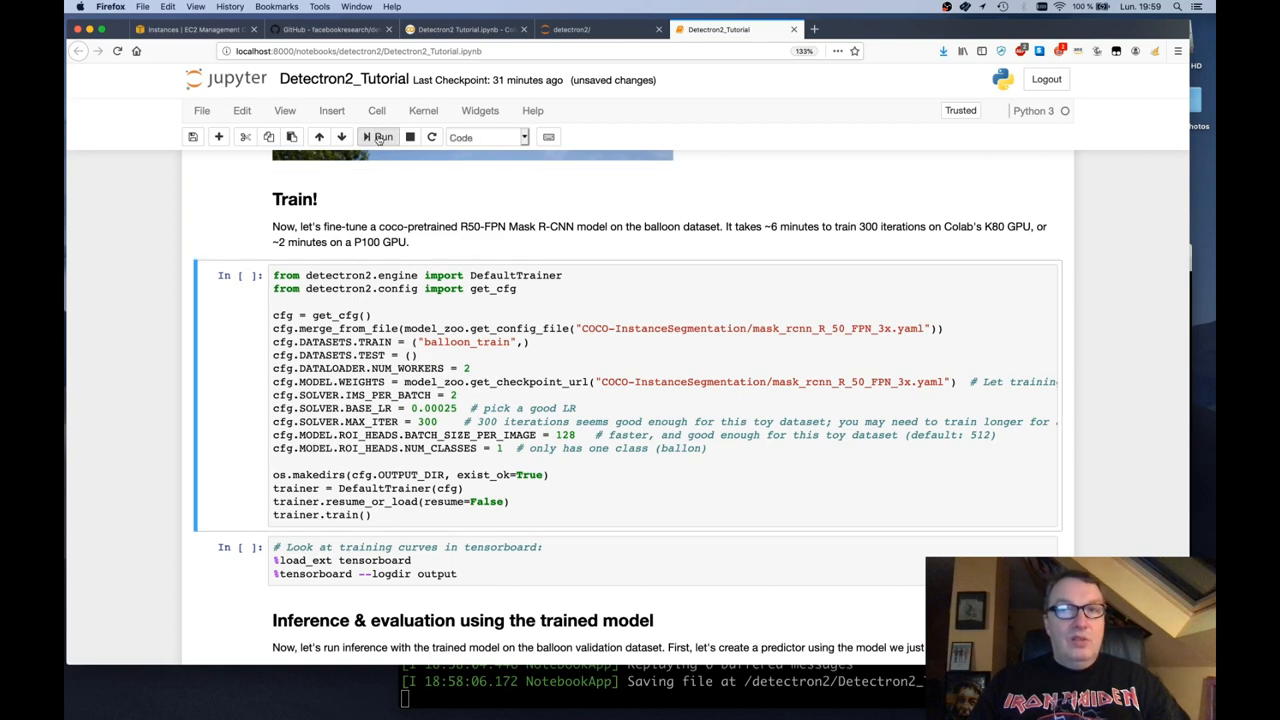
Step: Start Mask R-CNN fine-tuning on the balloon dataset and follow the loss log
click(380, 137)
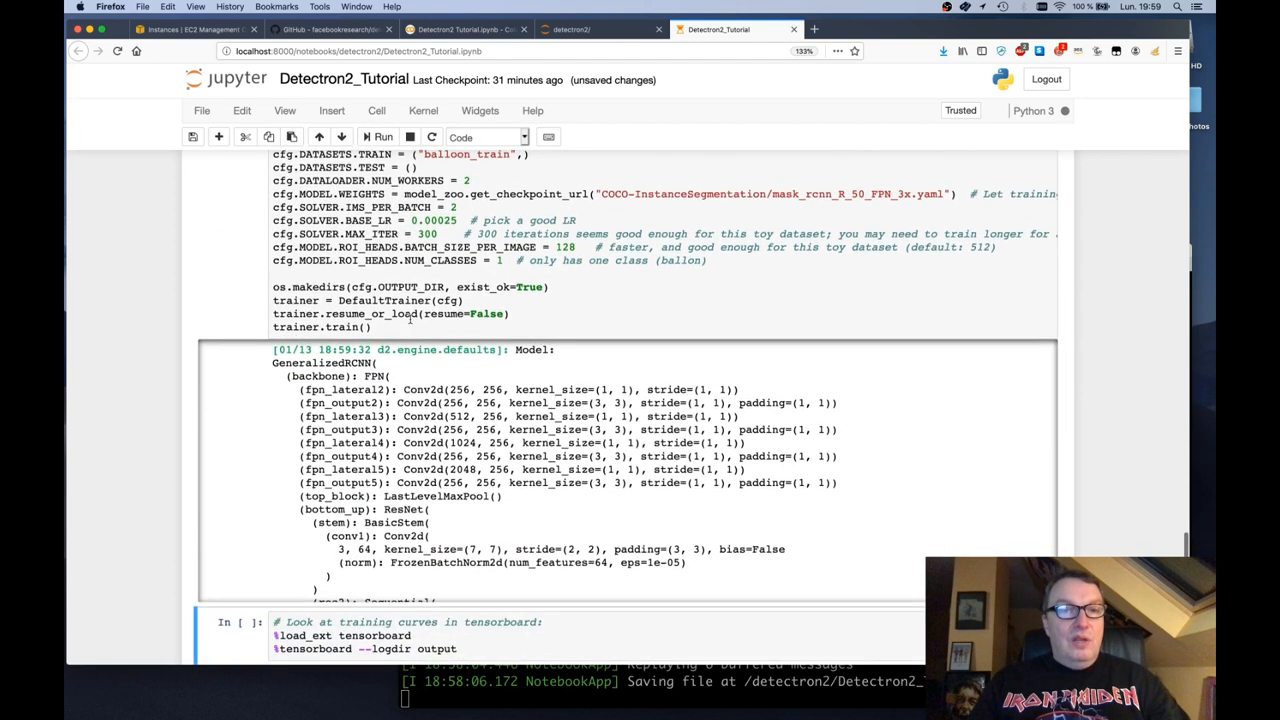
scroll(down, 3)
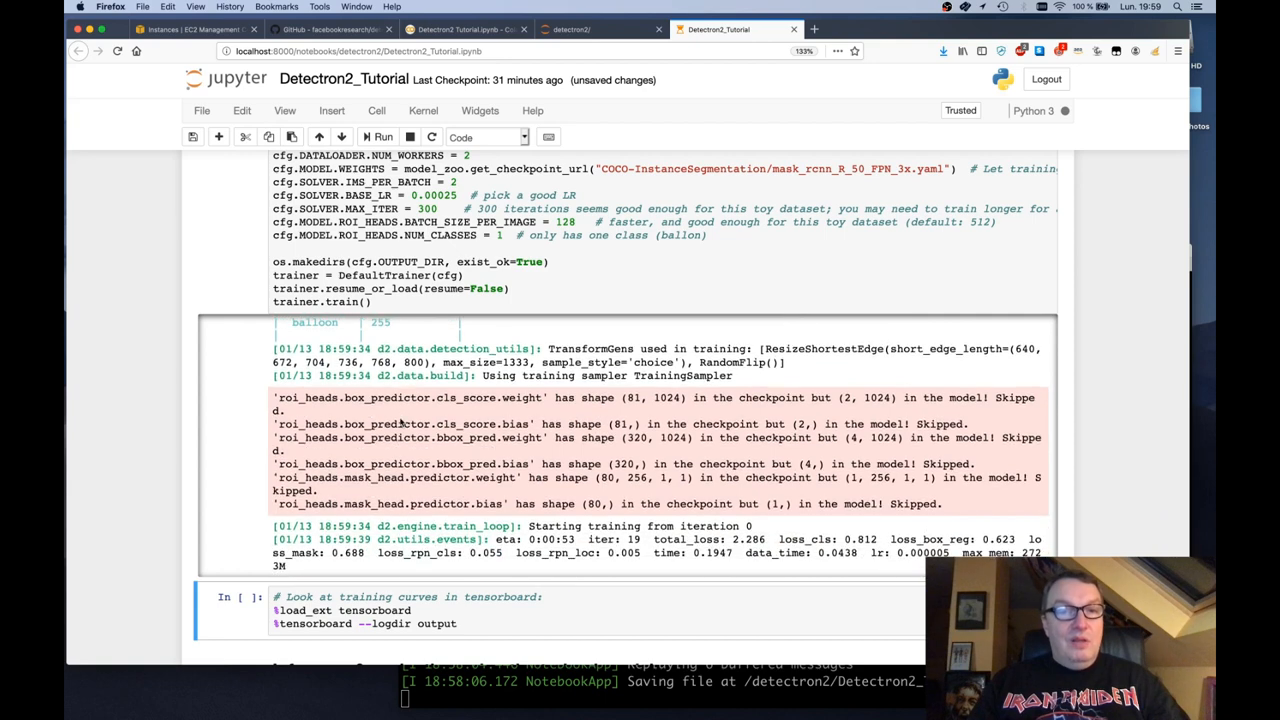
scroll(down, 3)
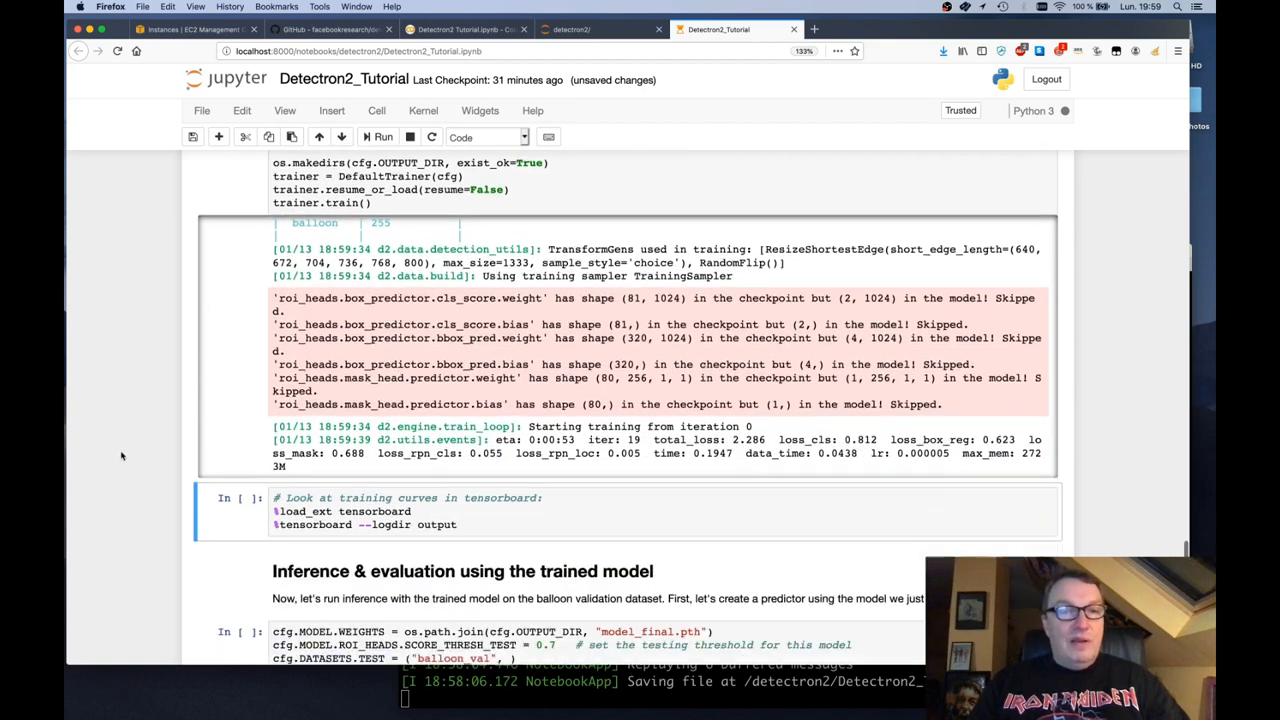
scroll(down, 3)
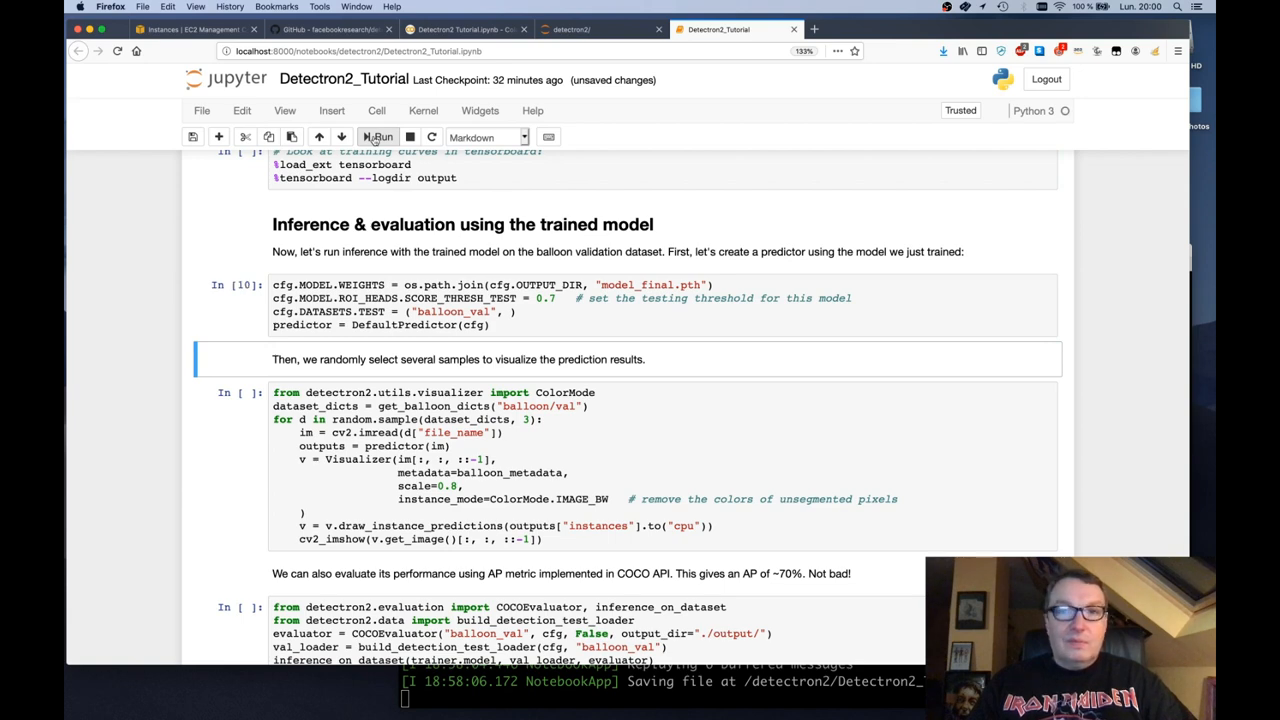
Step: Show the trained model's balloon masks on random validation images
click(377, 137)
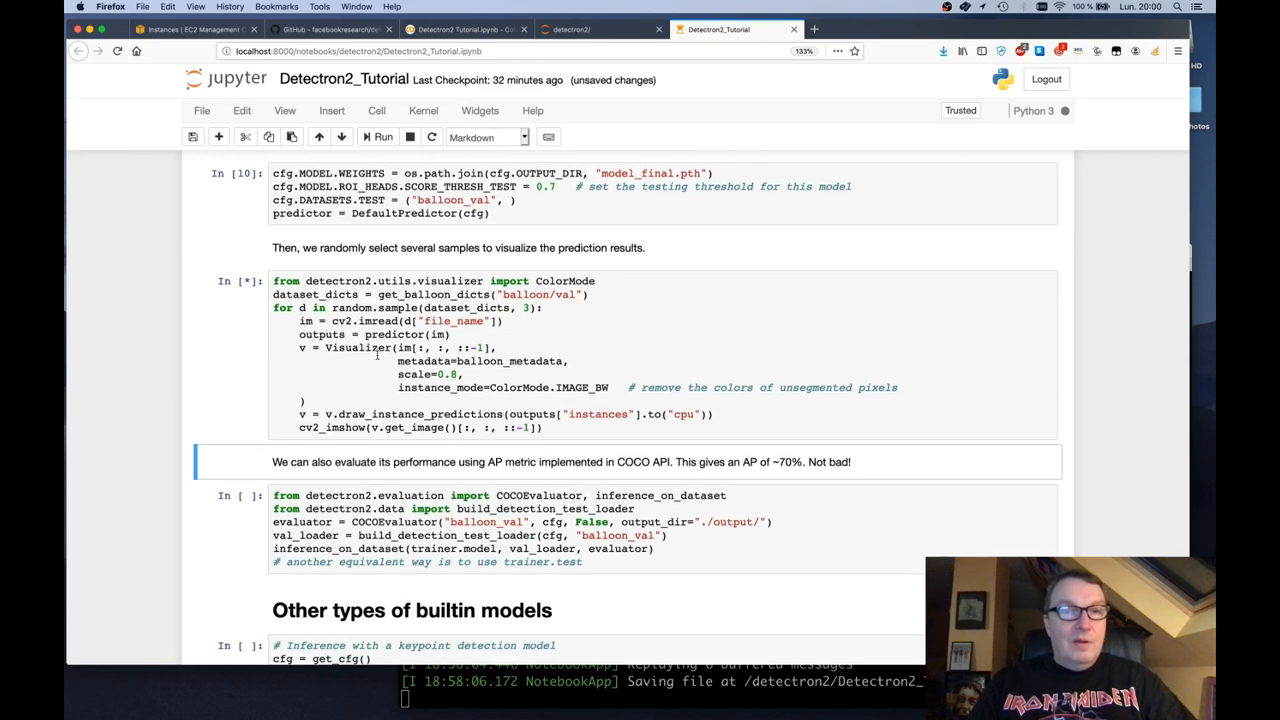
scroll(down, 3)
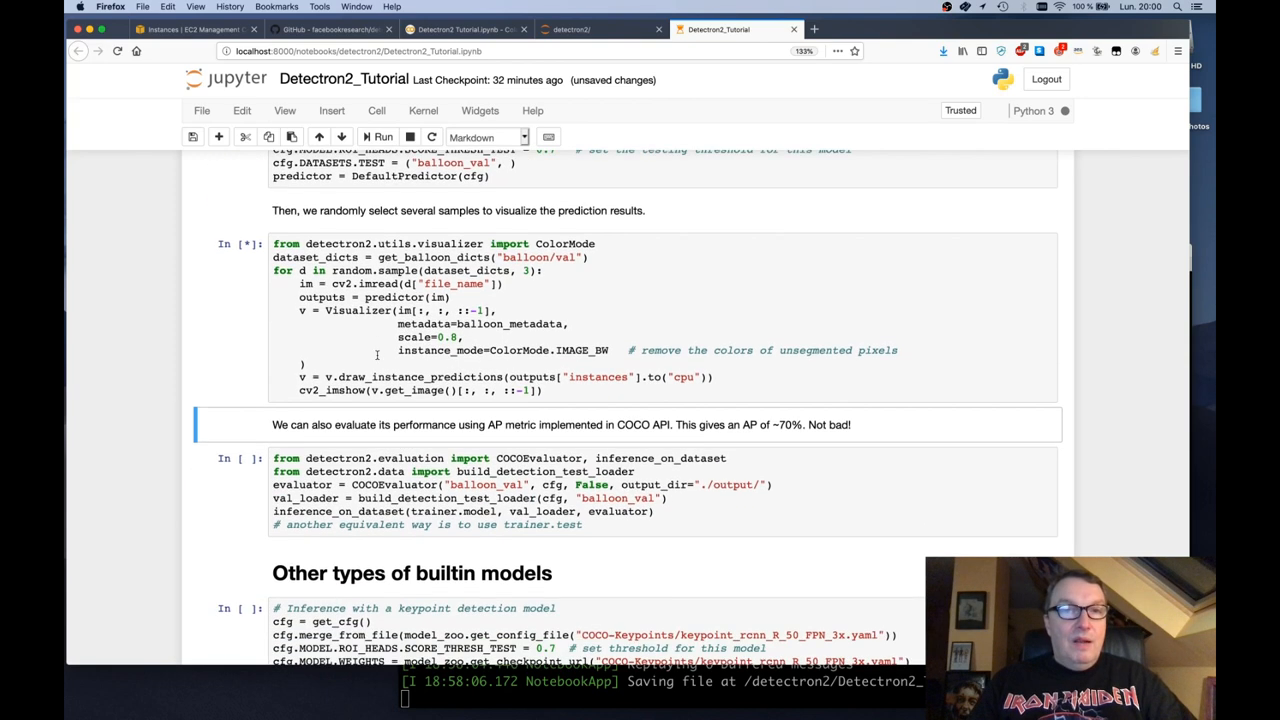
click(381, 137)
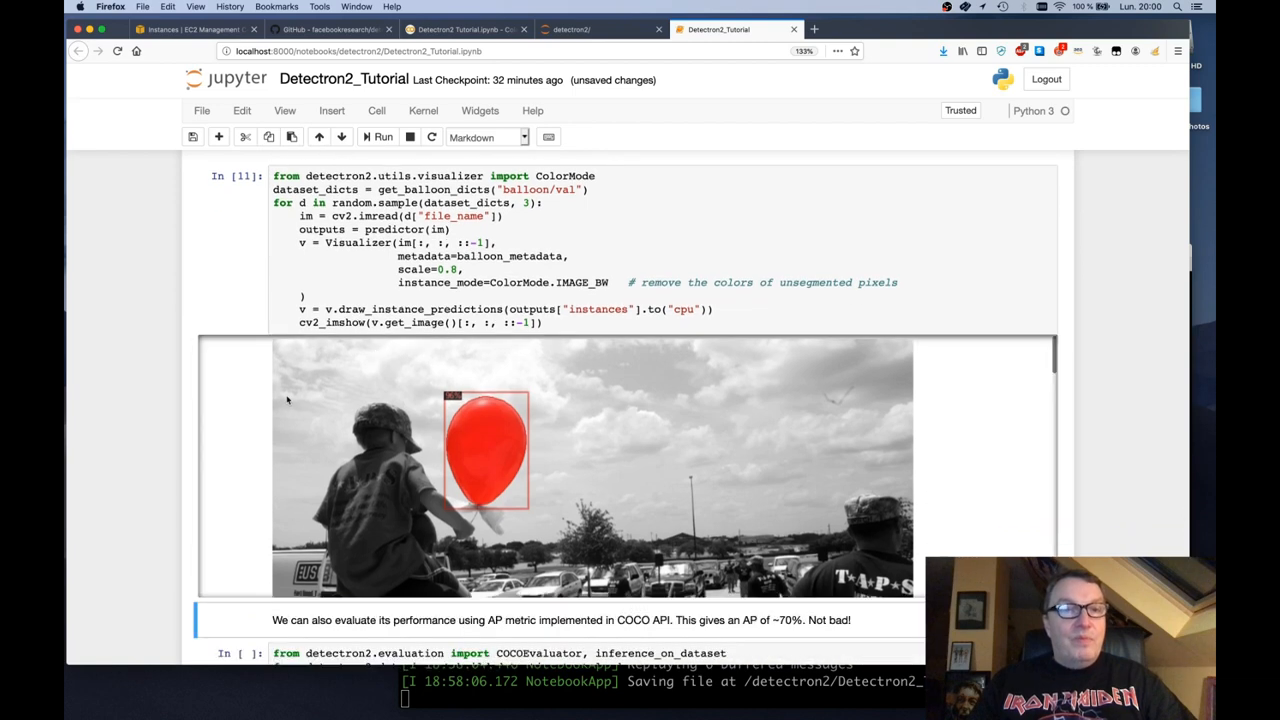
scroll(down, 3)
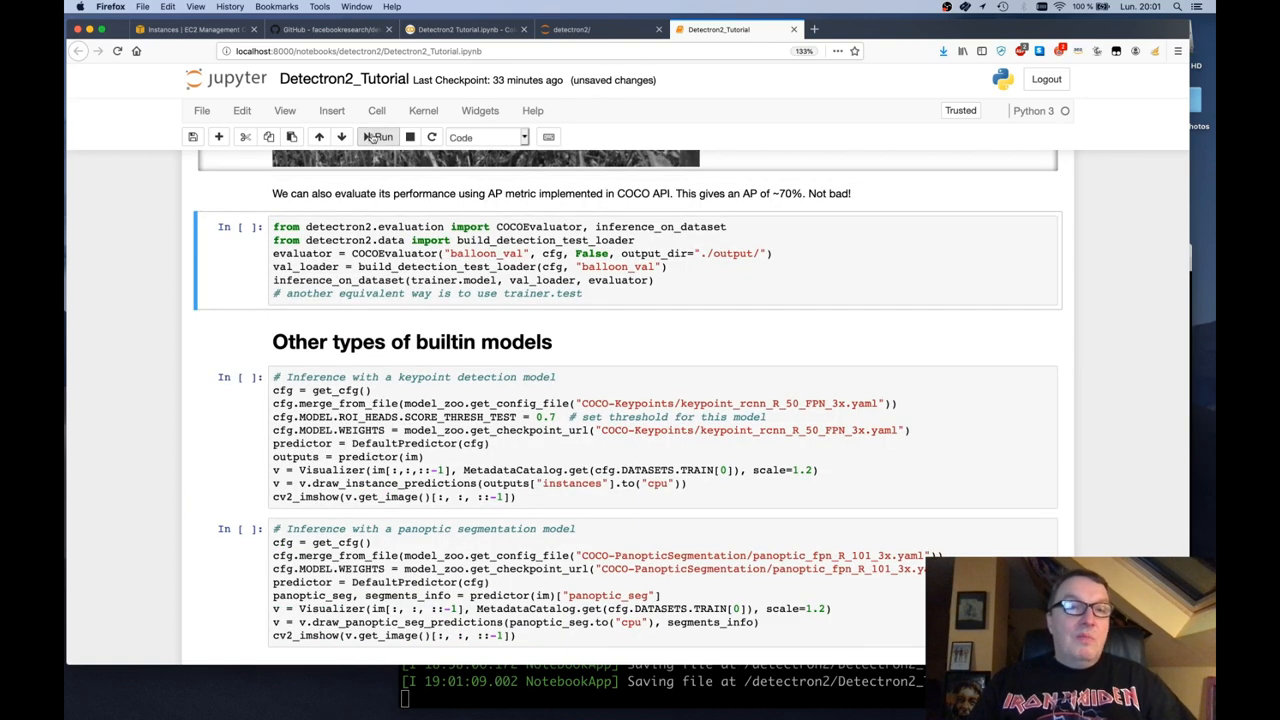
Step: Run COCOEvaluator on balloon validation data, getting bbox AP ~71 and segm AP ~79
click(378, 137)
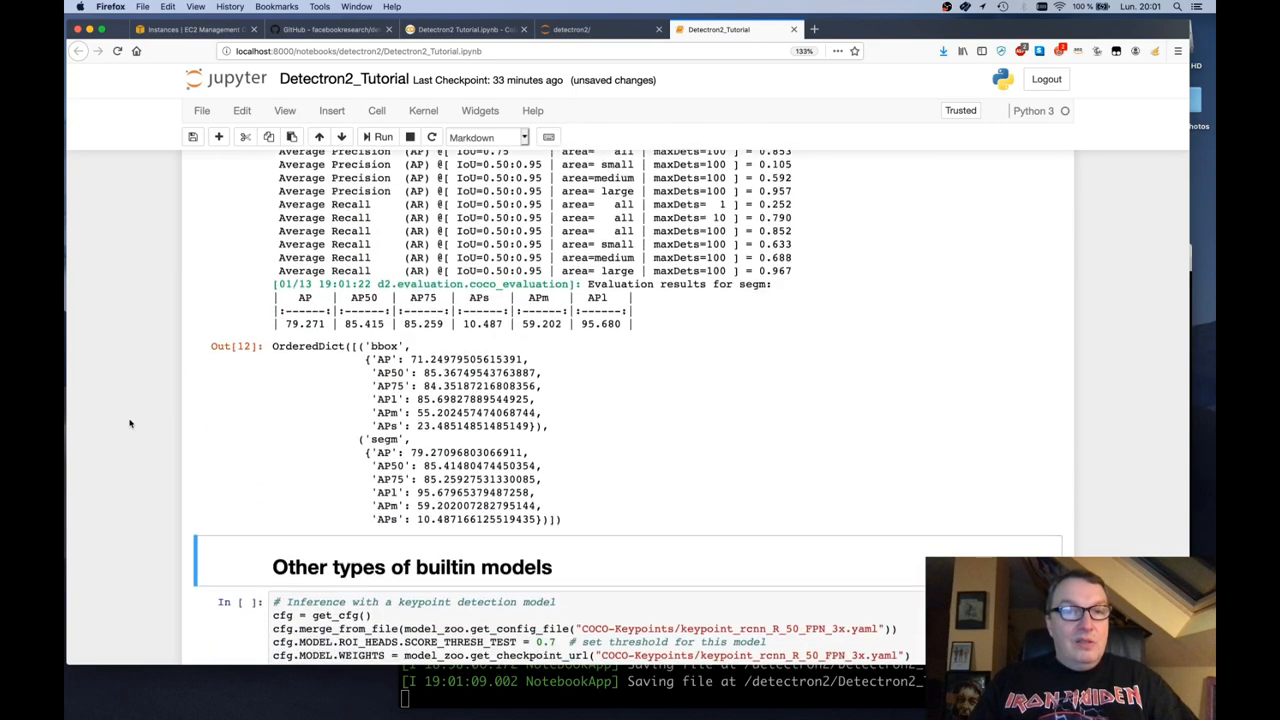
scroll(down, 3)
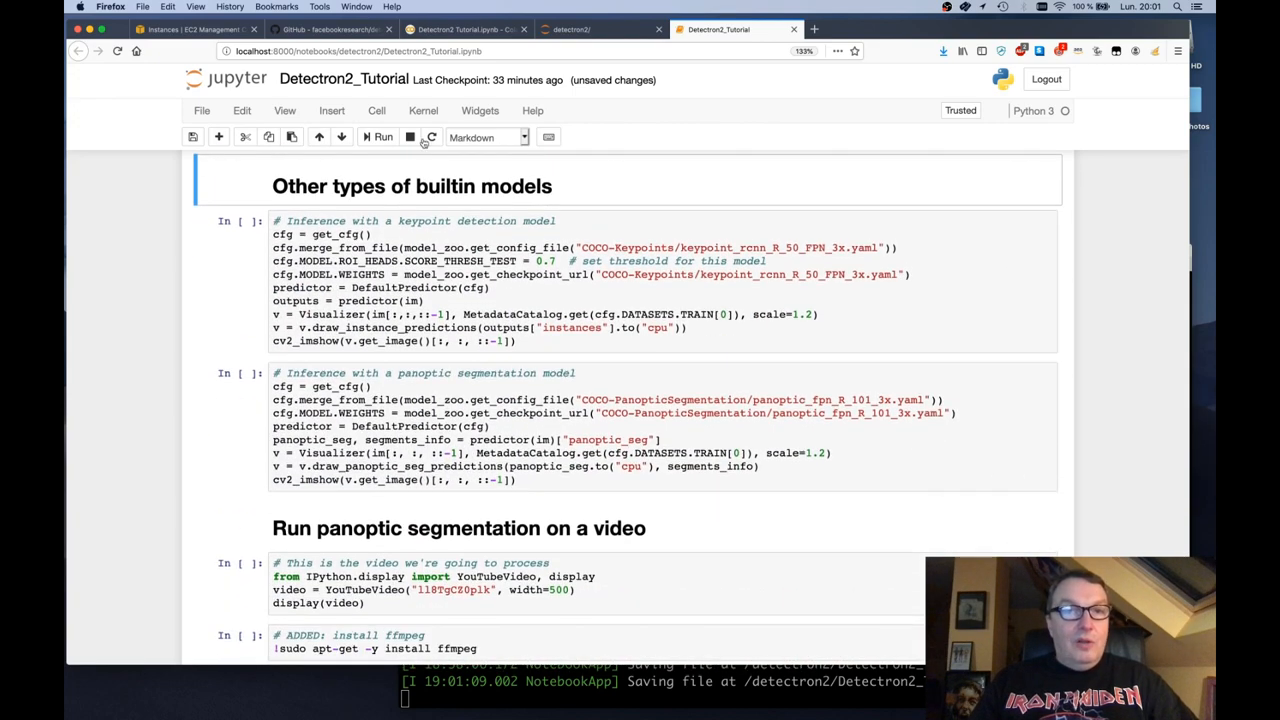
Step: Run the keypoint and panoptic demos, drawing the child's skeleton and labeled sky, grass, balloons
click(378, 137)
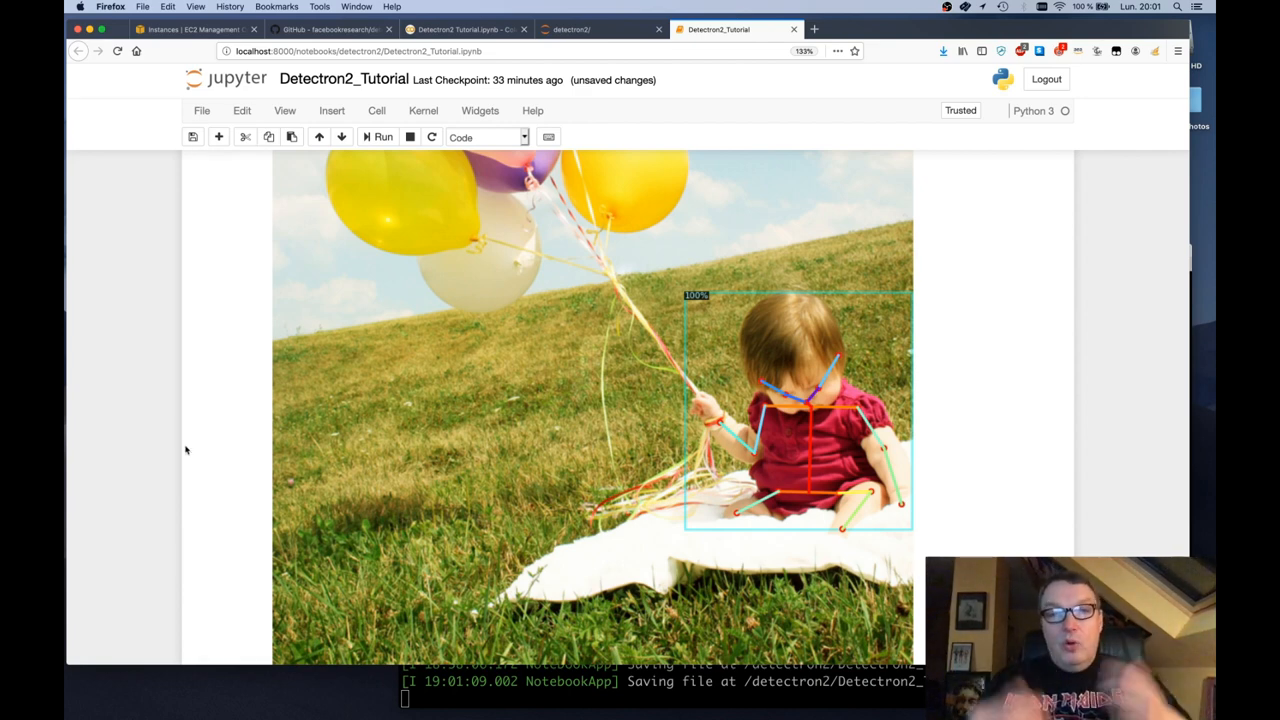
scroll(down, 3)
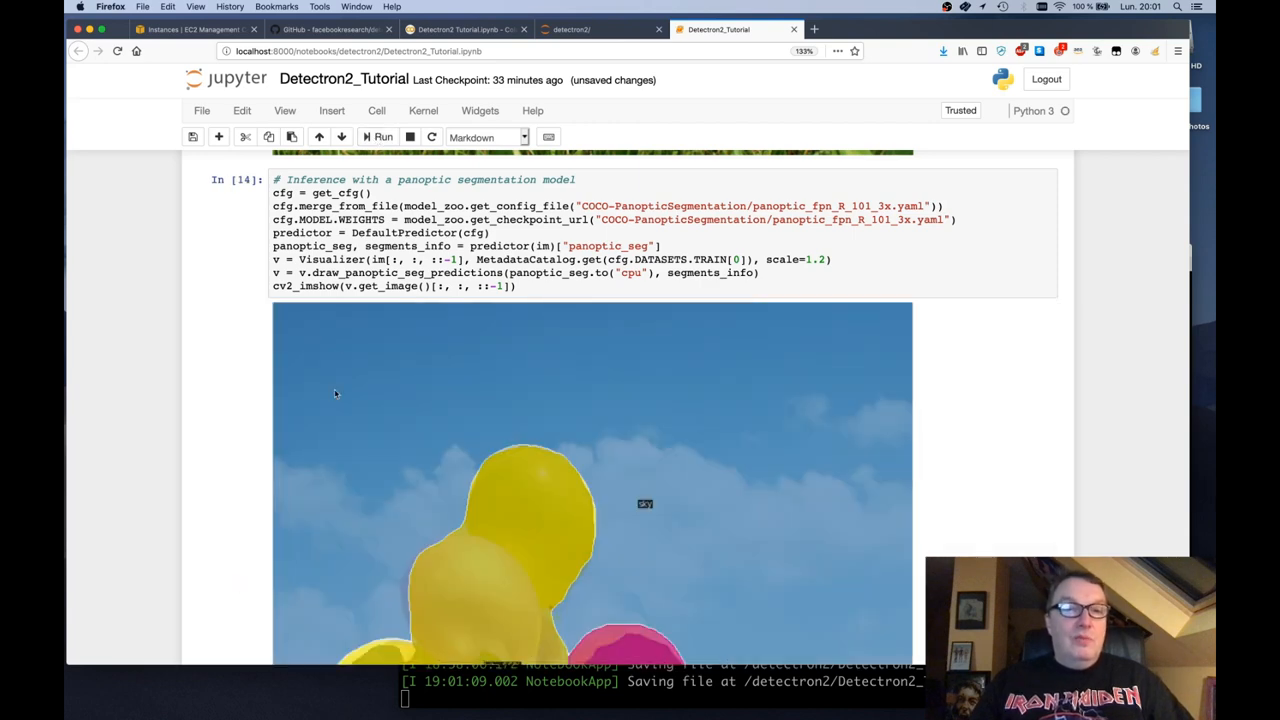
scroll(down, 3)
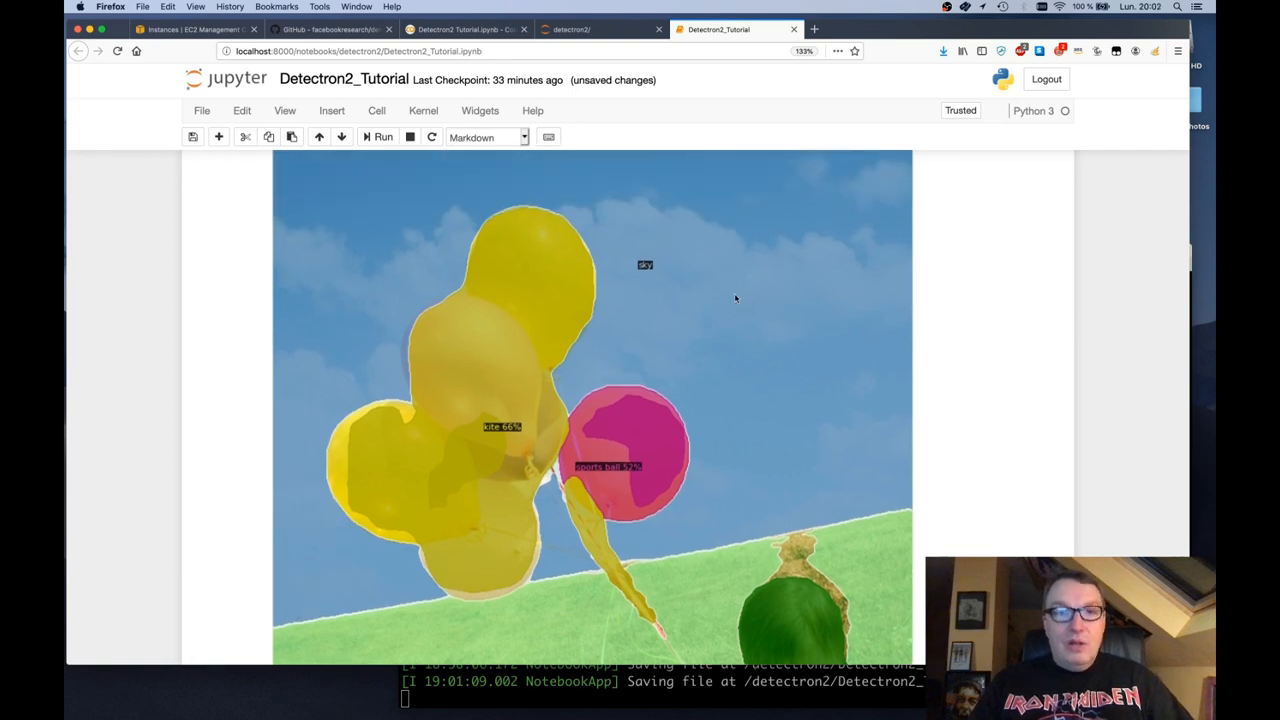
scroll(down, 3)
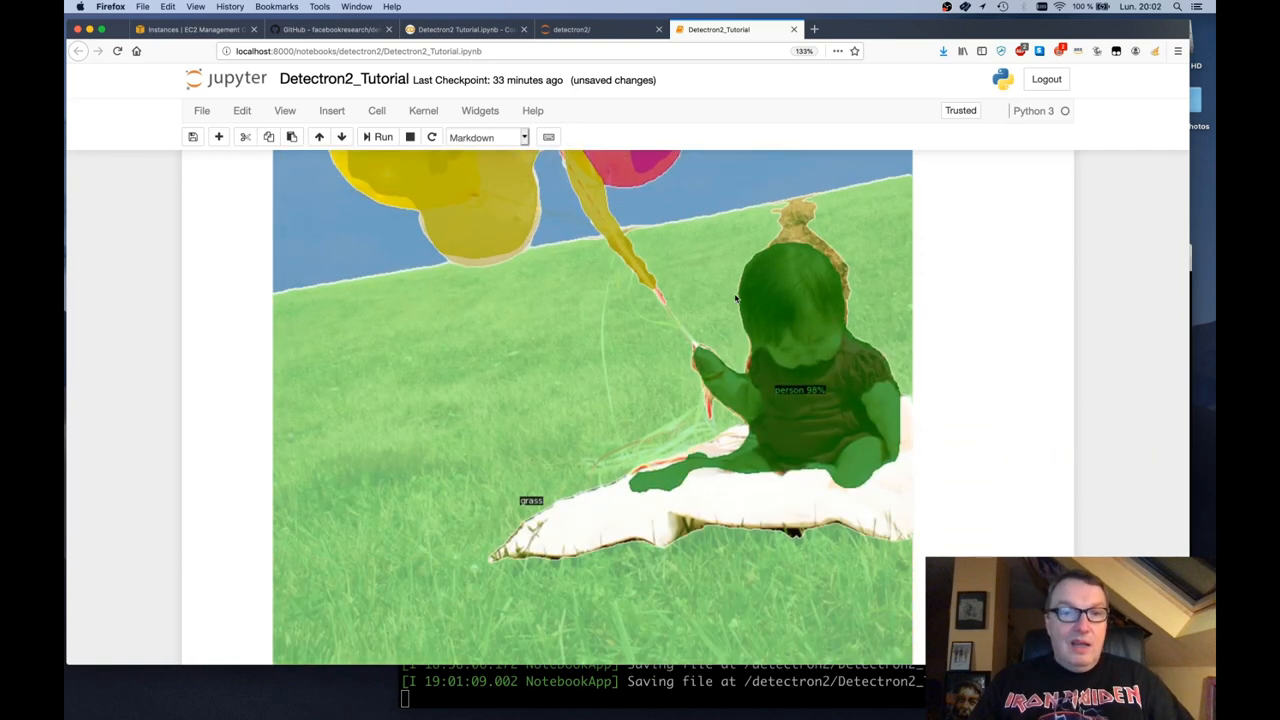
mouse_move(703, 395)
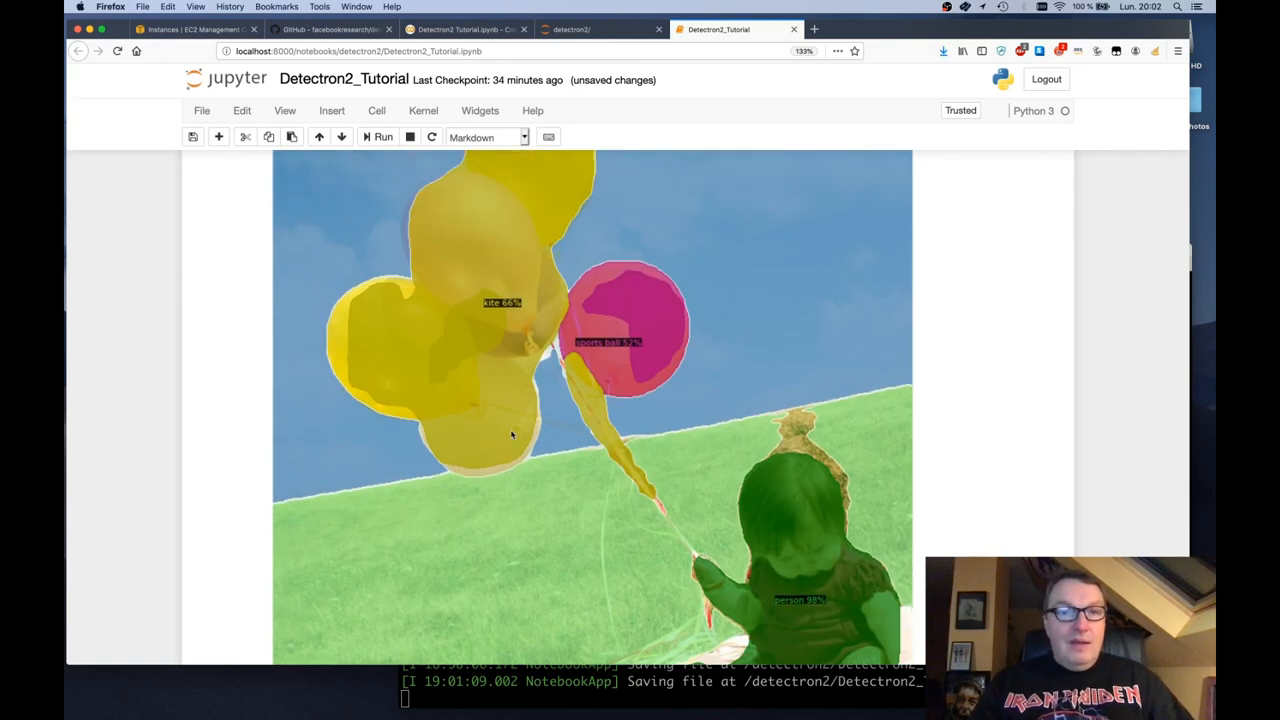
scroll(down, 3)
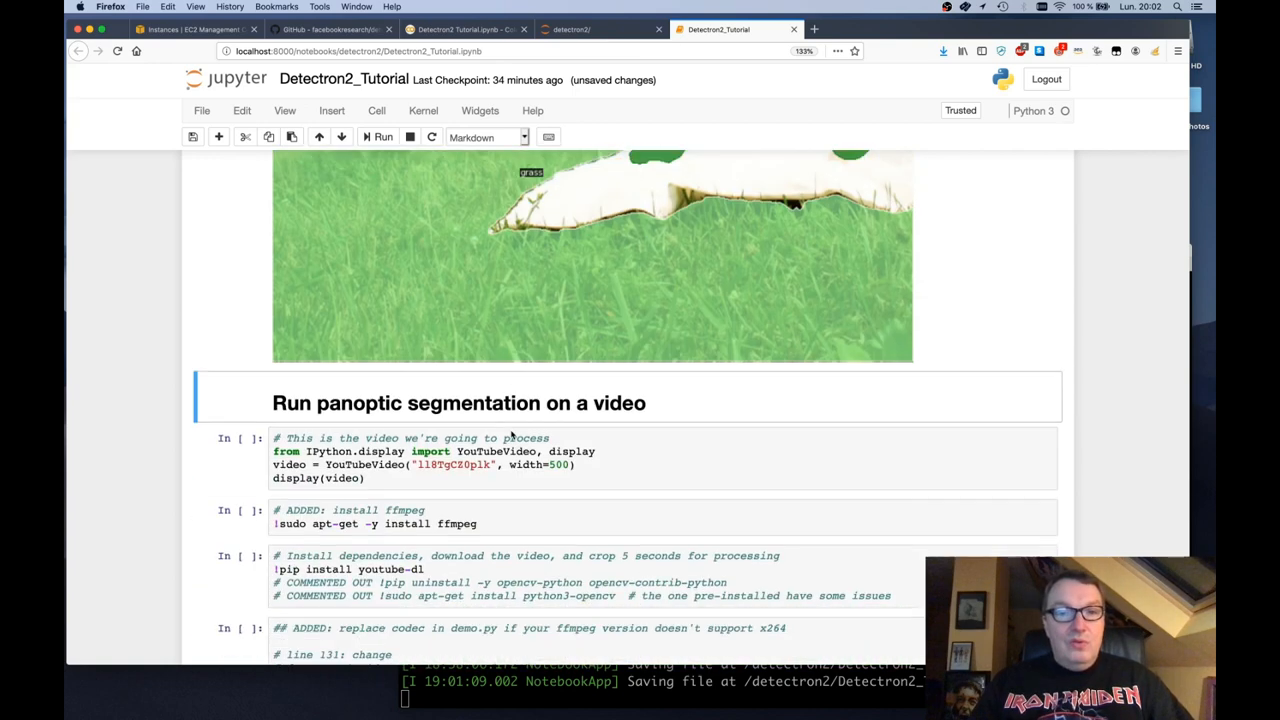
Step: Play the embedded Shanghai drive YouTube video for a few seconds, then pause it
scroll(down, 3)
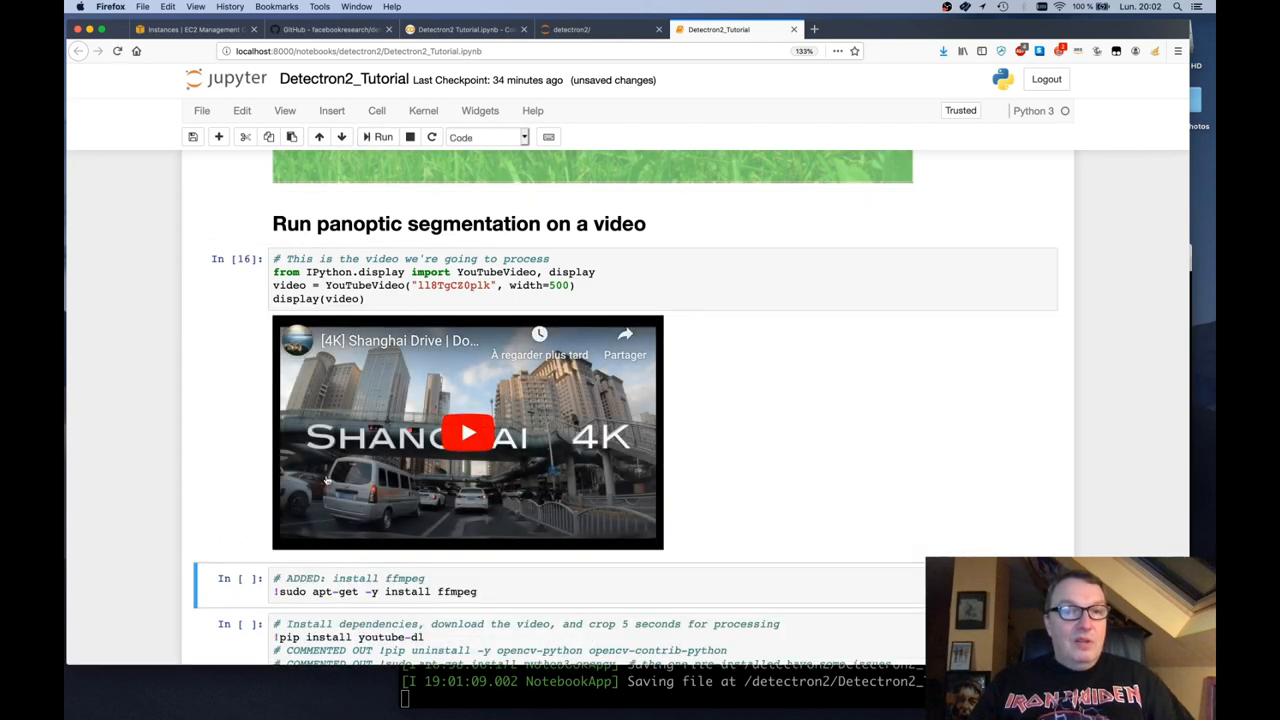
click(468, 433)
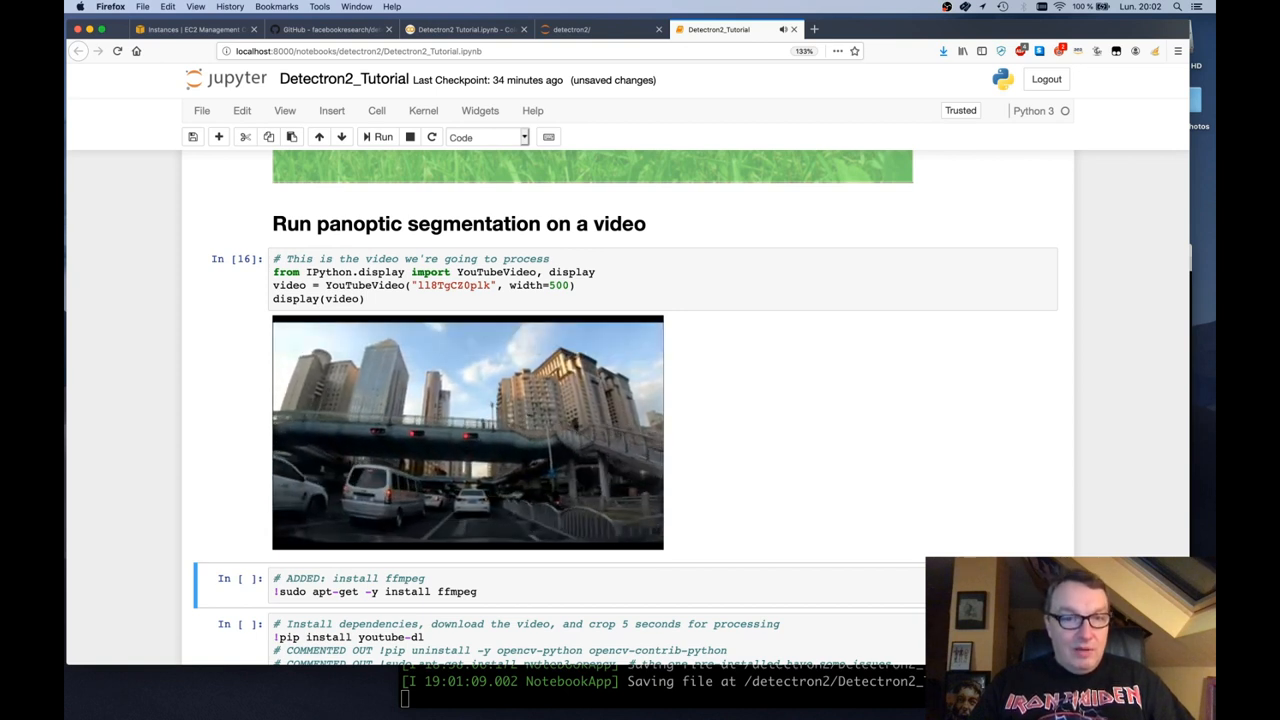
click(466, 435)
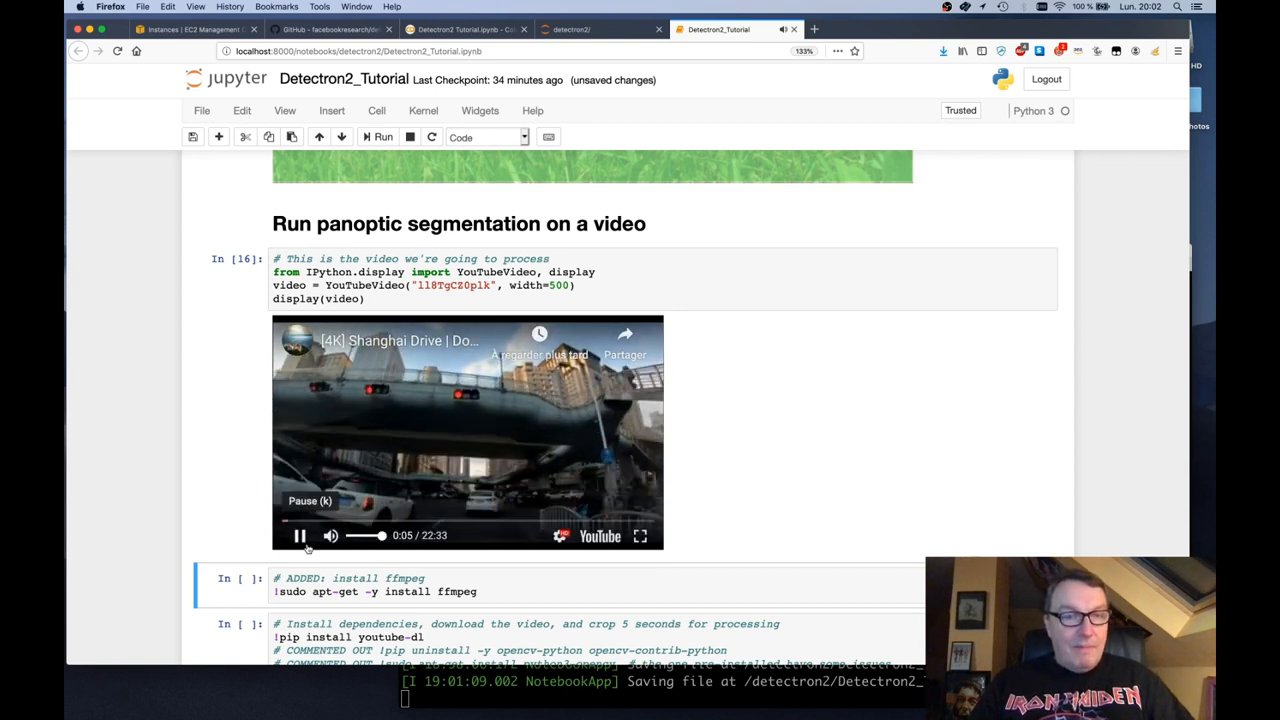
click(299, 536)
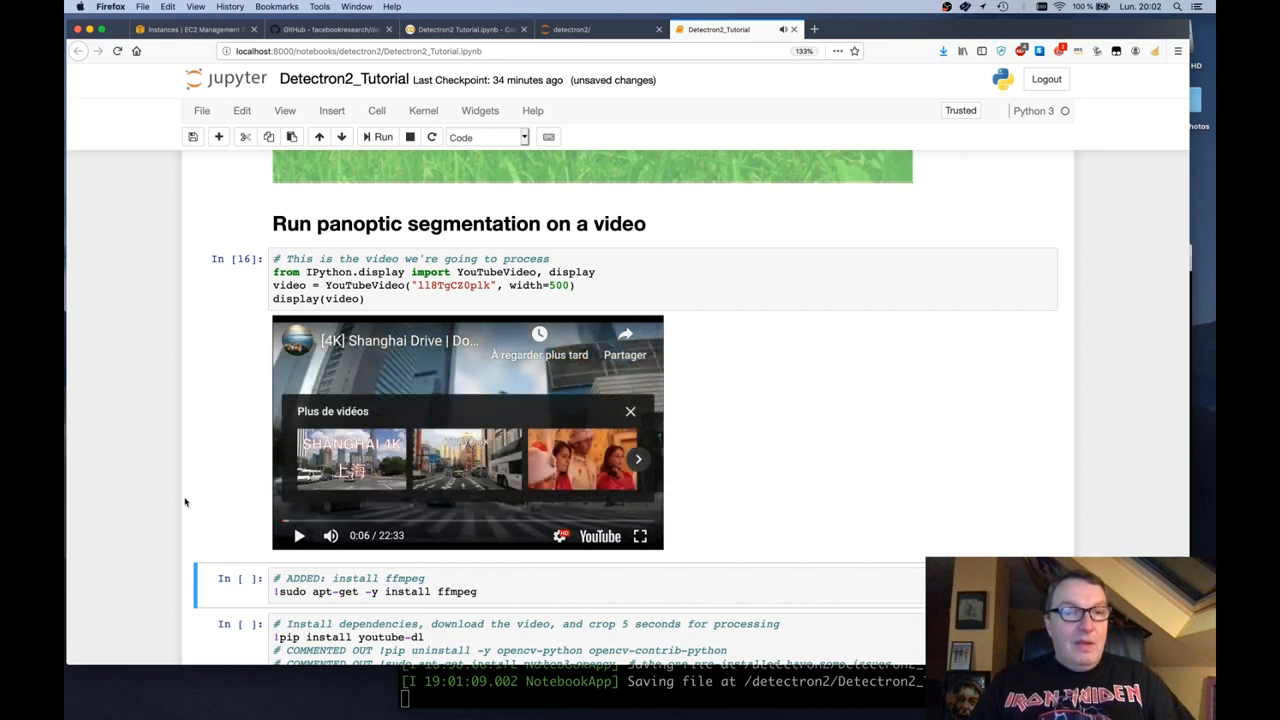
scroll(down, 3)
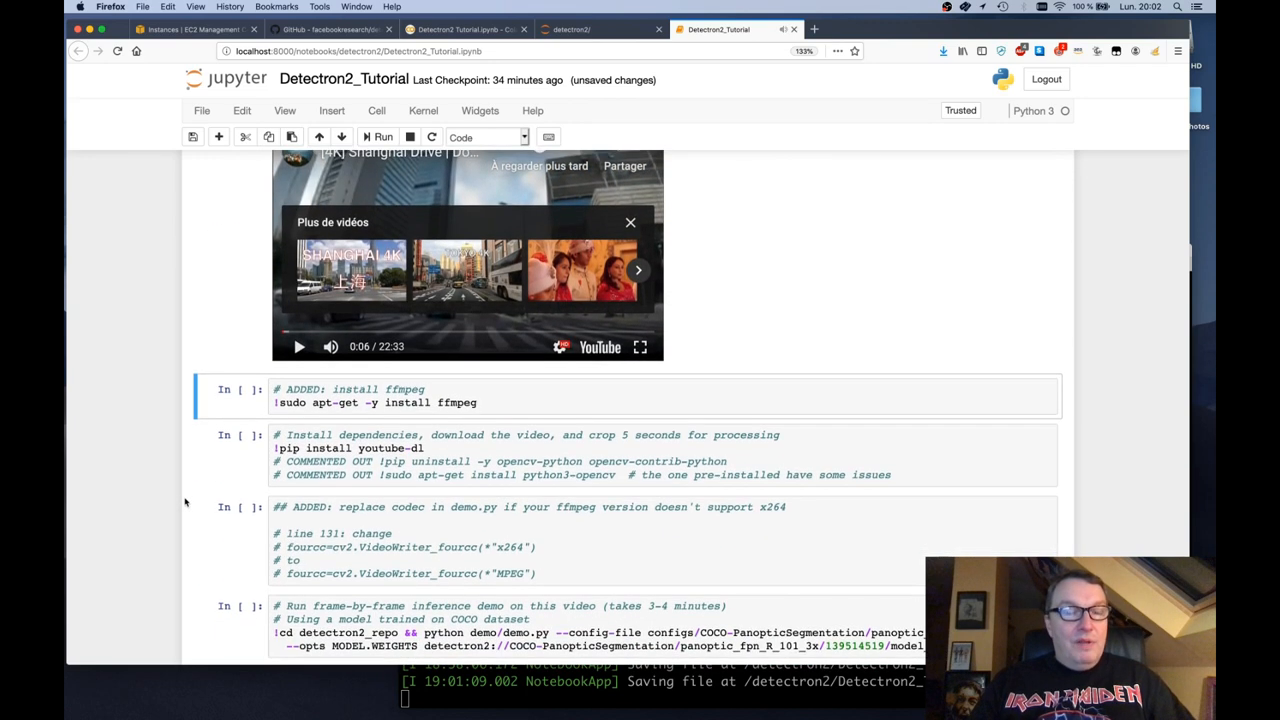
scroll(down, 3)
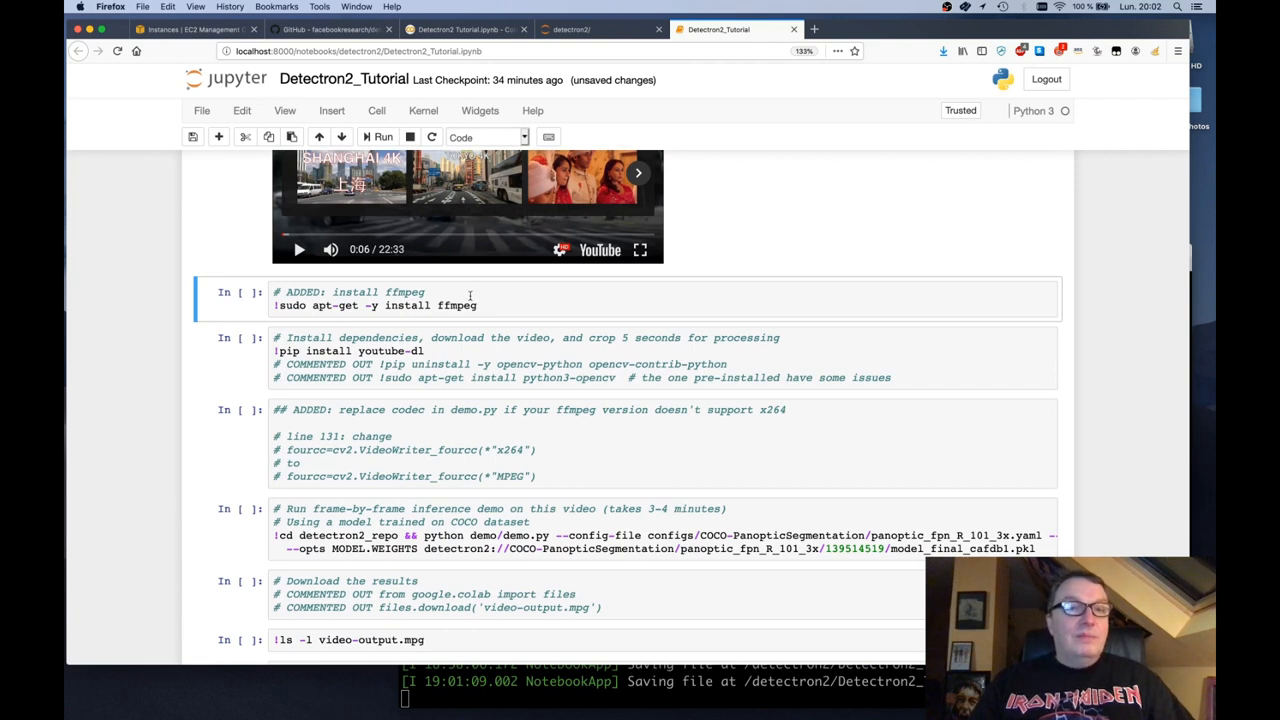
scroll(down, 3)
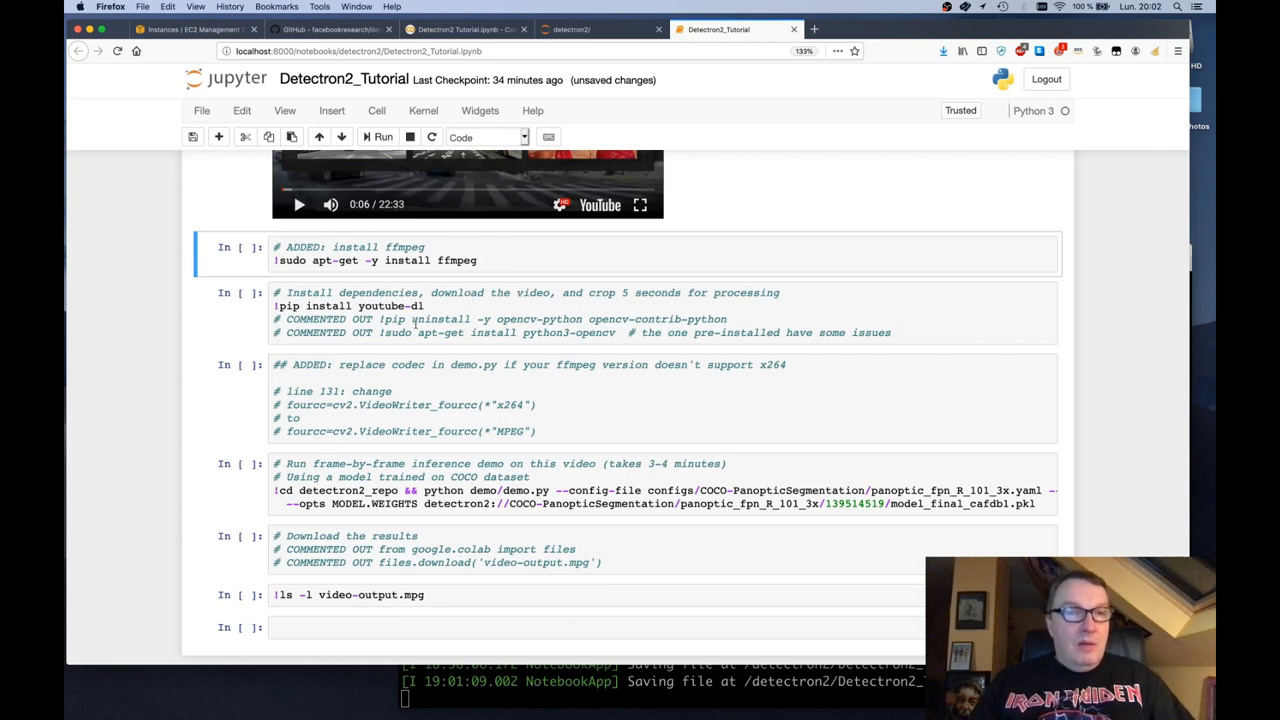
Step: Run the ffmpeg and youtube-dl install cells, both reporting already installed
click(380, 137)
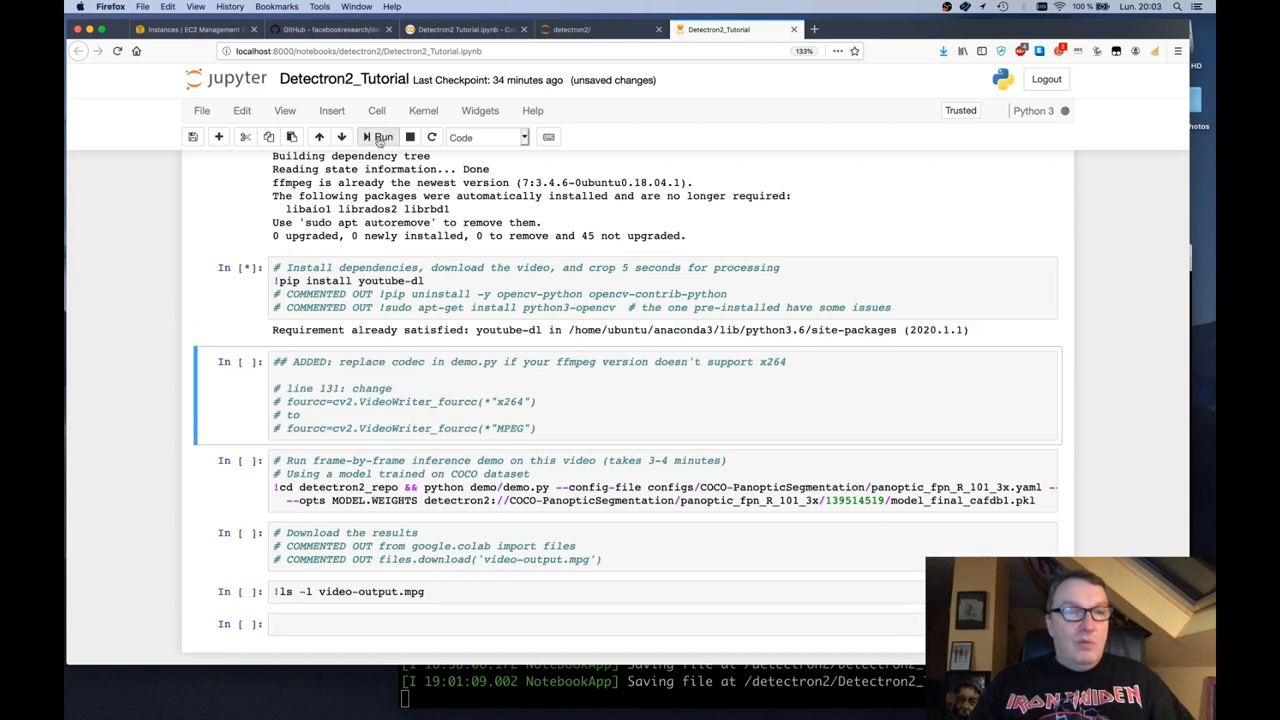
click(380, 137)
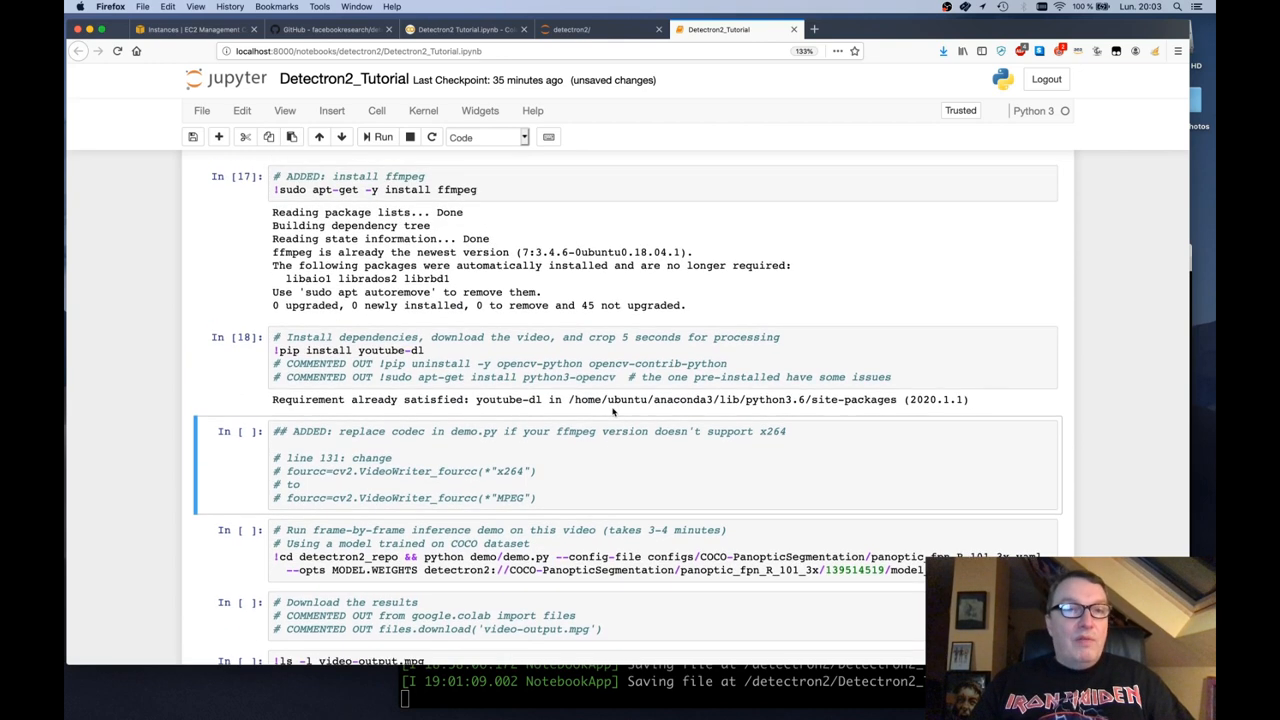
scroll(down, 3)
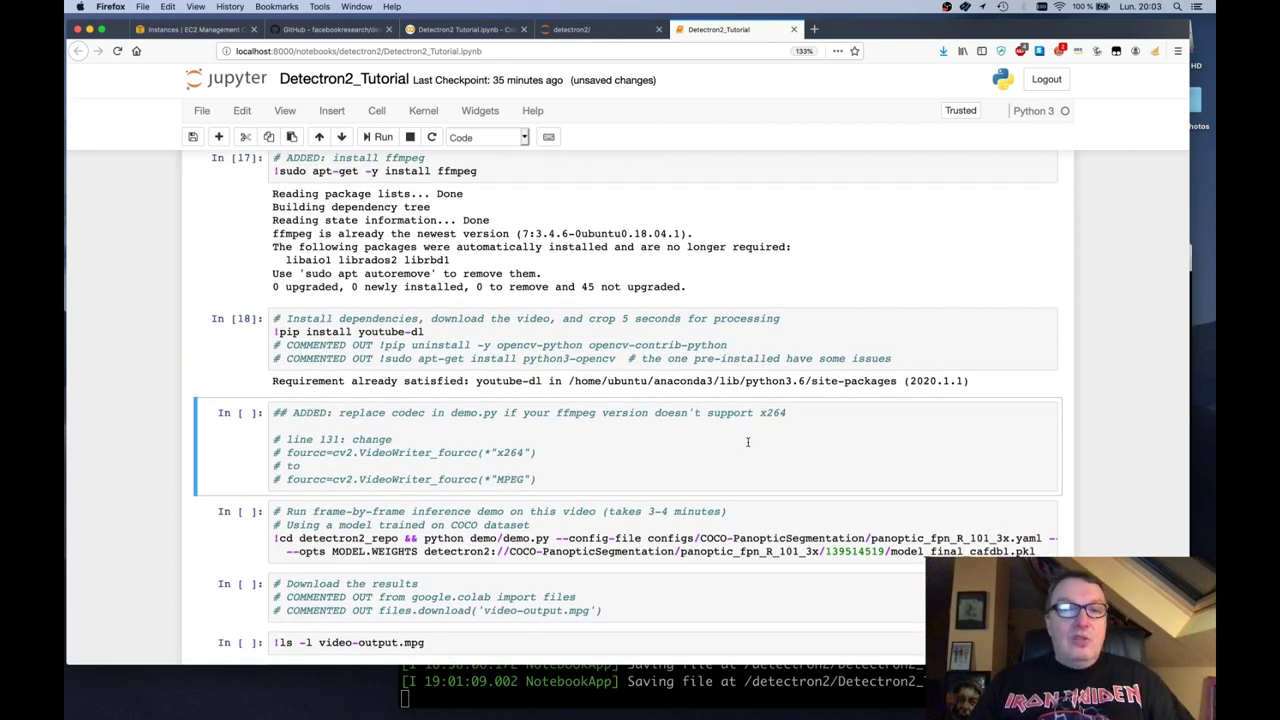
mouse_move(560, 464)
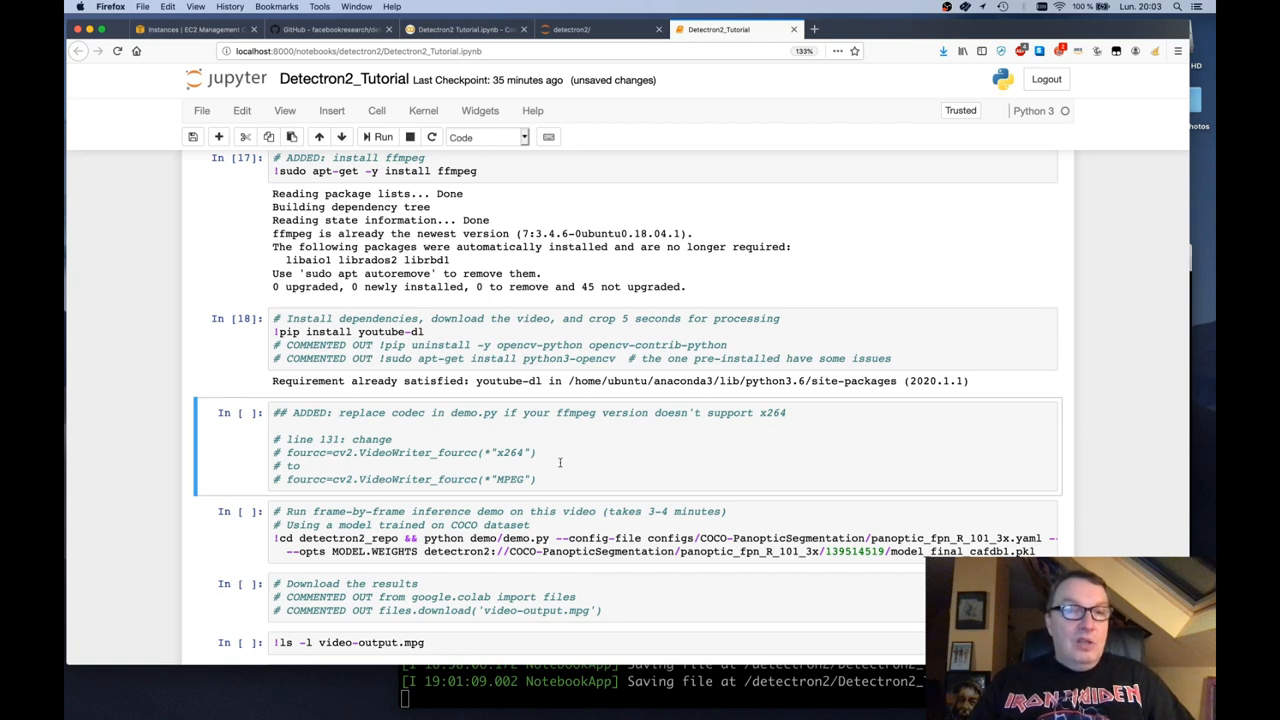
mouse_move(582, 466)
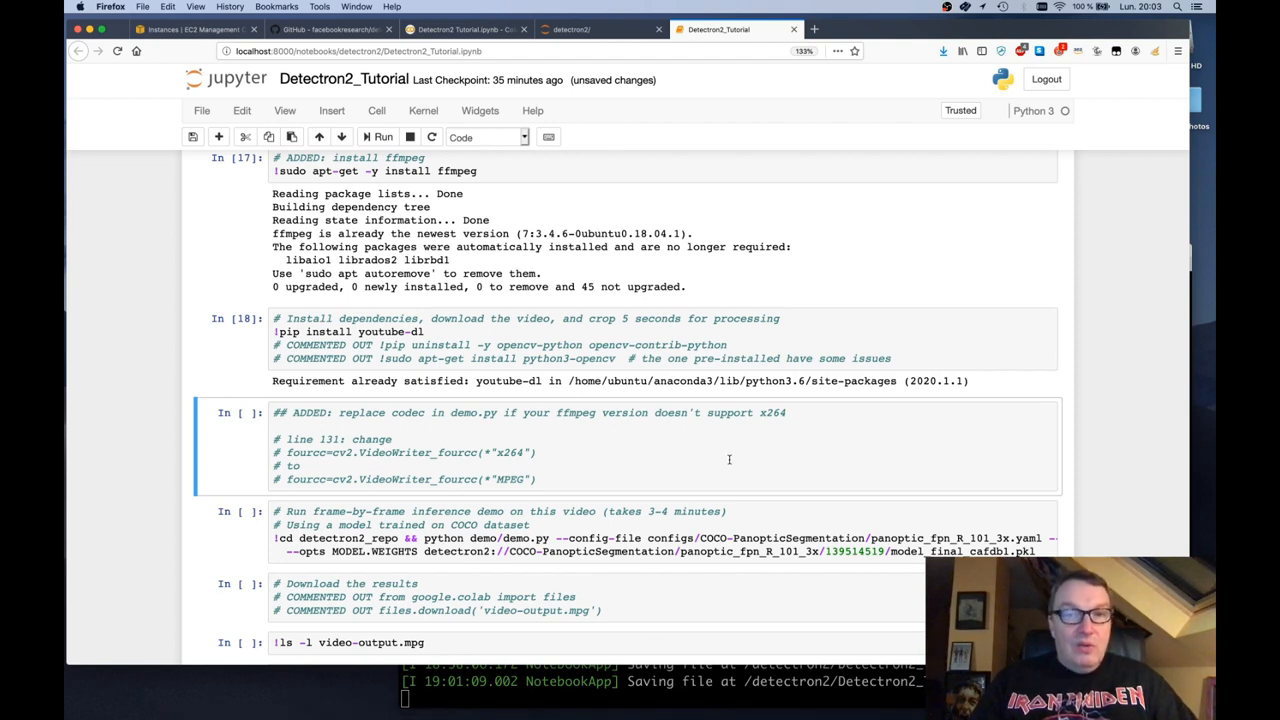
mouse_move(462, 413)
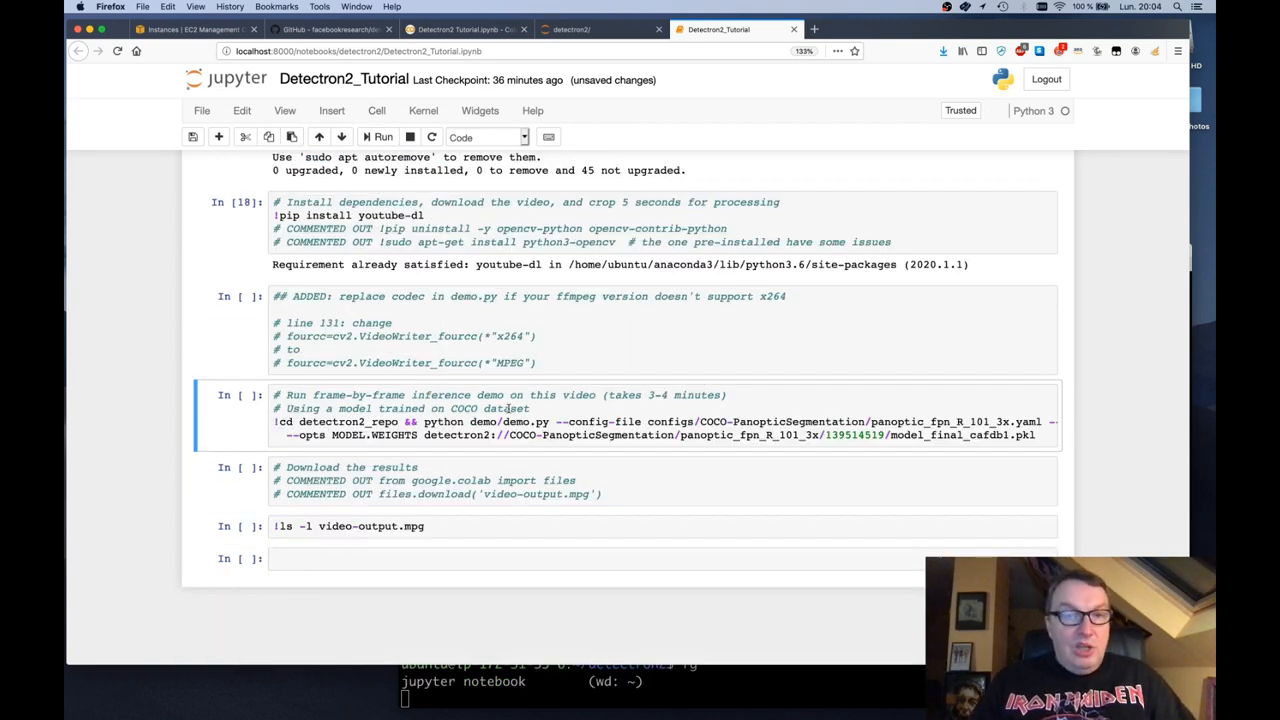
Step: Run panoptic inference over 181 frames and list the 11 MB video-output.mpg
click(378, 137)
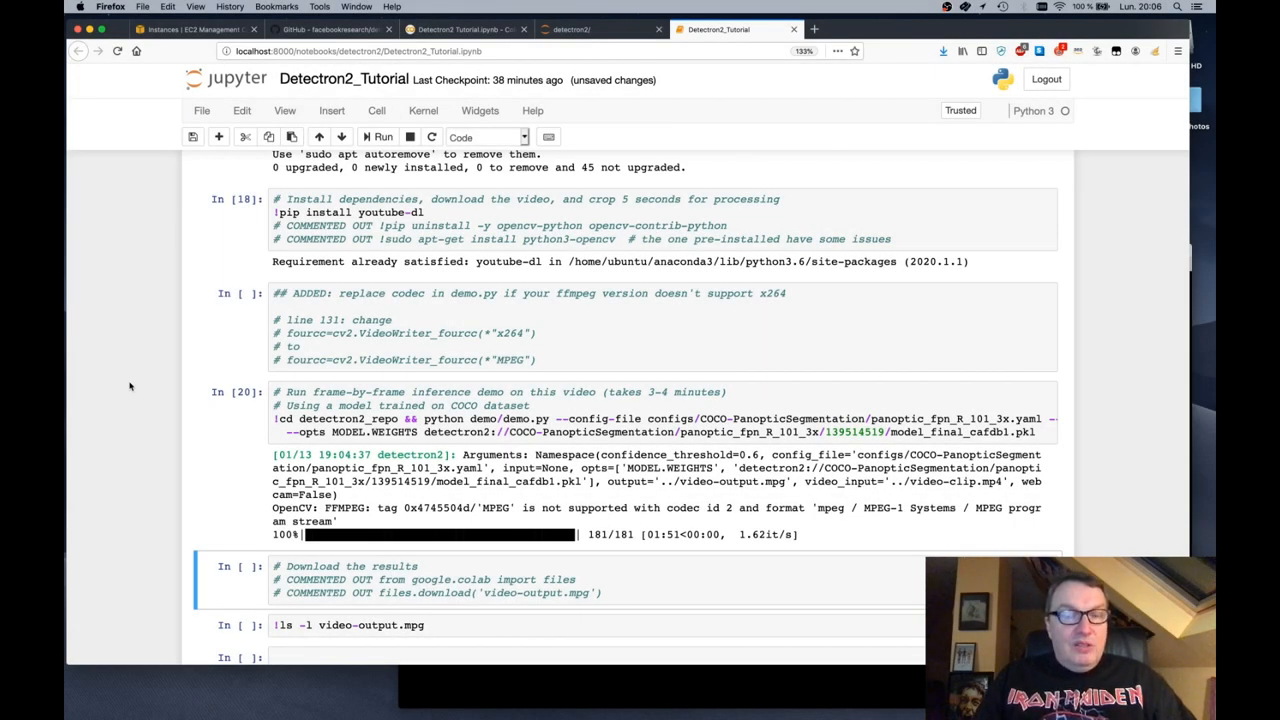
mouse_move(126, 449)
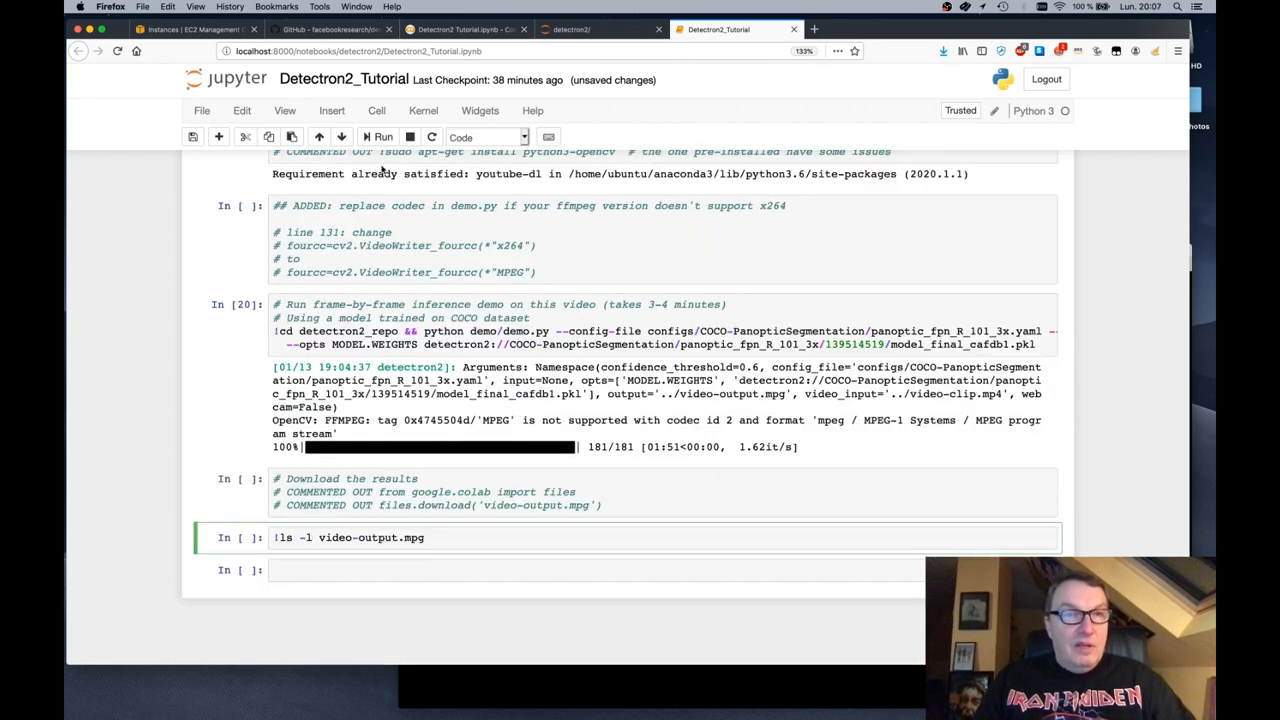
click(376, 137)
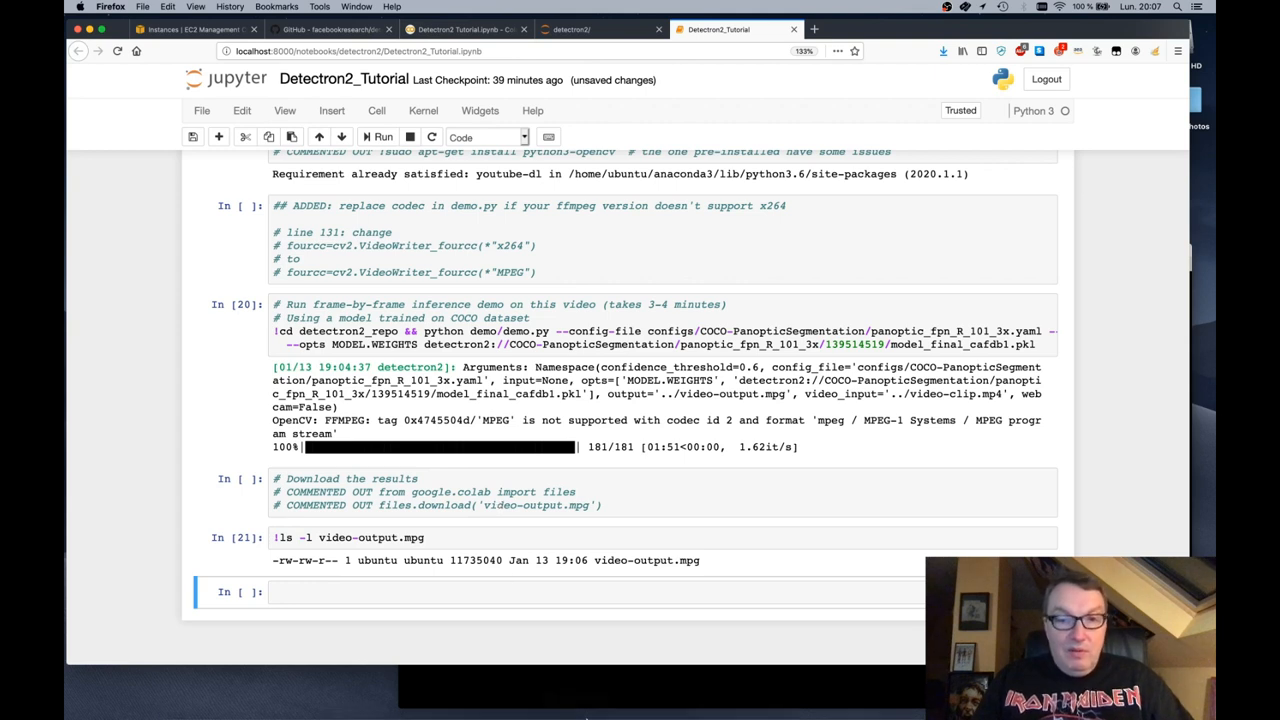
mouse_move(640, 713)
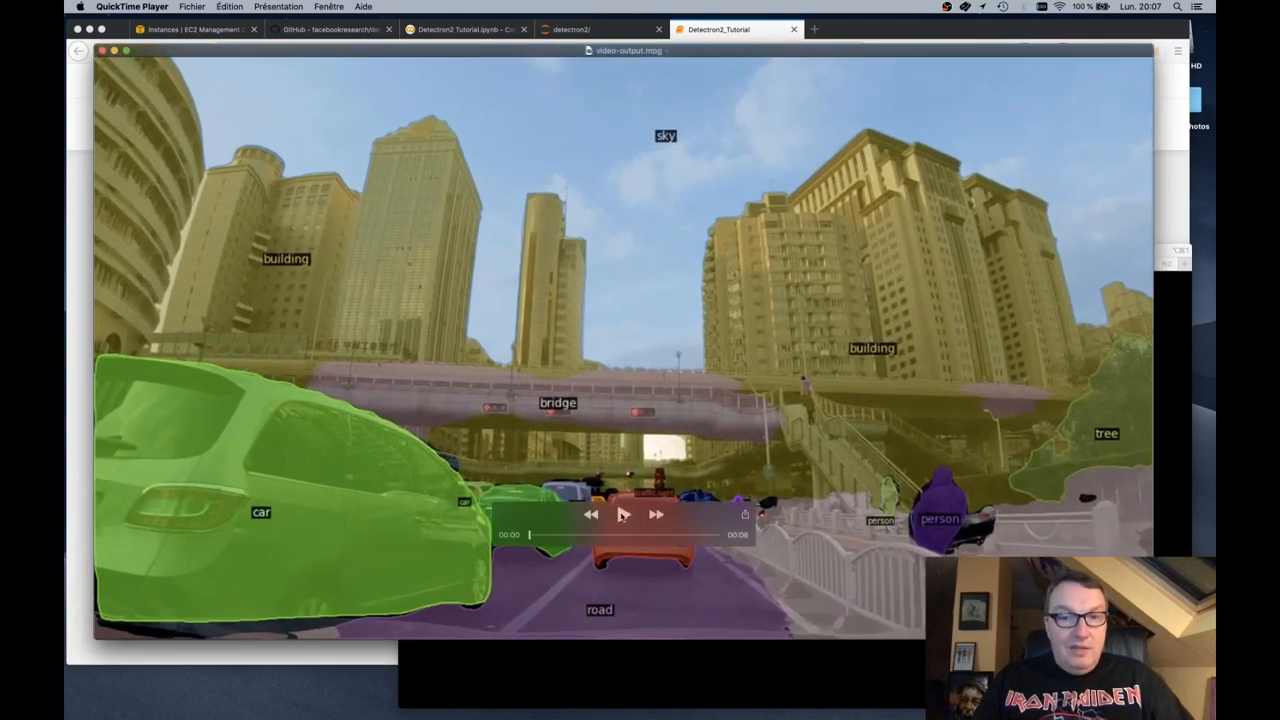
Step: Play video-output.mpg in QuickTime to view the panoptic-labelled street scenes
click(625, 517)
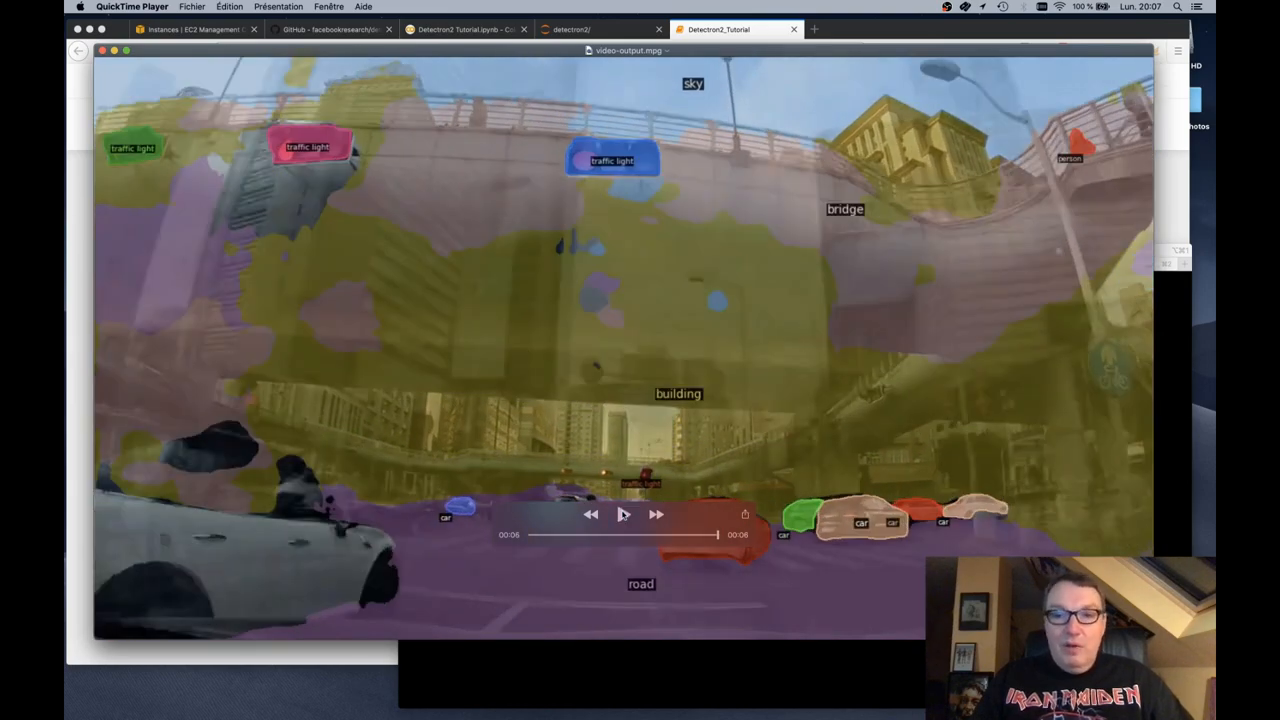
click(625, 517)
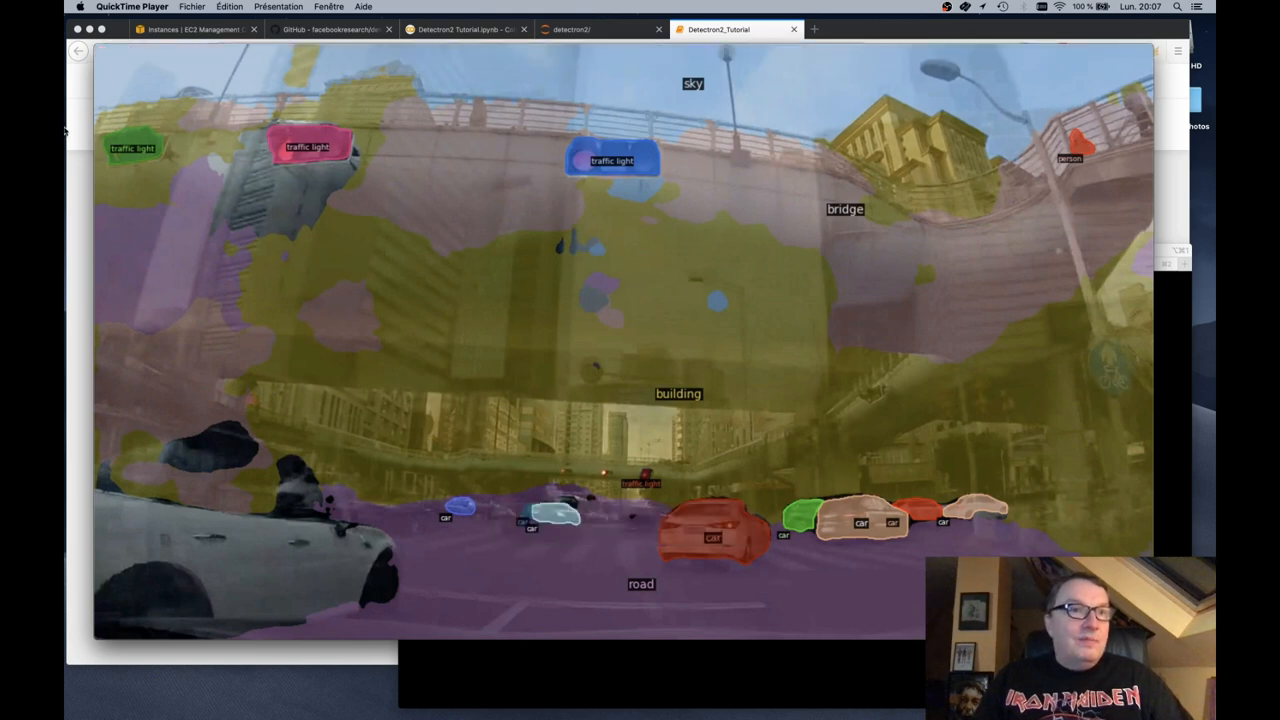